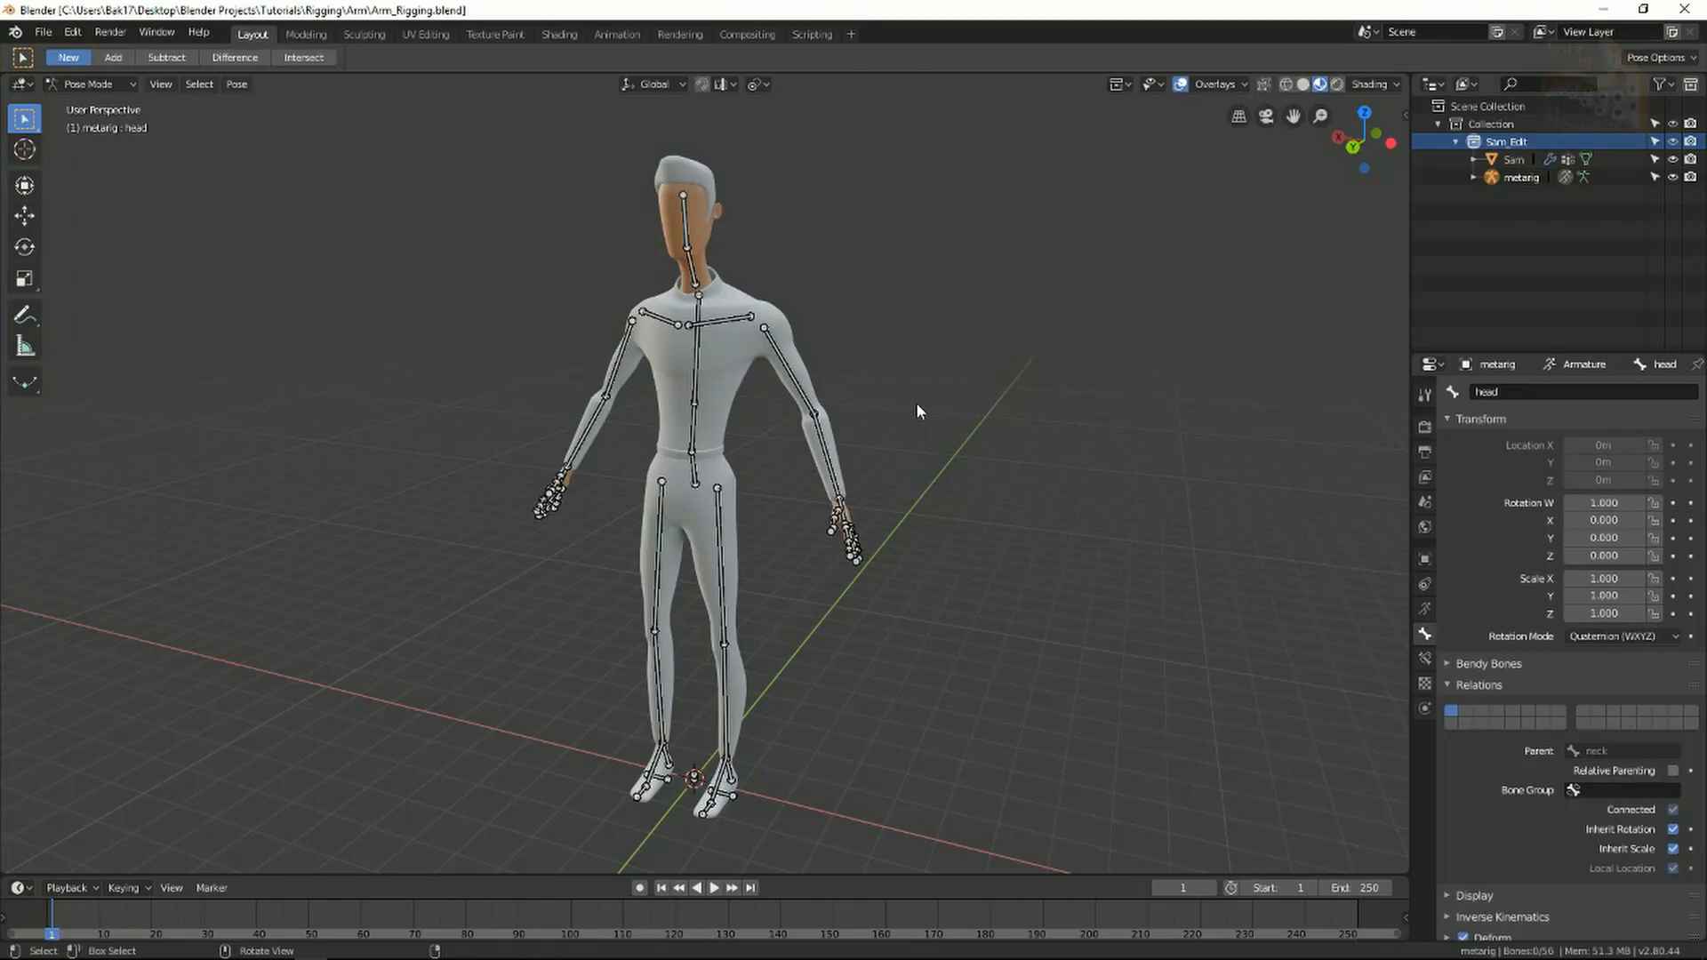
mouse_move(851, 455)
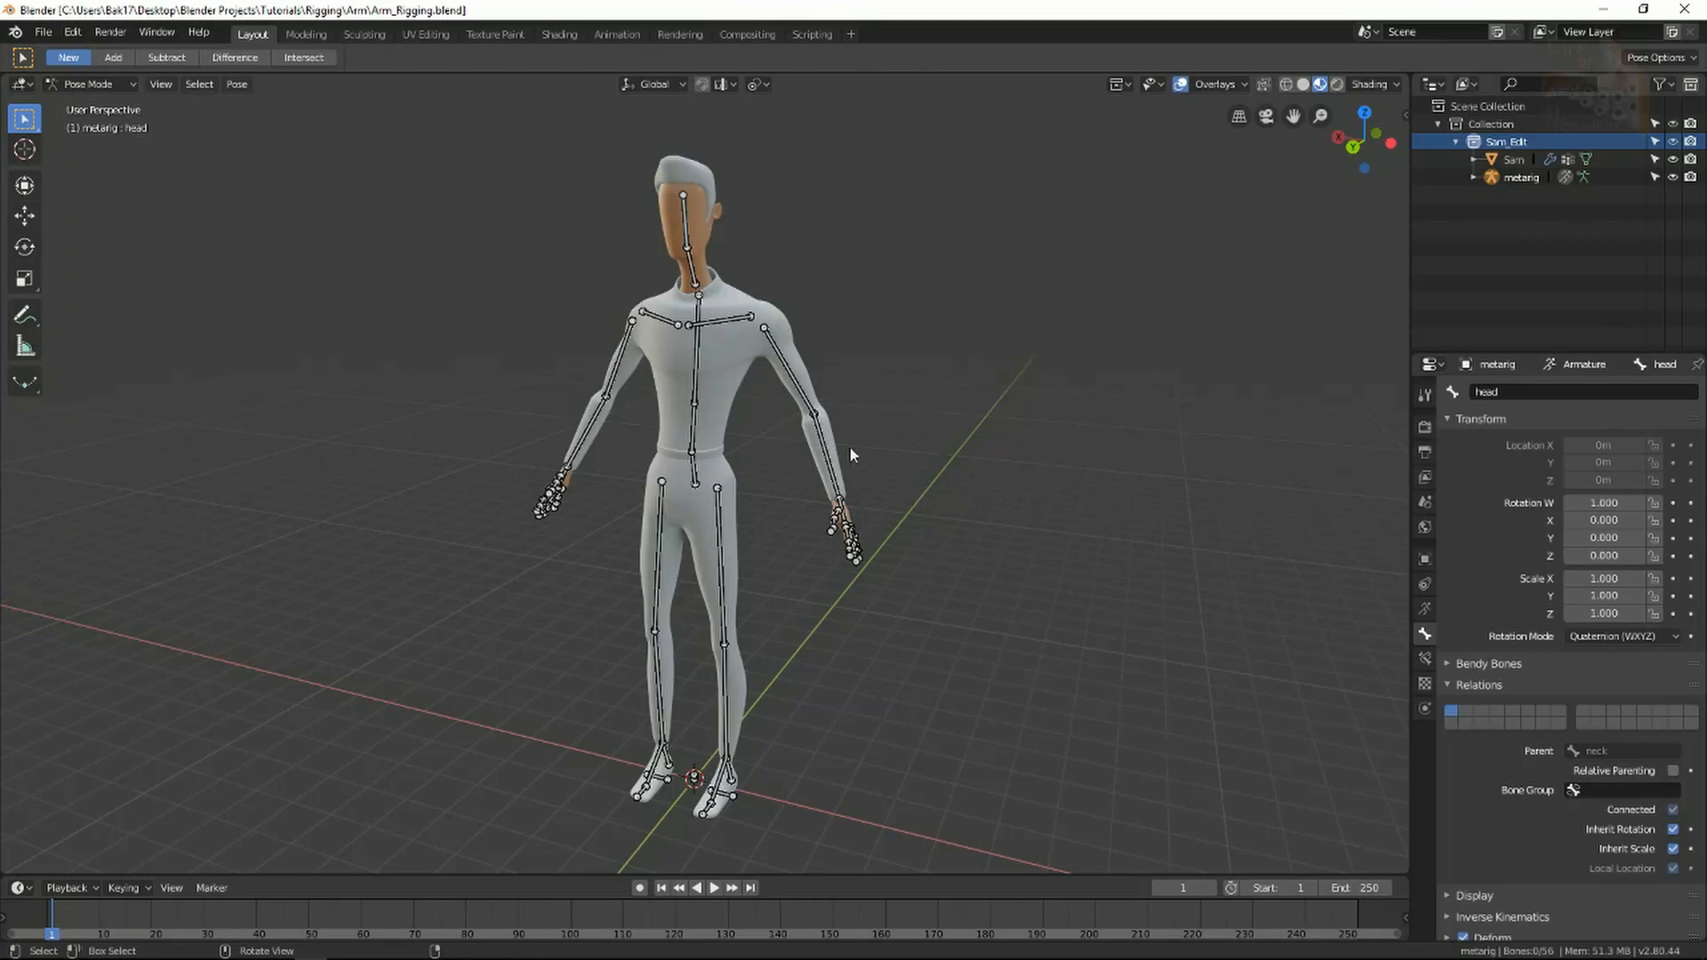
mouse_move(795, 623)
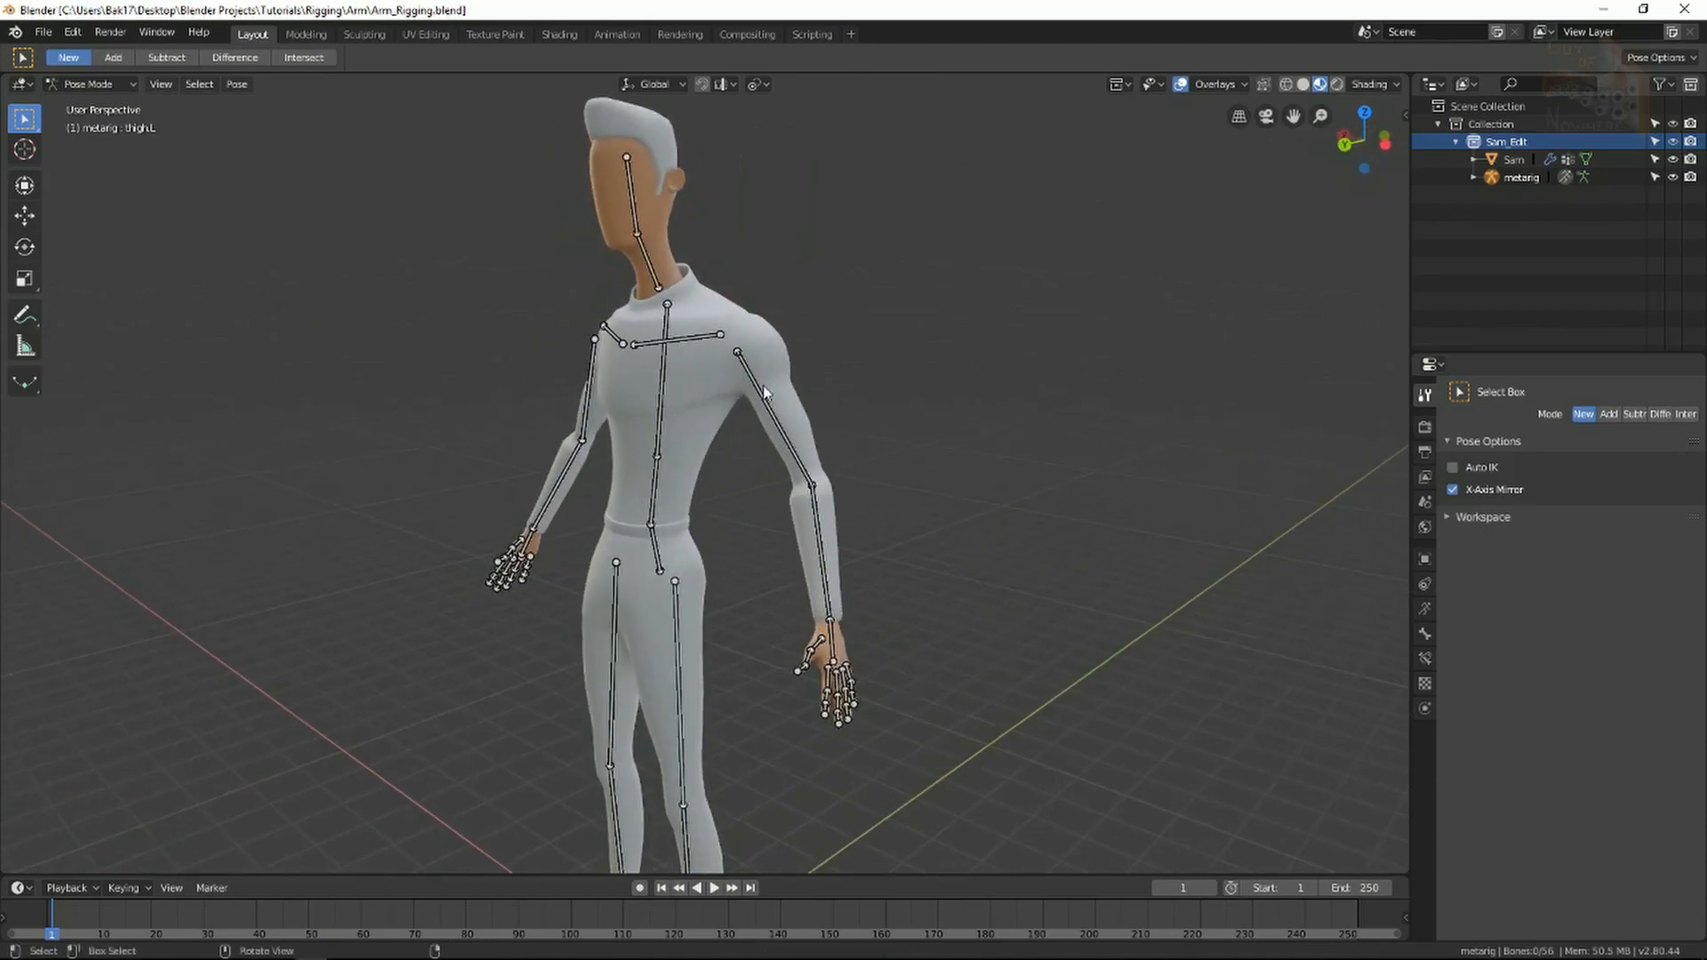
Select the elbow and wrist joints and extrude new control bones with X-Axis Mirror
left_click(768, 414)
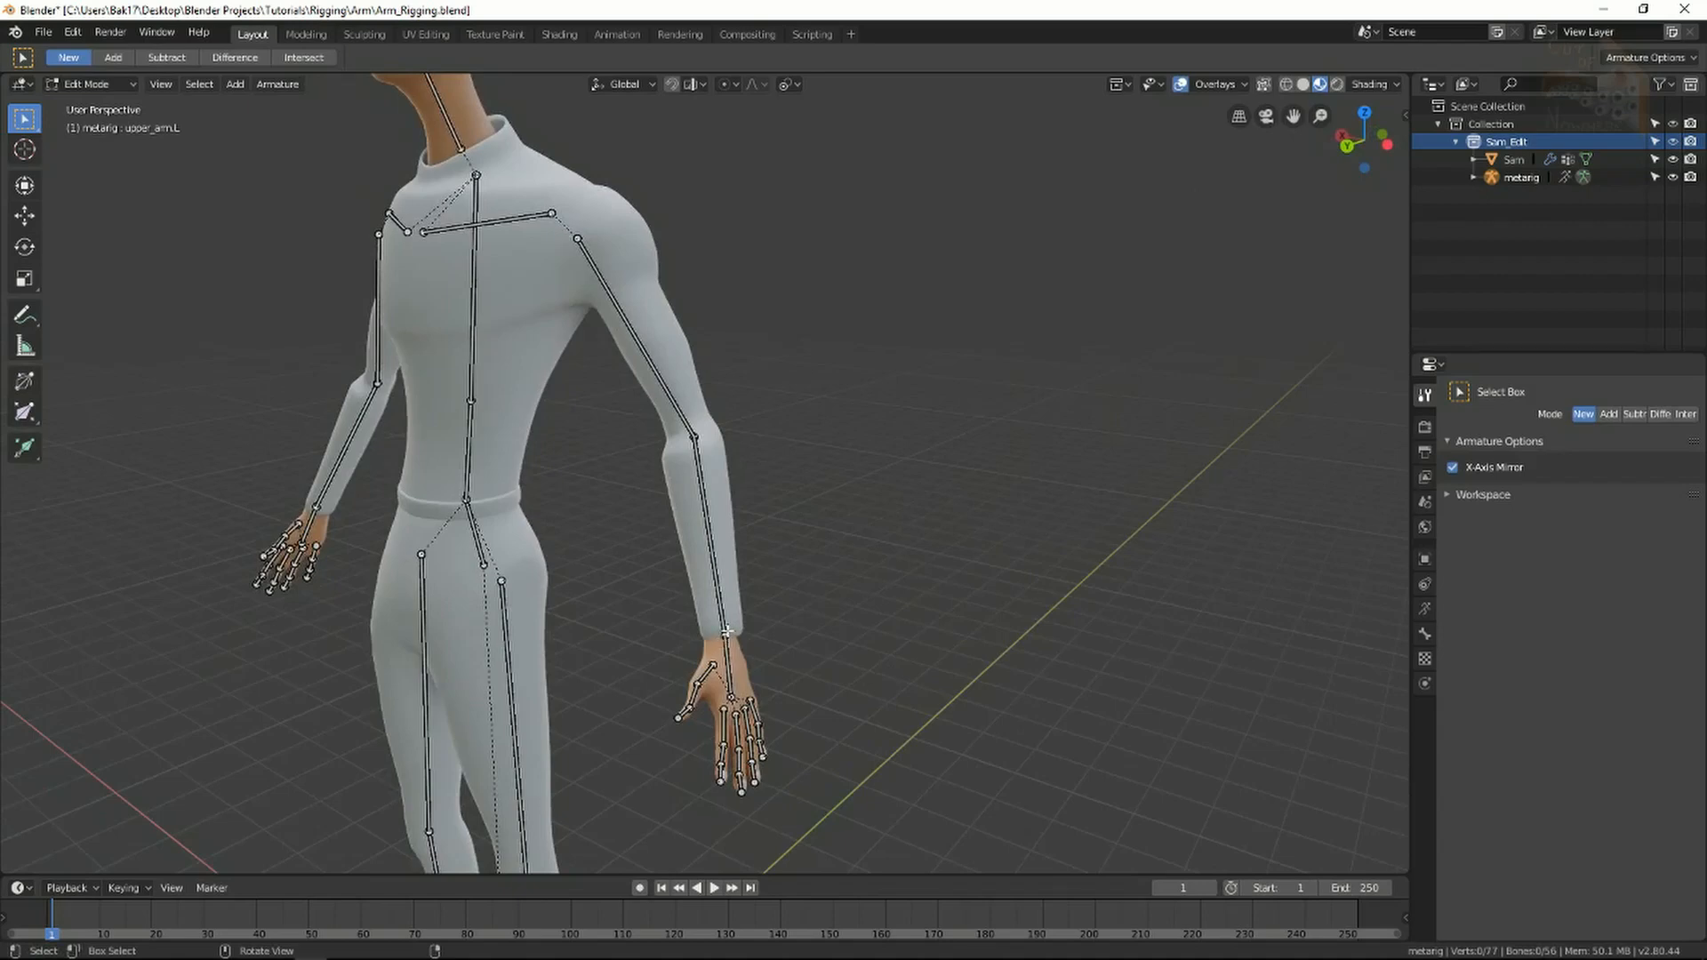
left_click(713, 534)
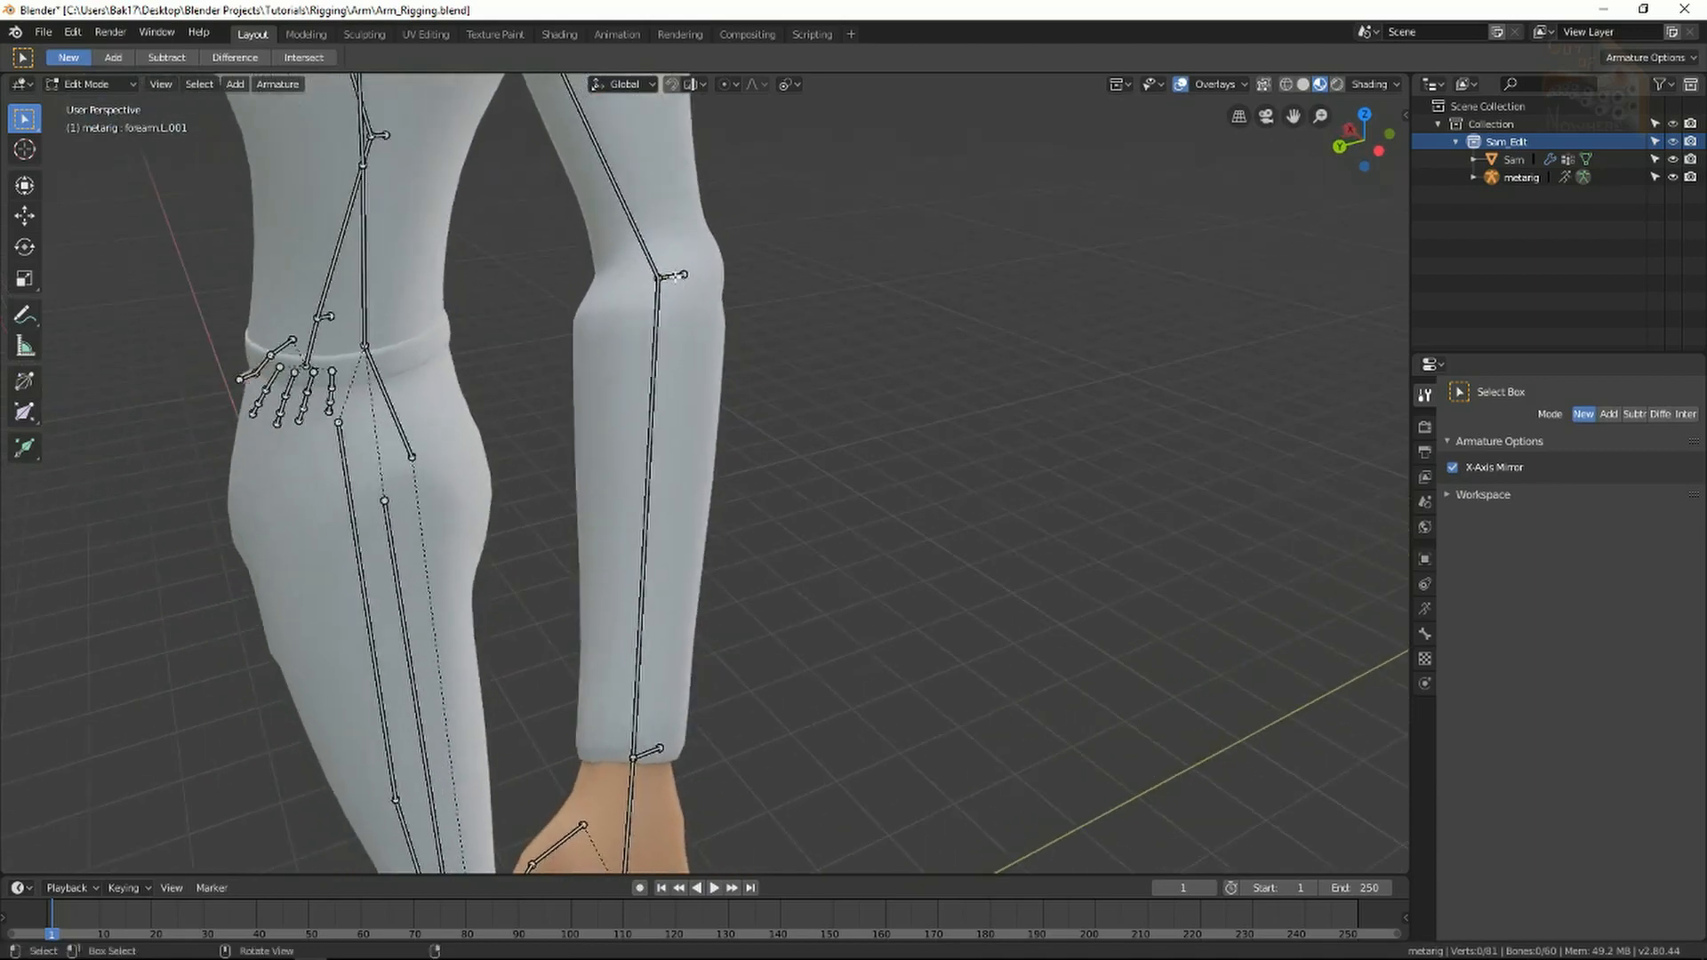
Clear the parent of the new elbow and wrist bones using Alt+P > Clear Parent
left_click(676, 276)
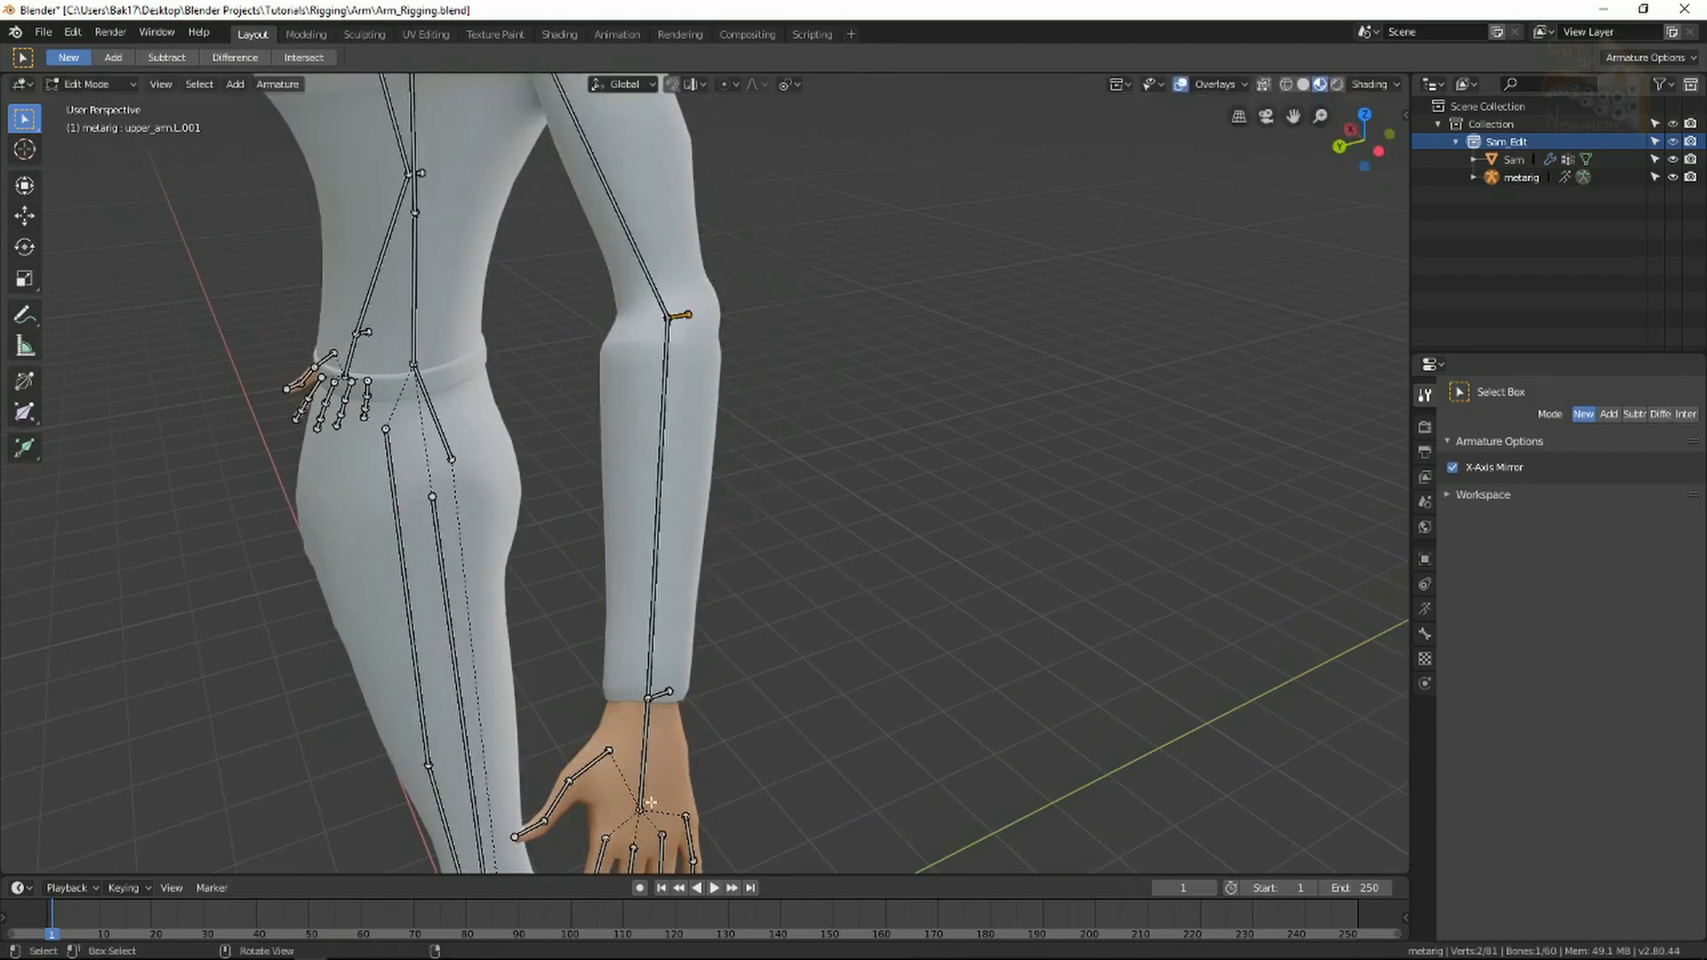
left_click(667, 691)
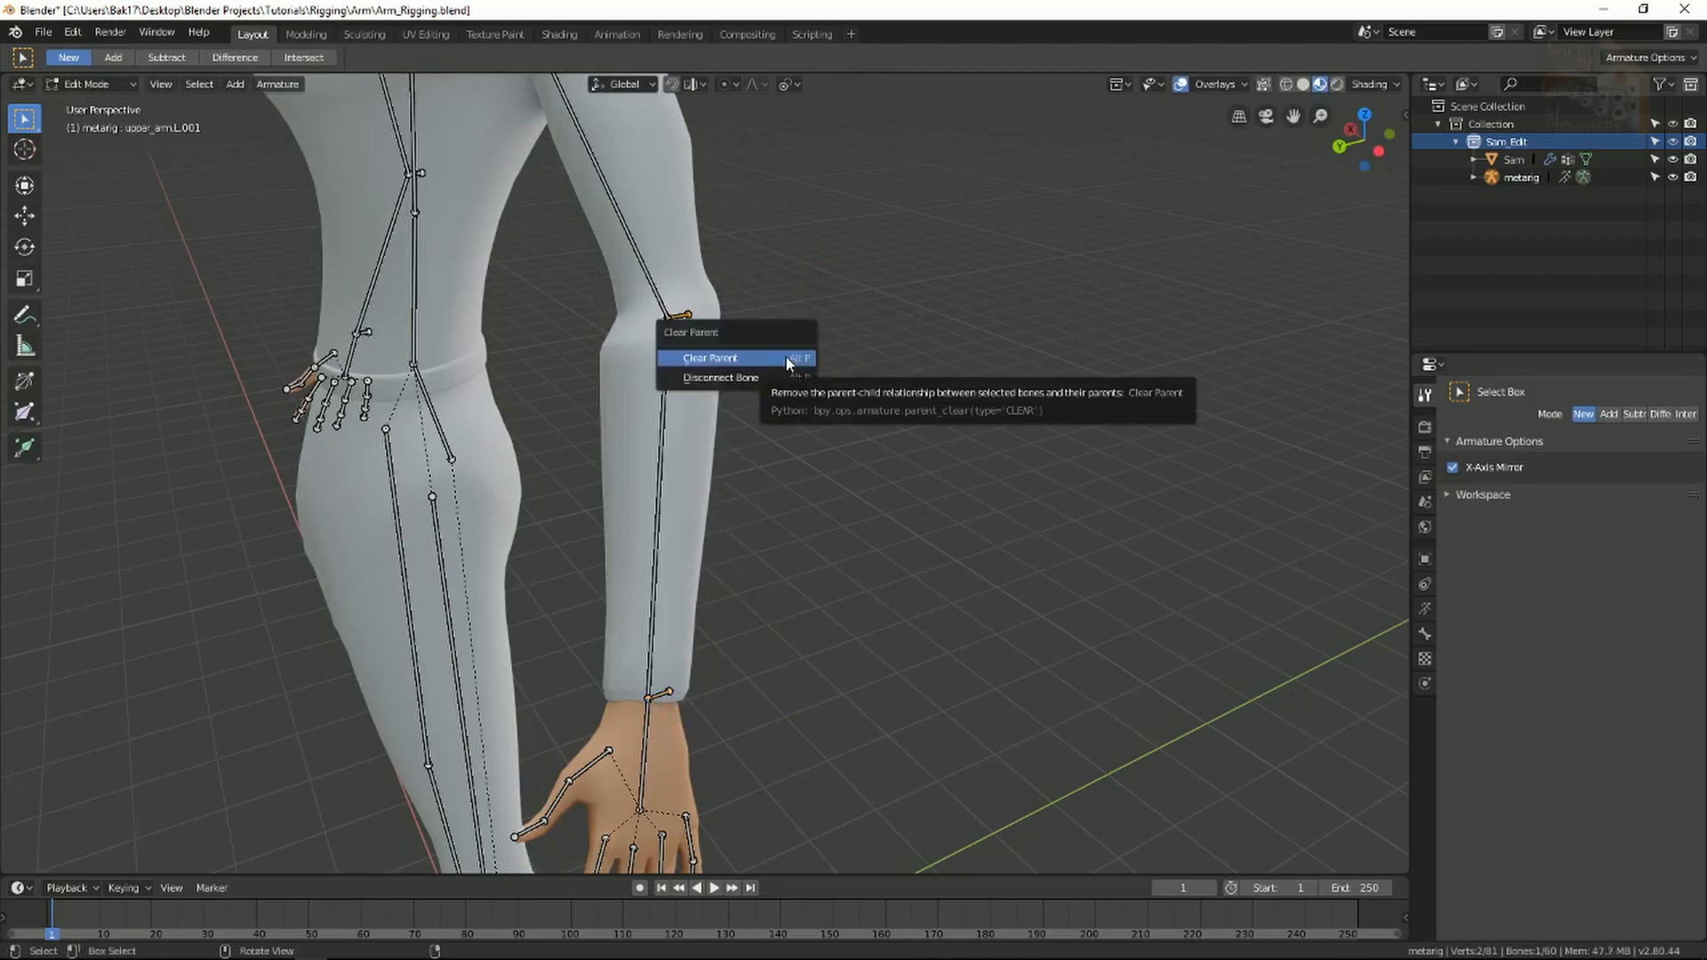
left_click(708, 358)
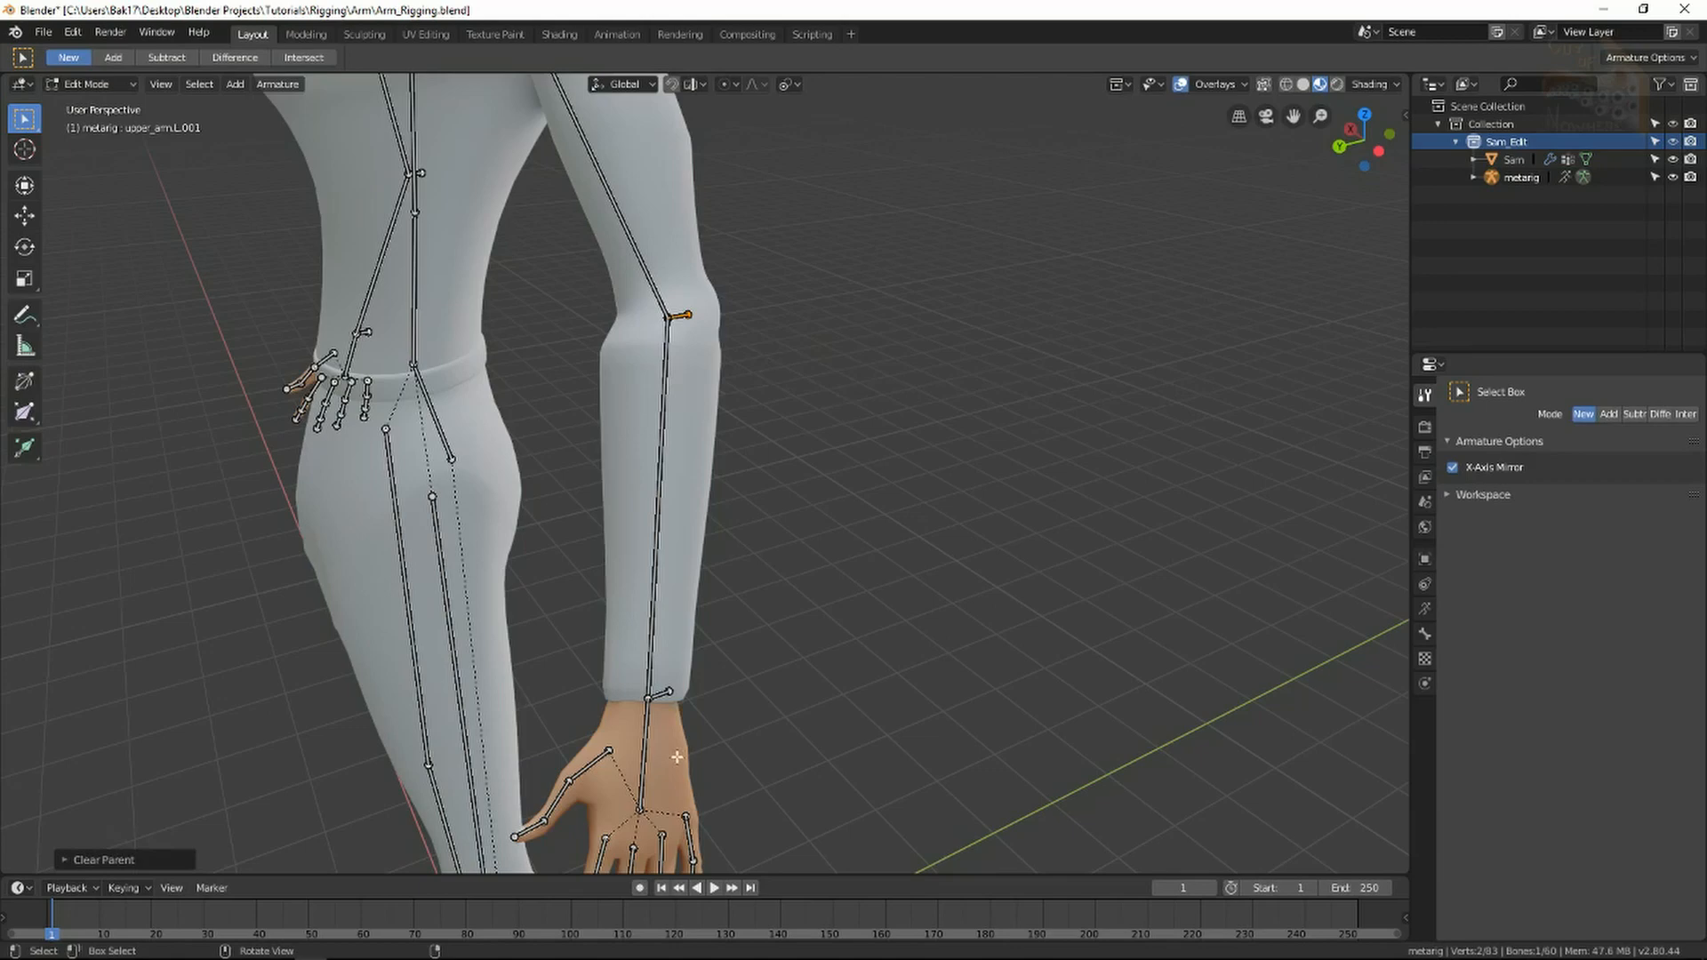
left_click(672, 693)
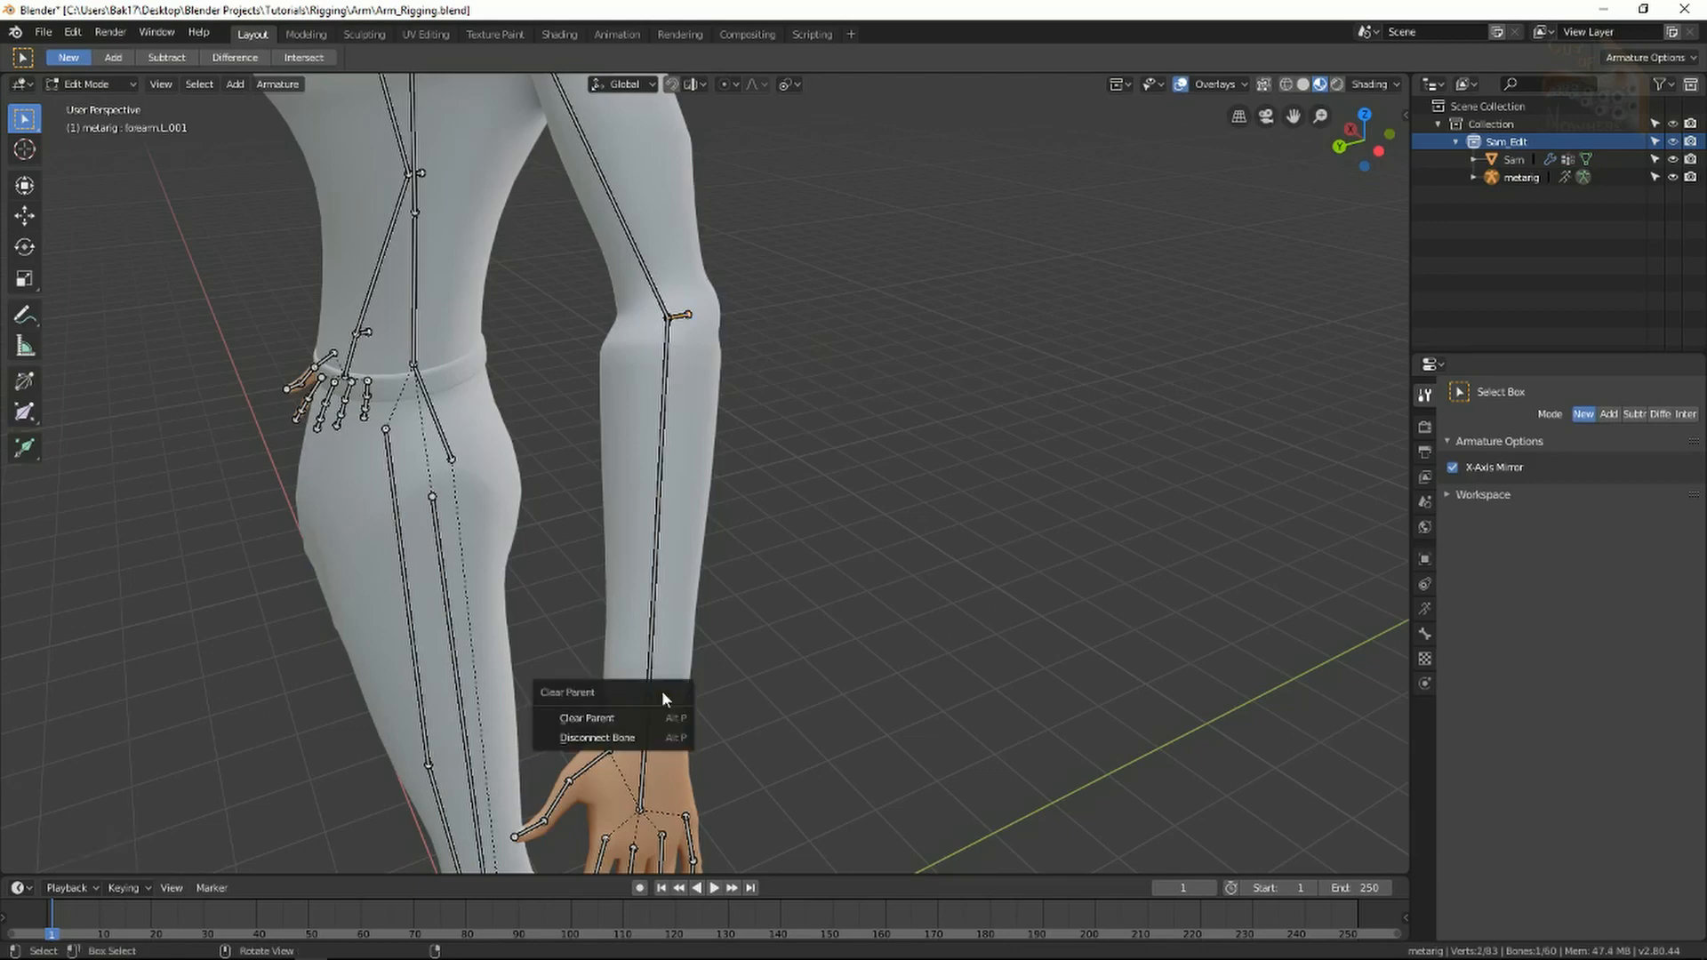
mouse_move(621, 713)
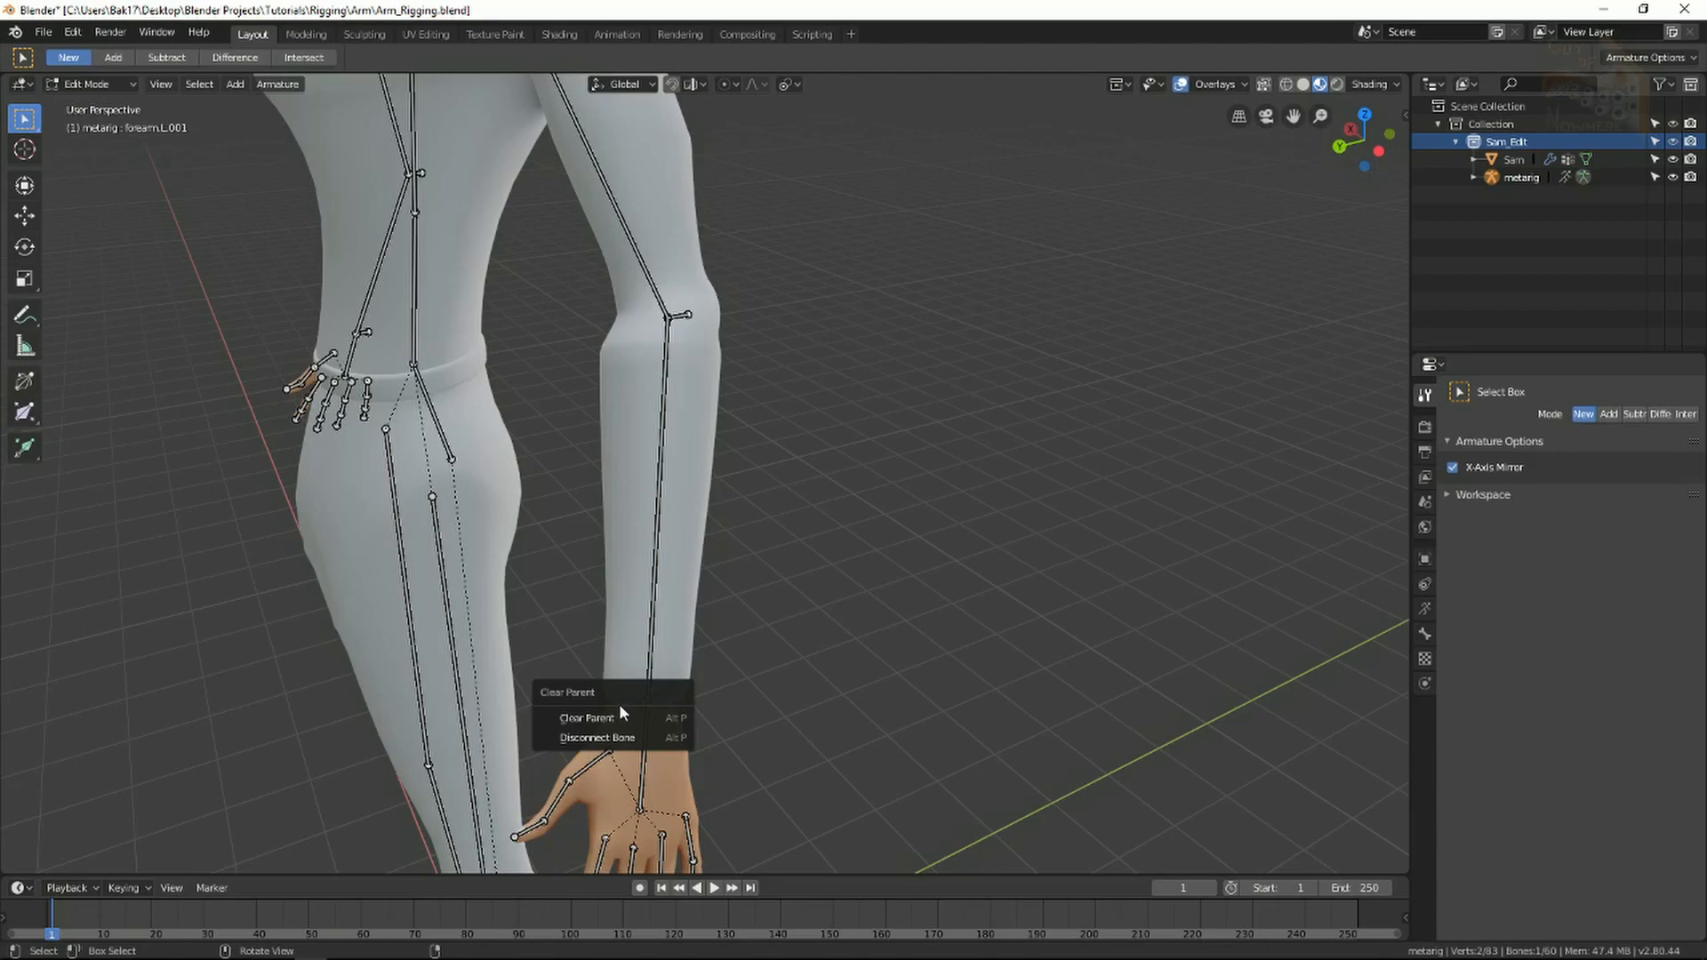
left_click(585, 716)
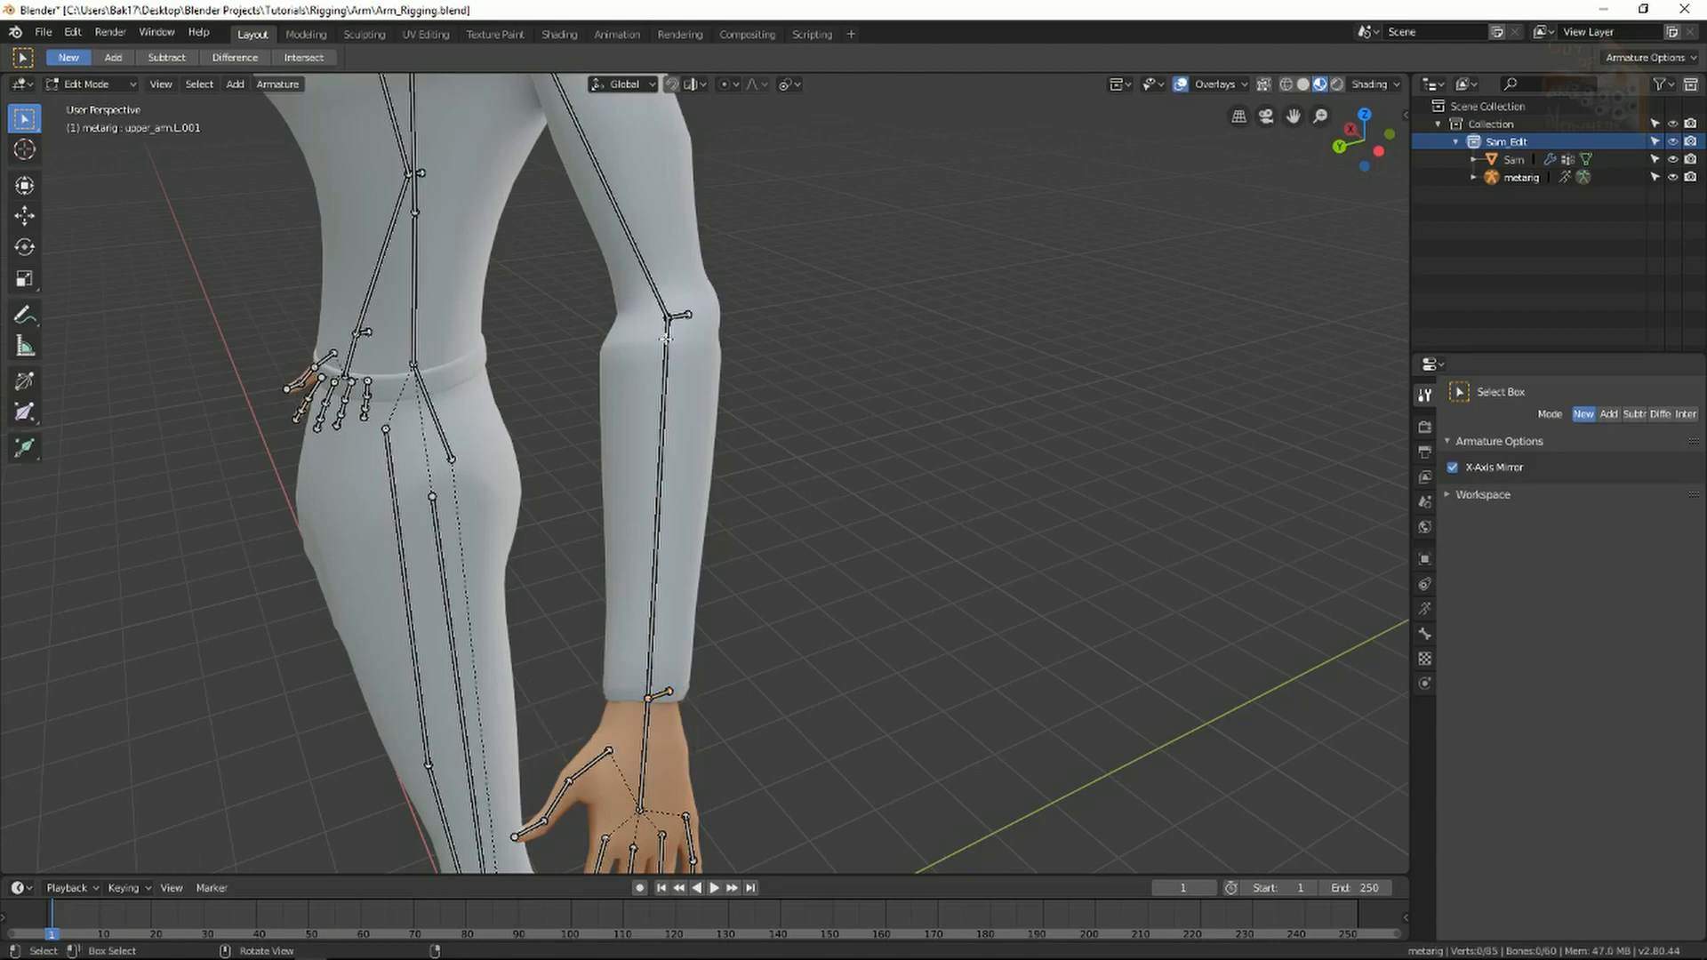
left_click(682, 316)
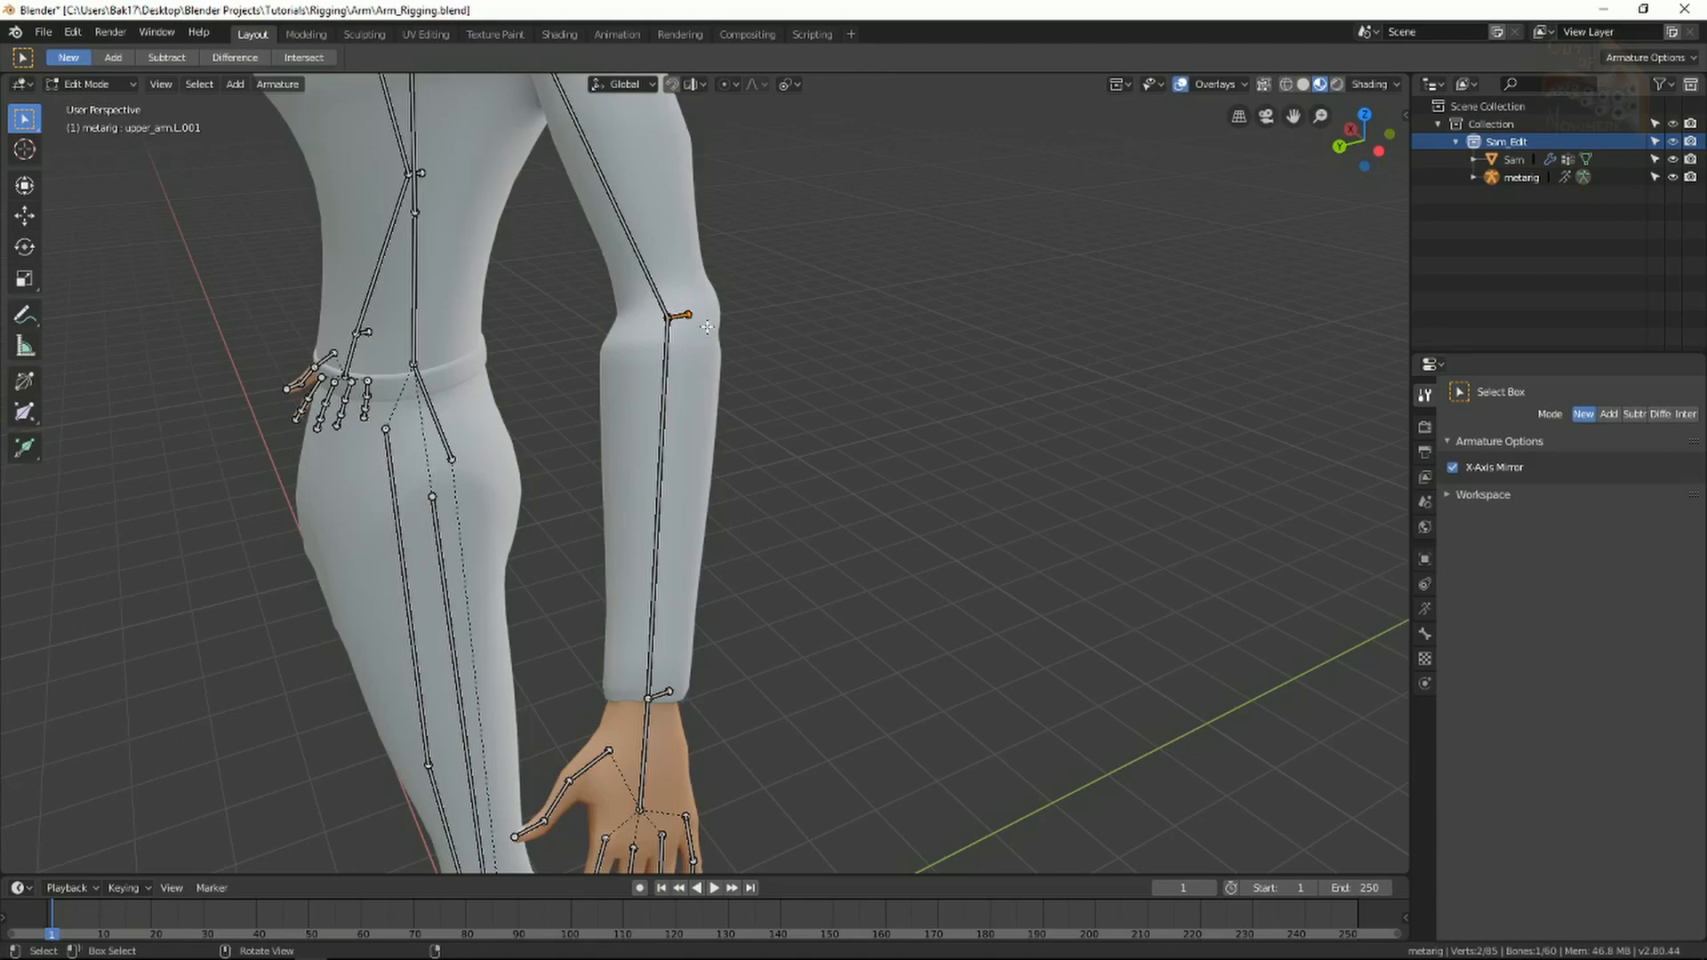
Move the elbow bone straight back along global Y so it sits behind the arm
key("g")
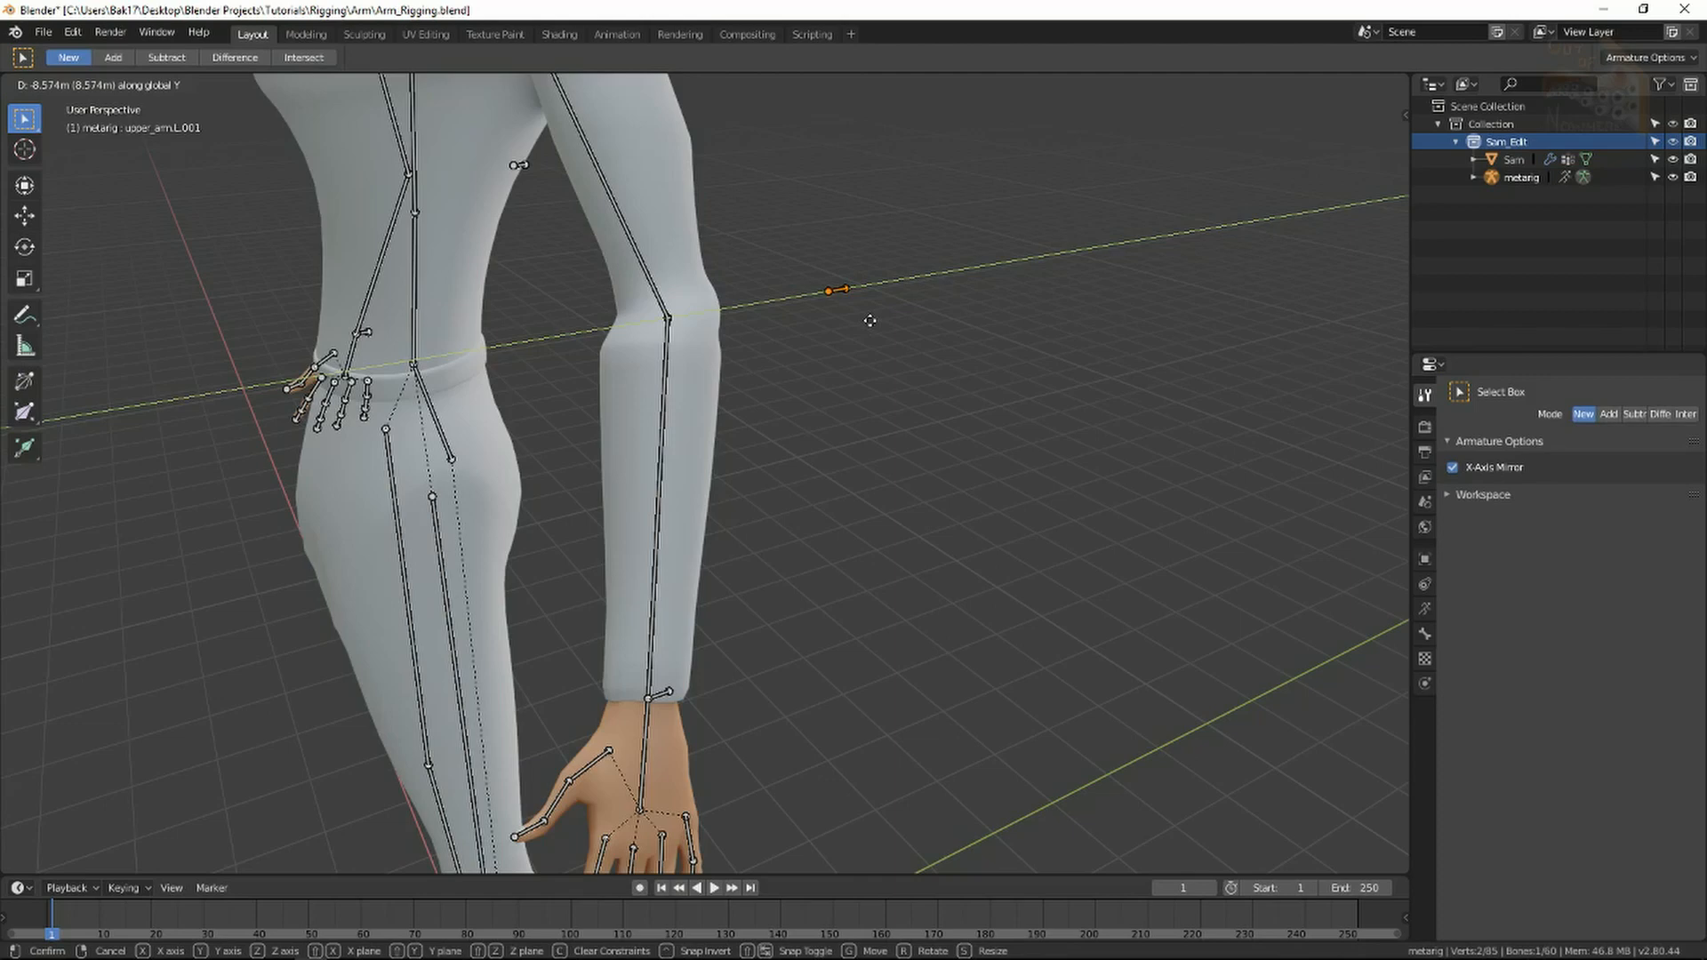
mouse_move(884, 316)
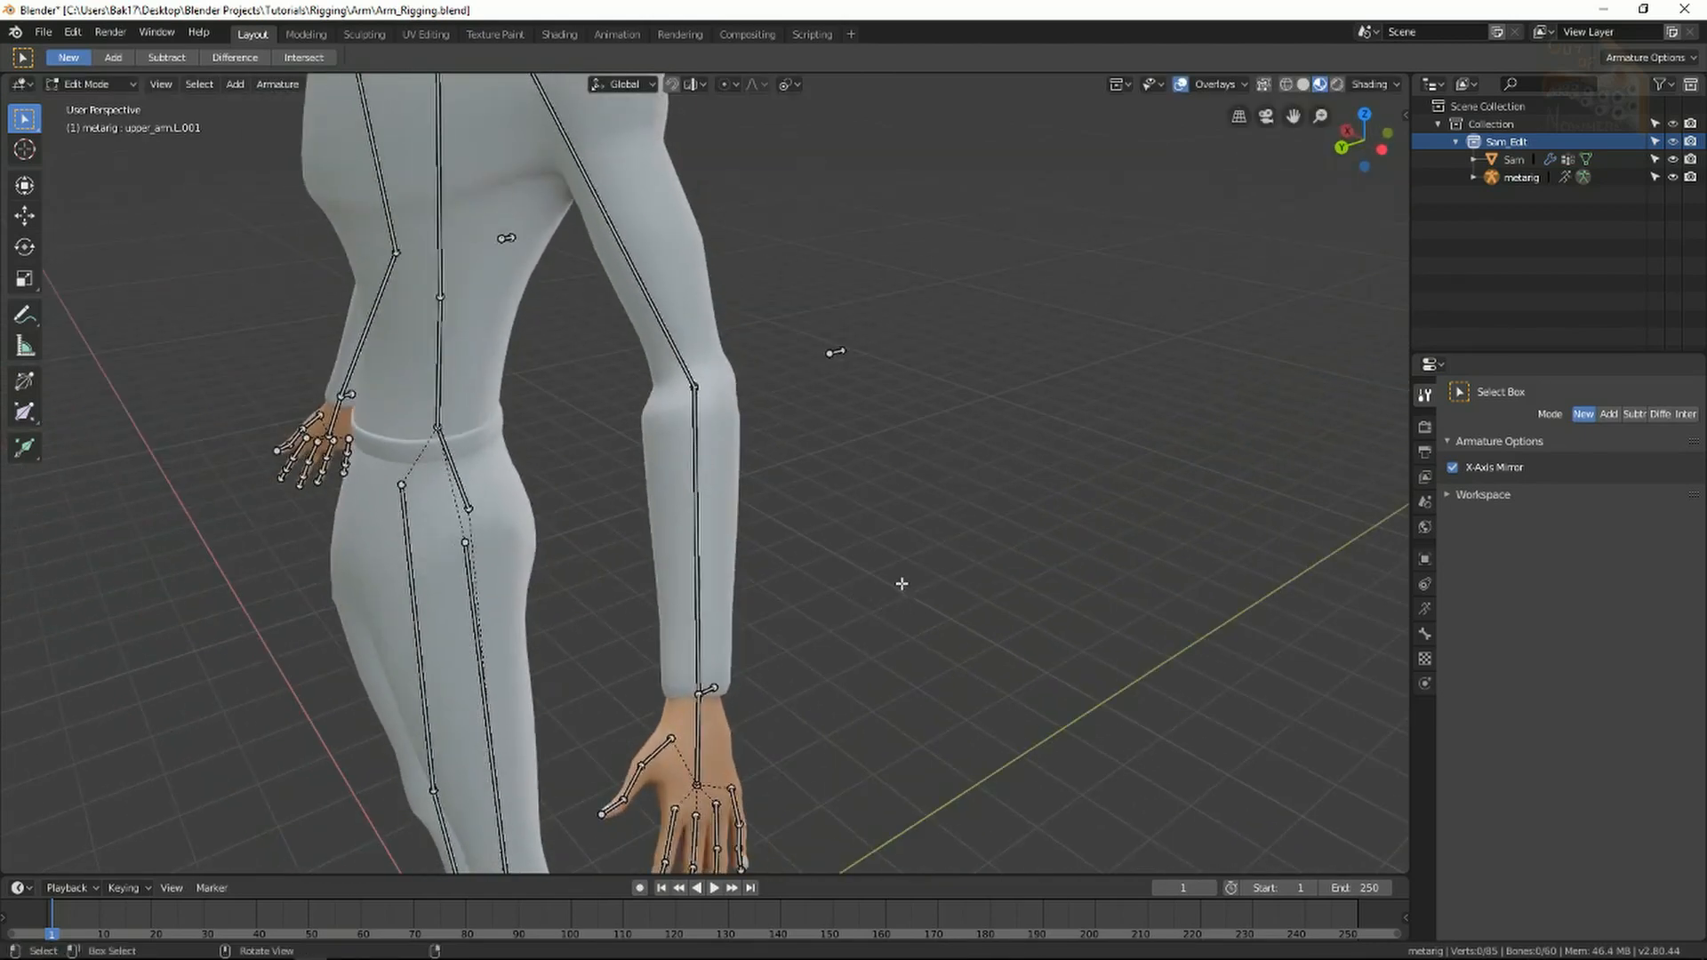
mouse_move(793, 637)
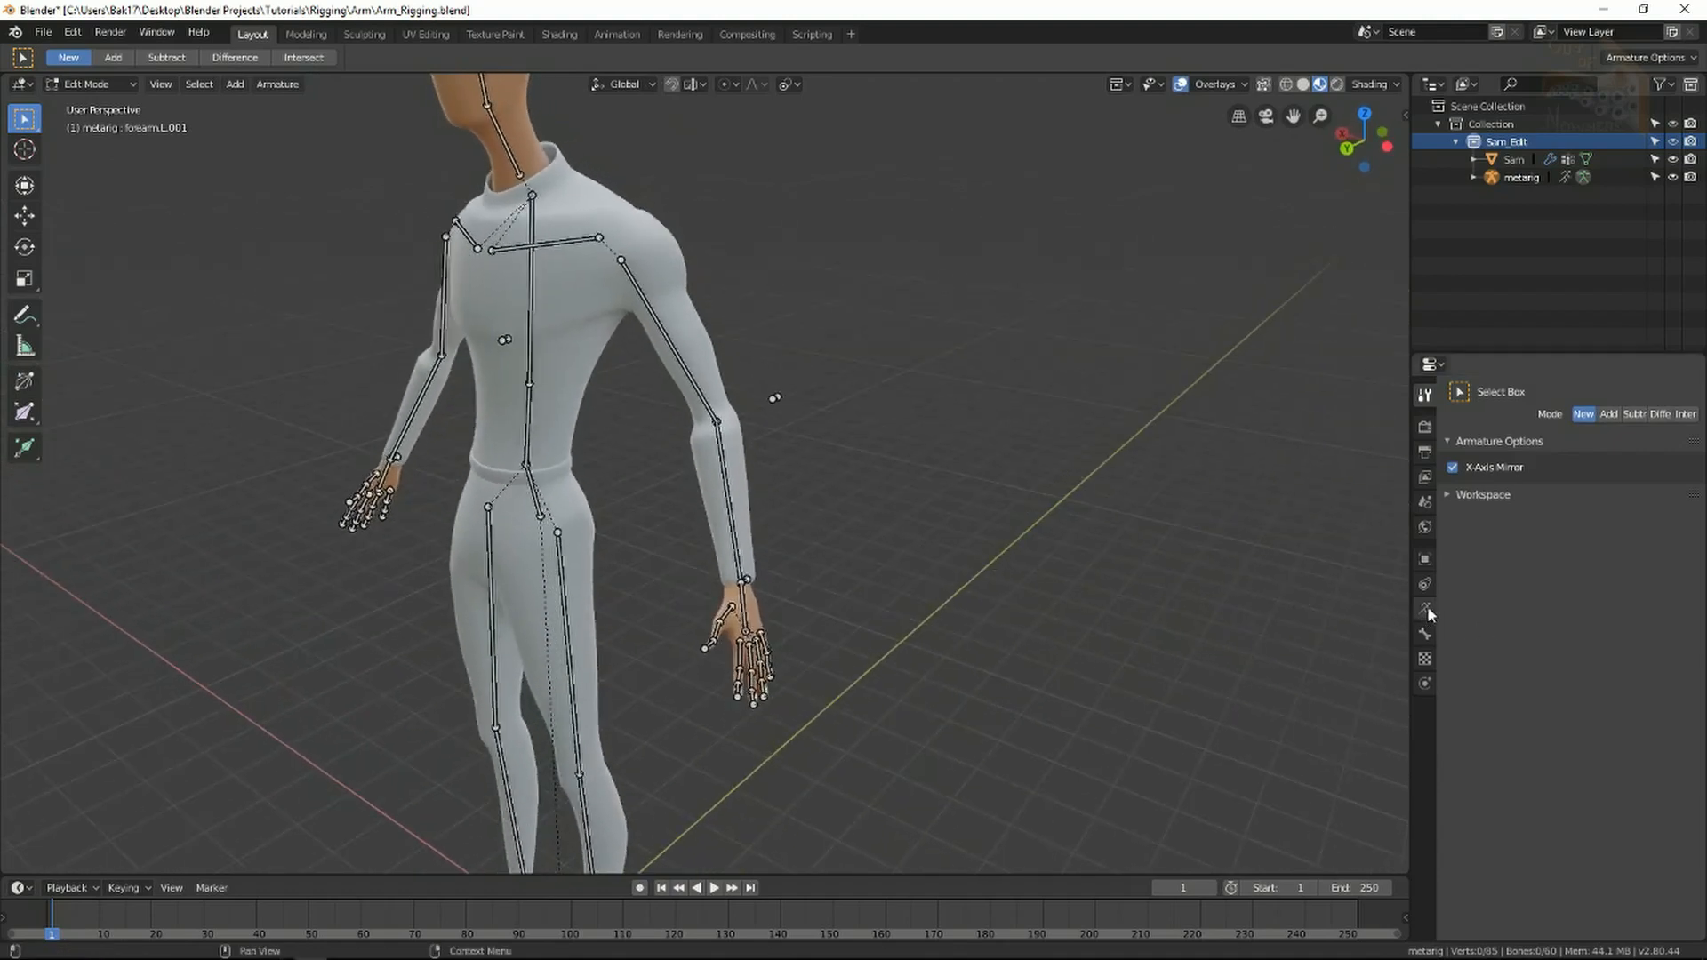
Show the Armature data properties to place the control bones on bone layer 2
left_click(1425, 610)
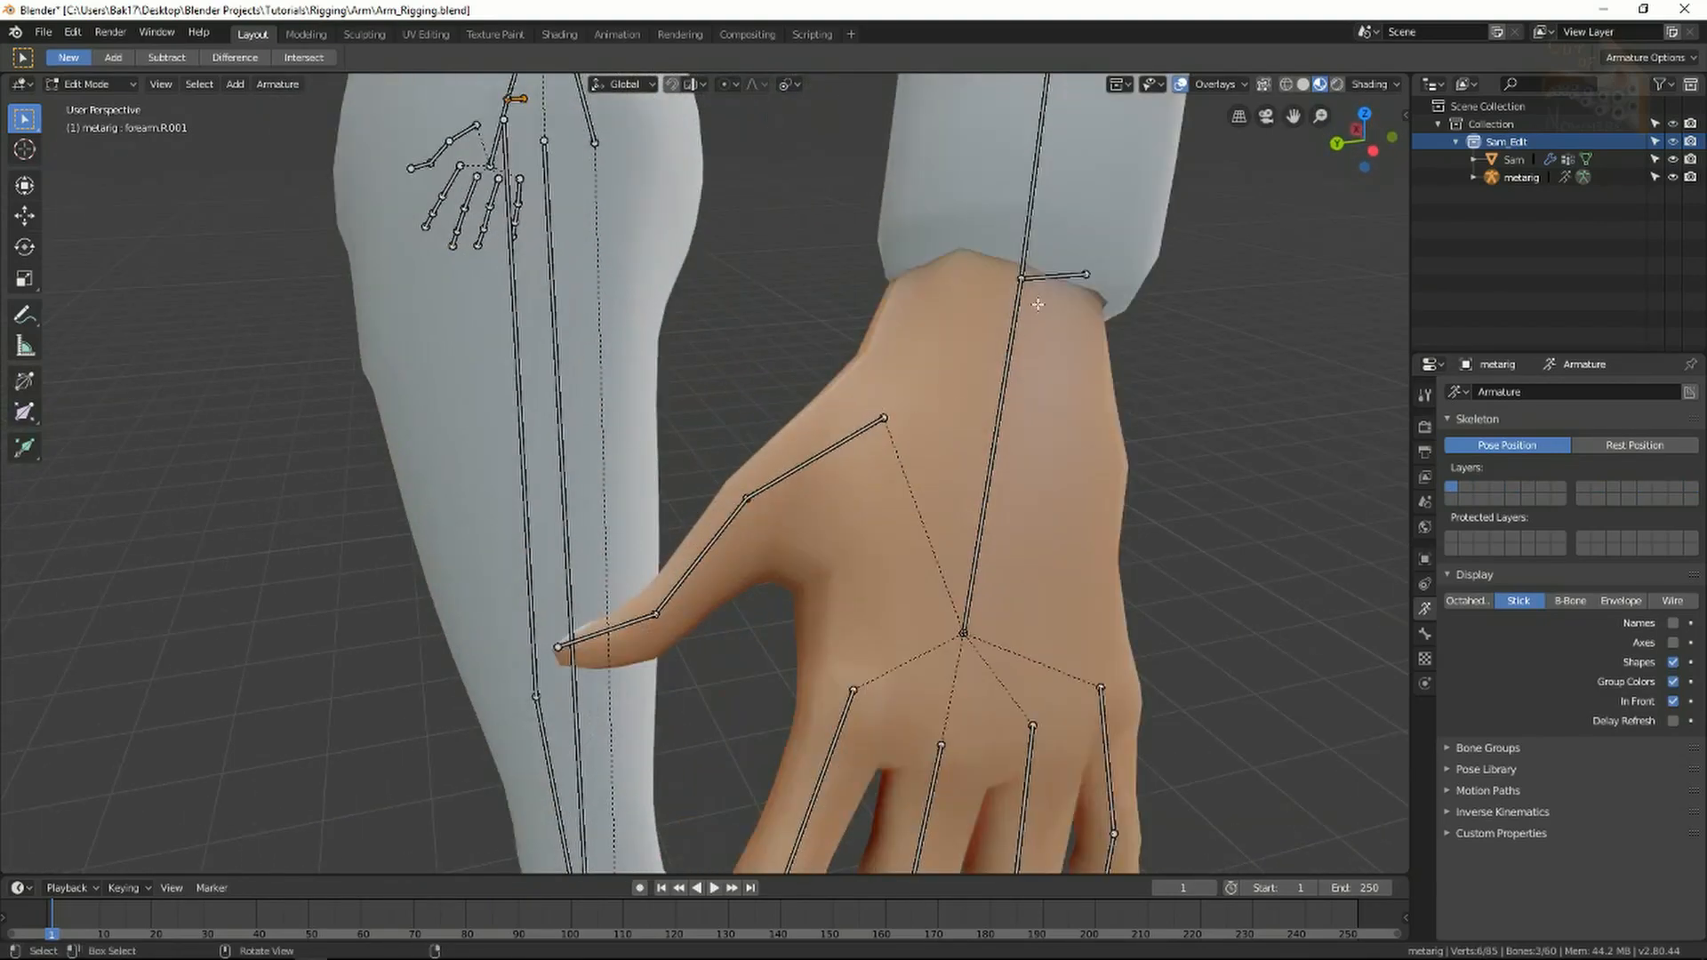
scroll("down", 3)
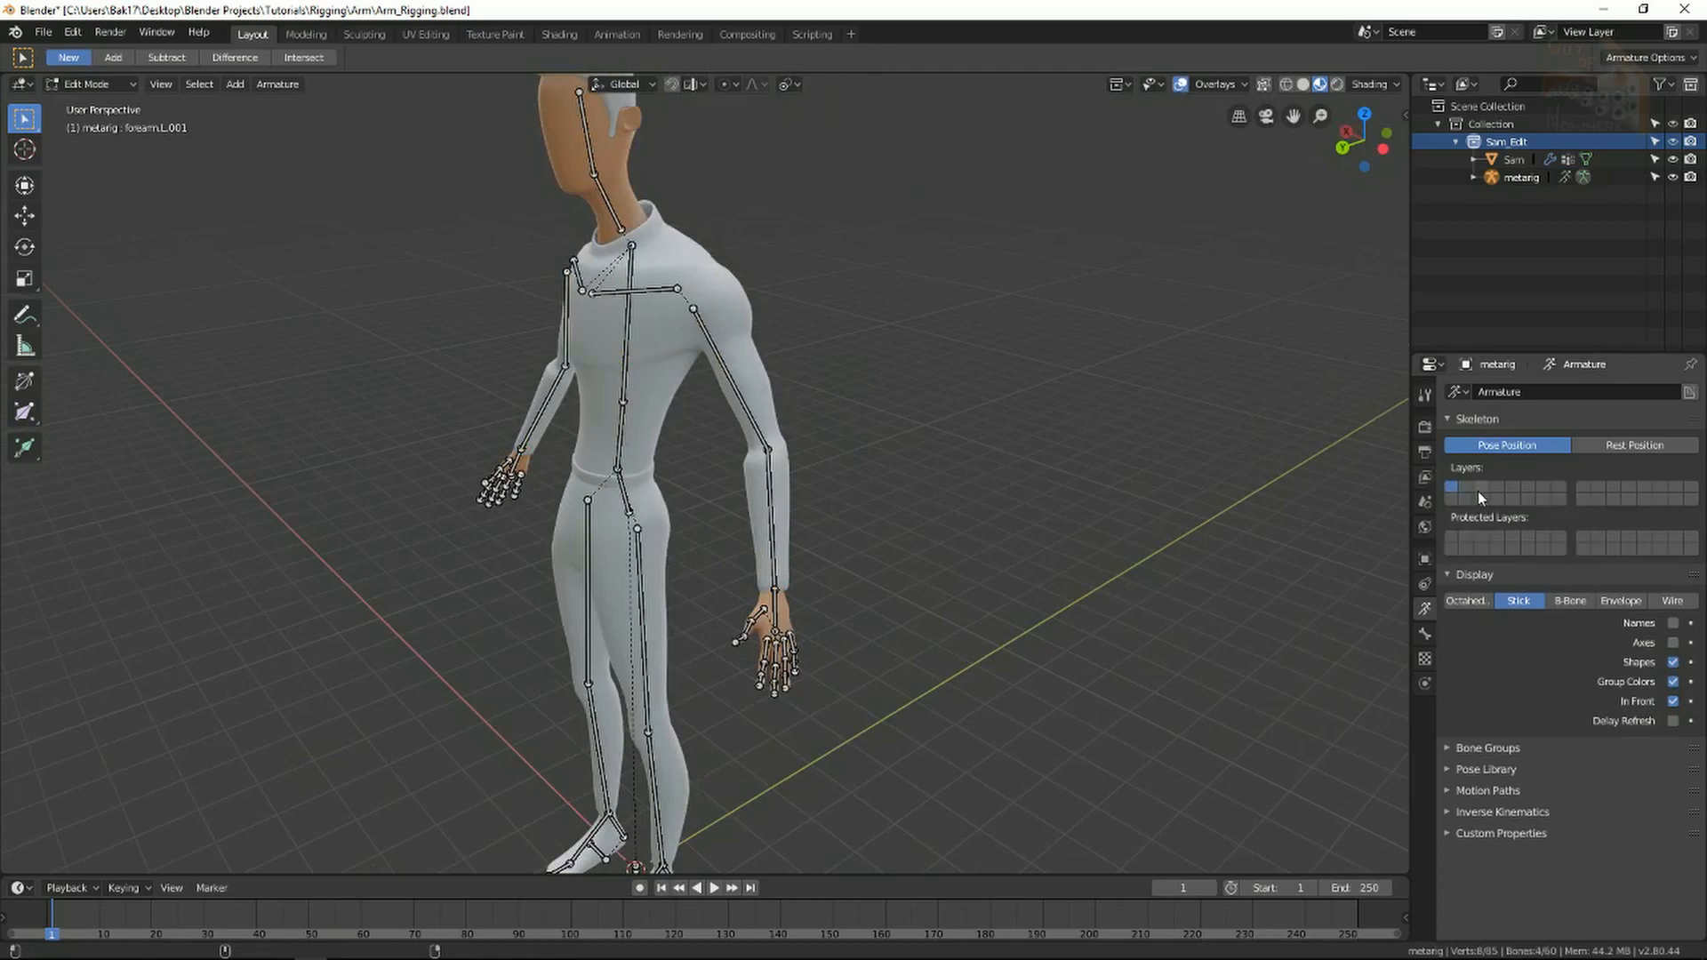
mouse_move(1467, 492)
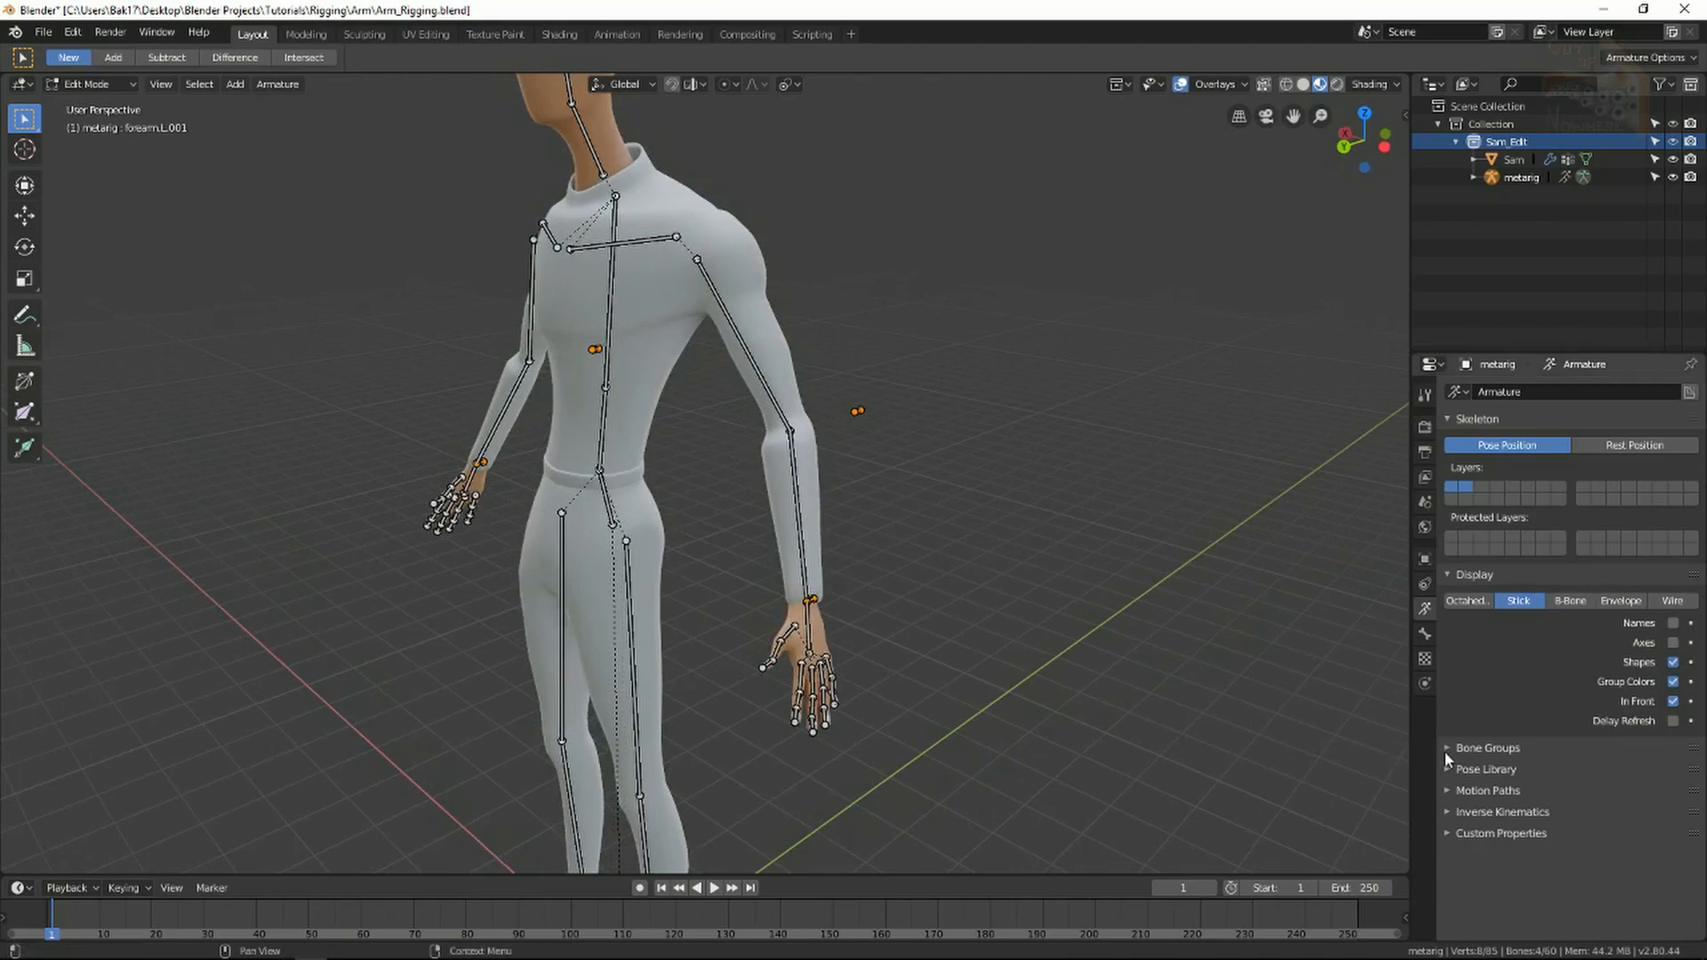
In Pose Mode add a bone group and name it 'Controls'
left_click(1454, 749)
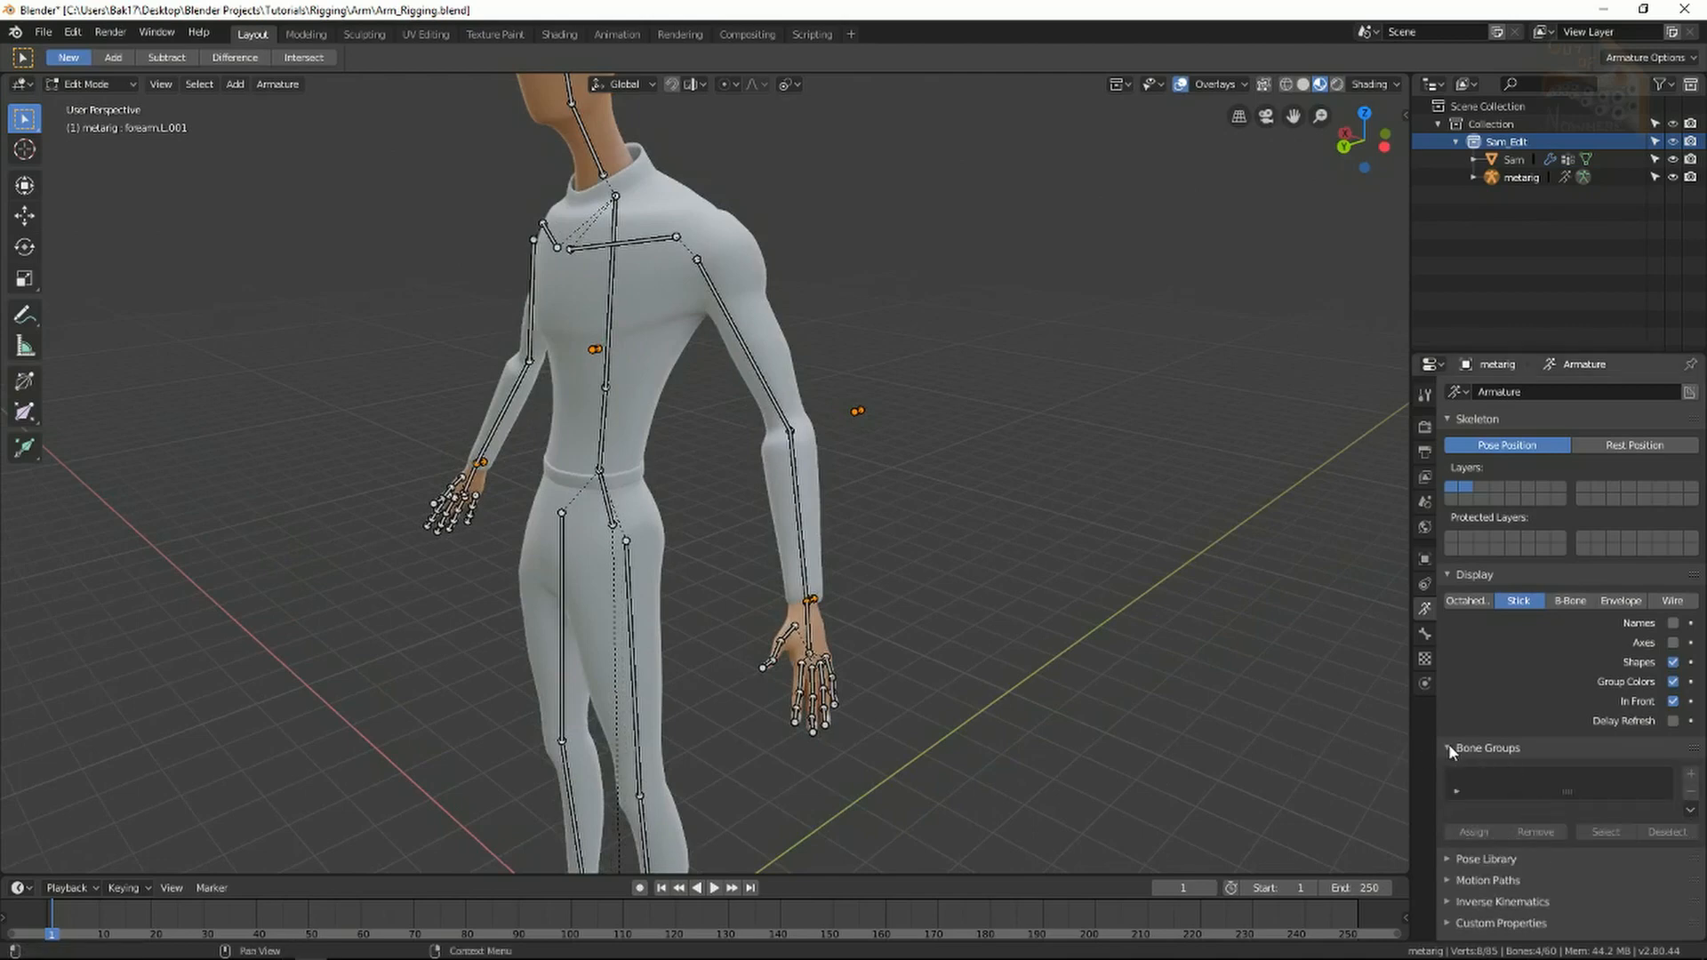
mouse_move(1529, 777)
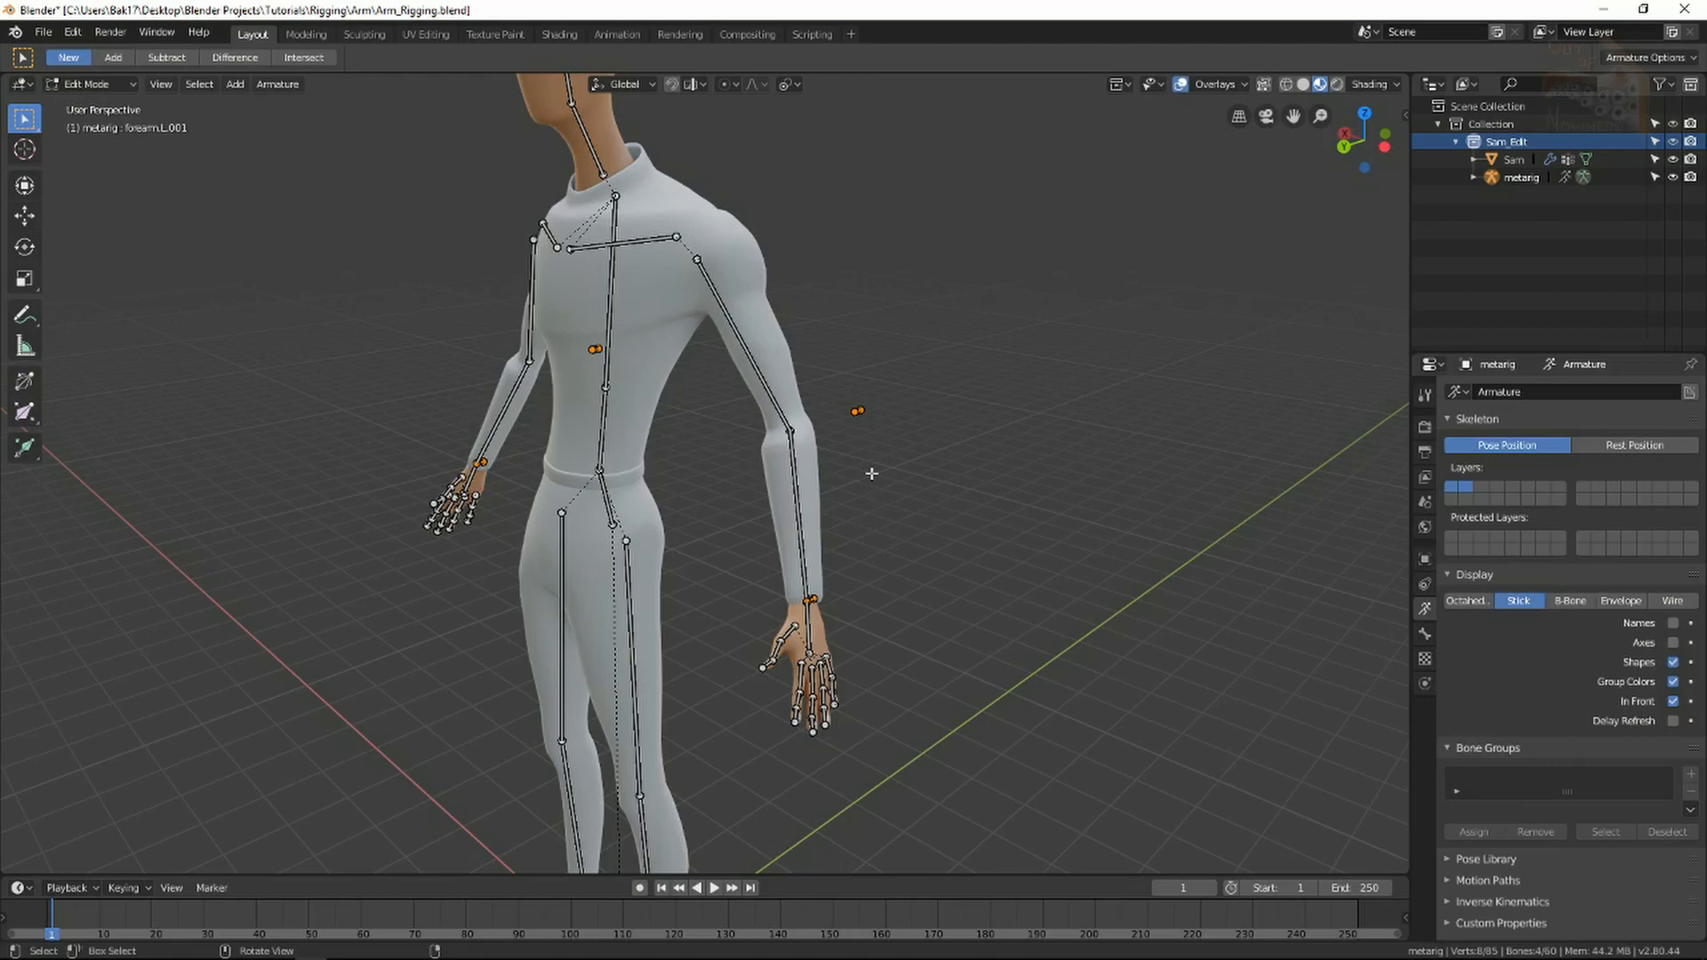
left_click(89, 84)
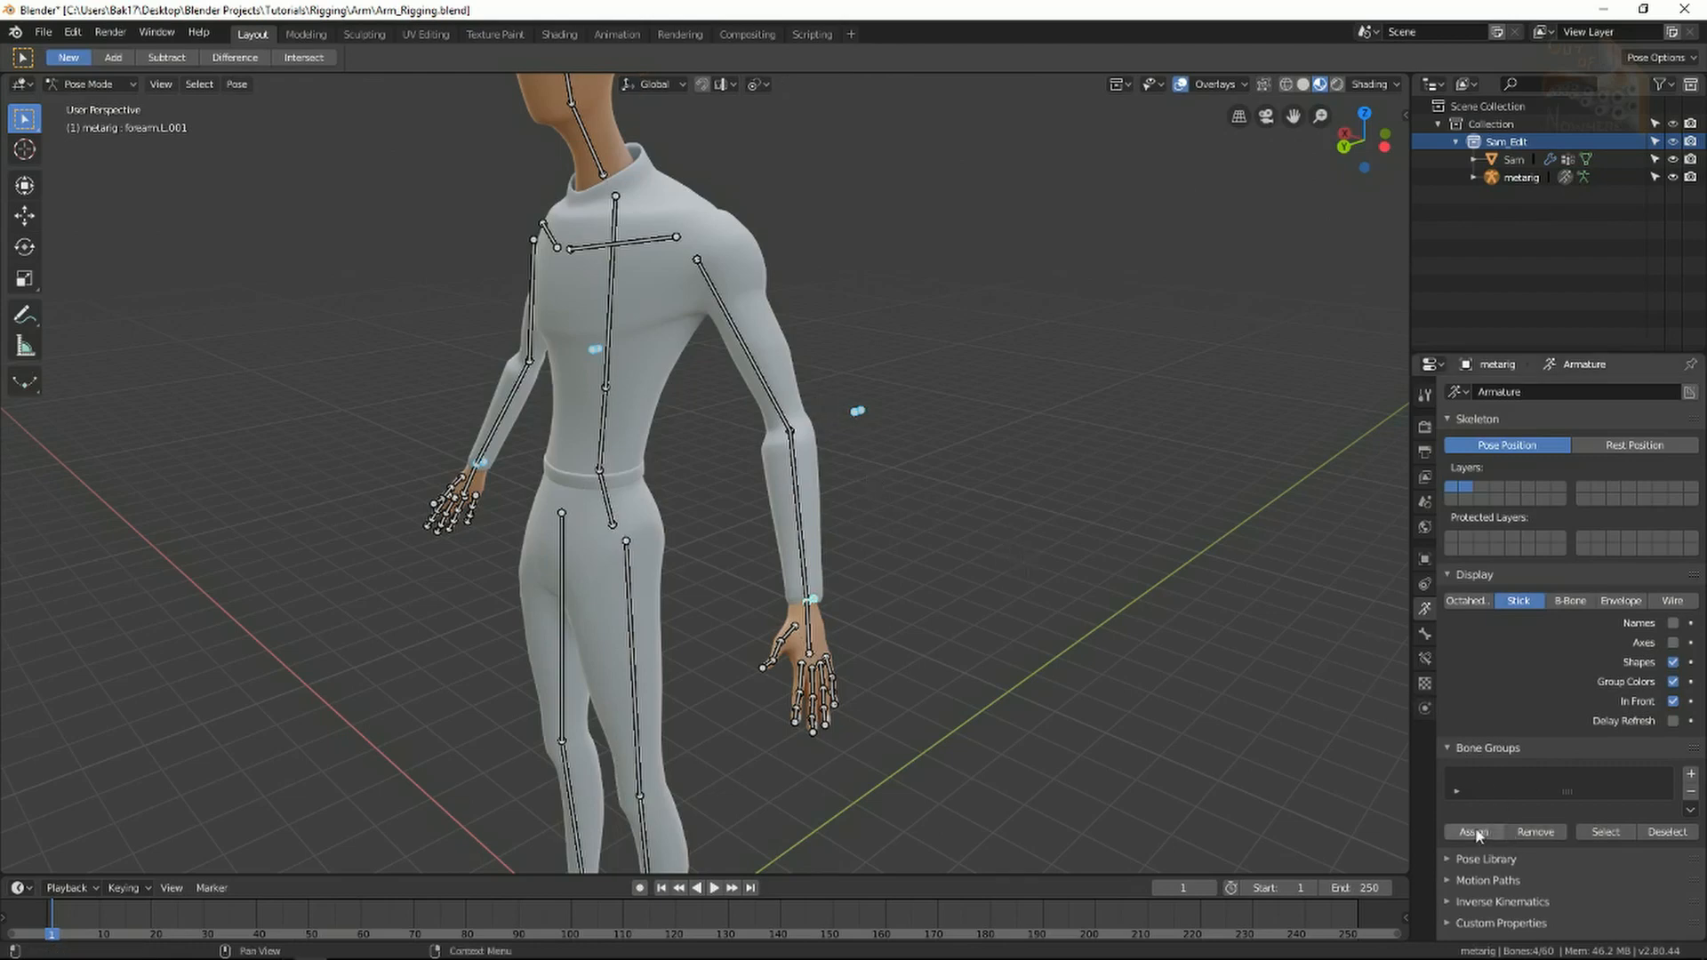
mouse_move(1691, 779)
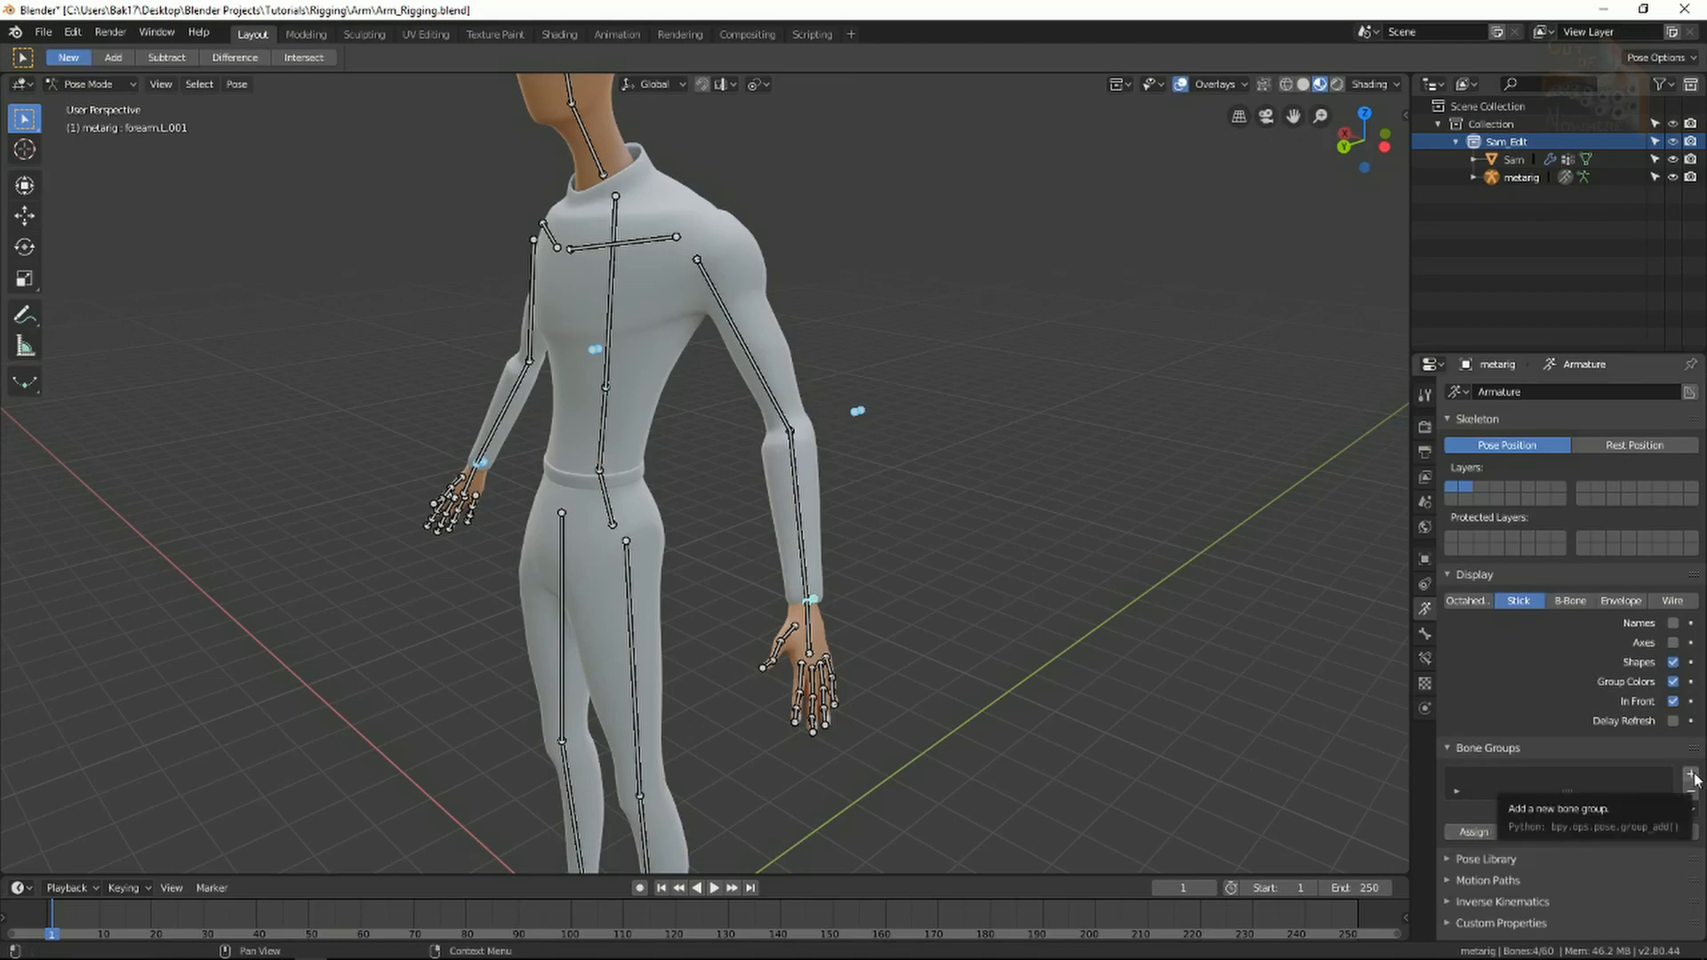
left_click(1695, 774)
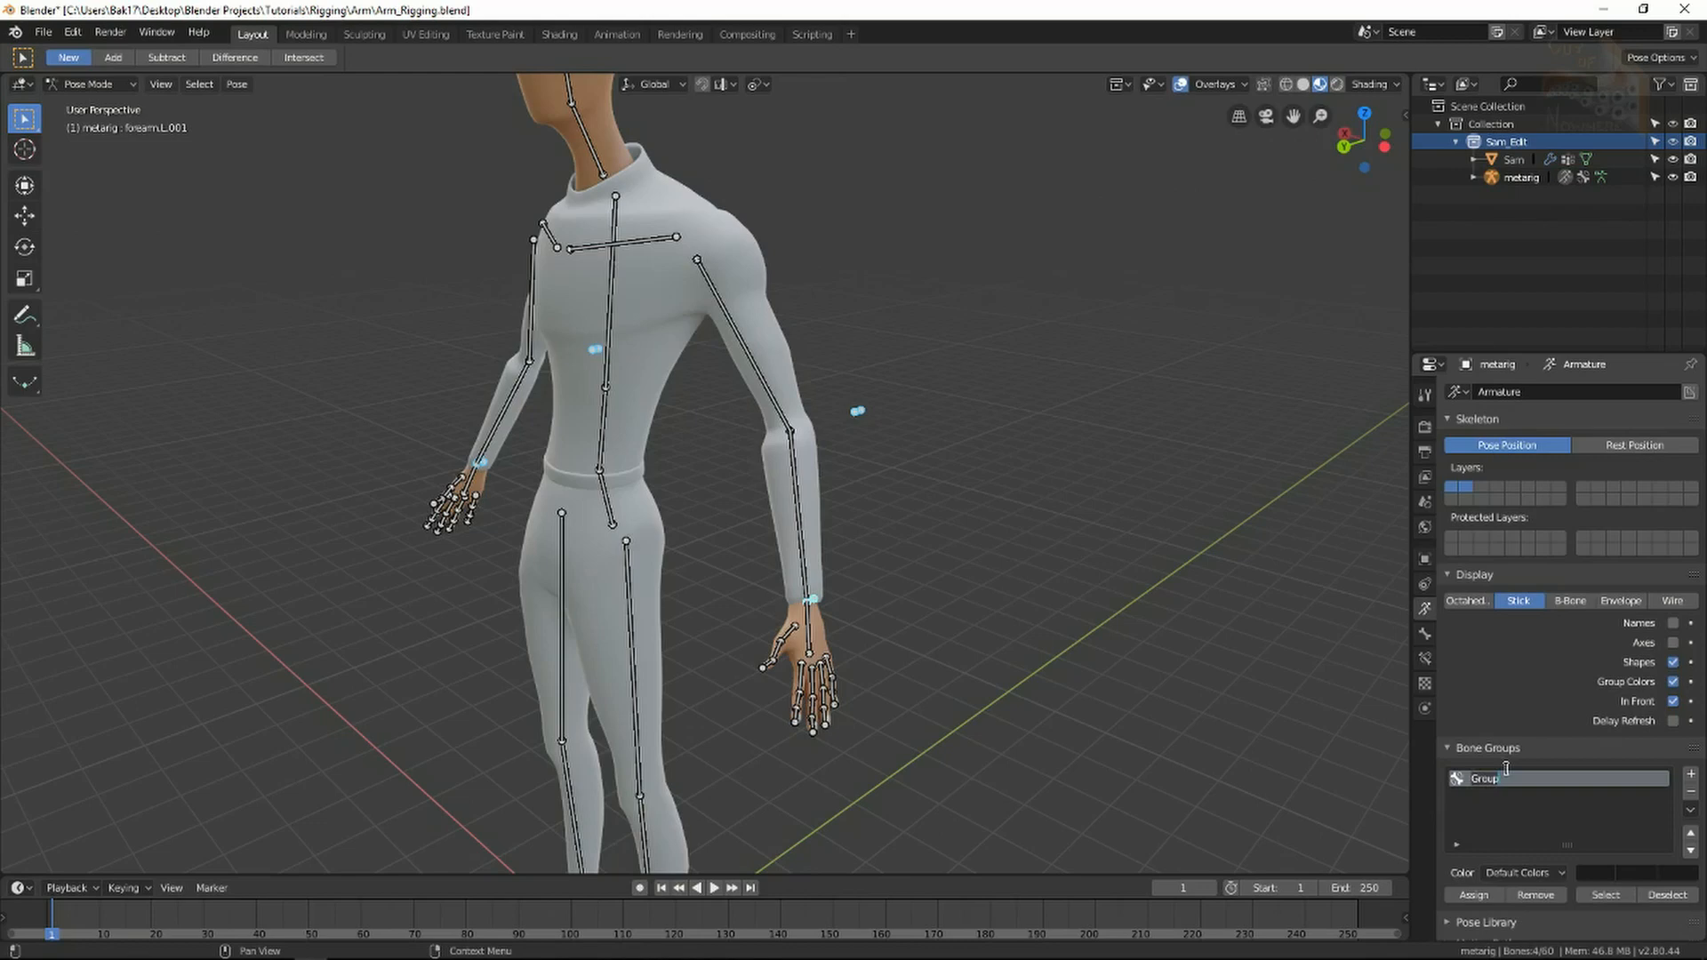
type("Controls")
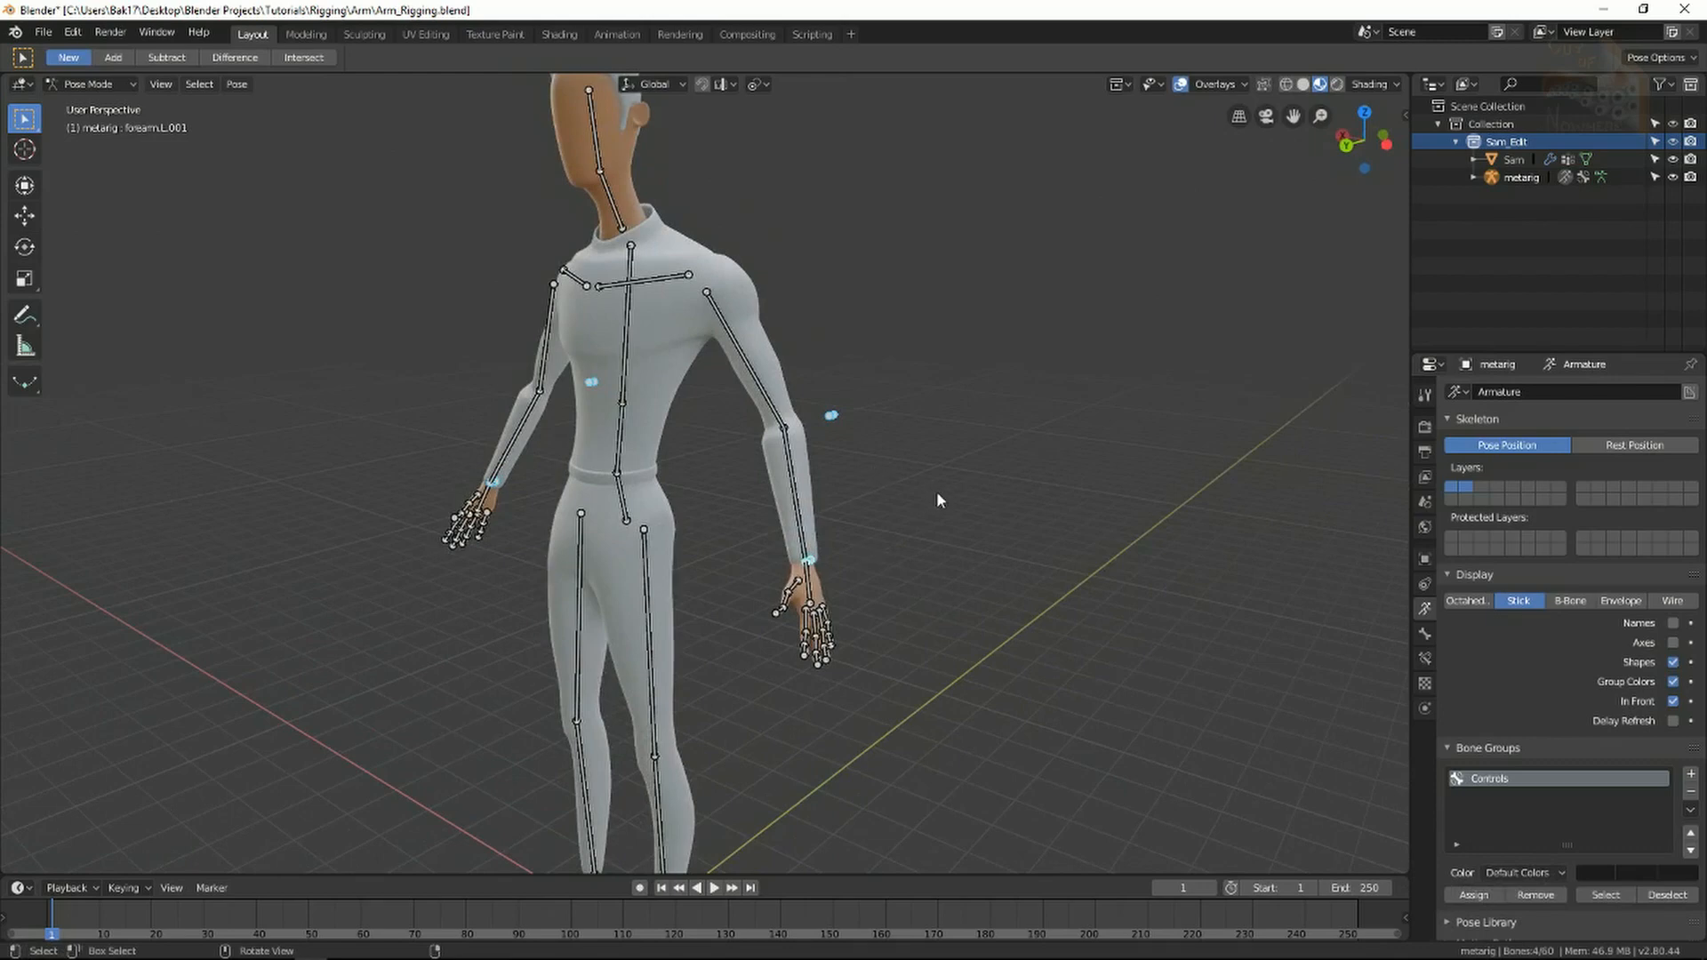
mouse_move(1131, 646)
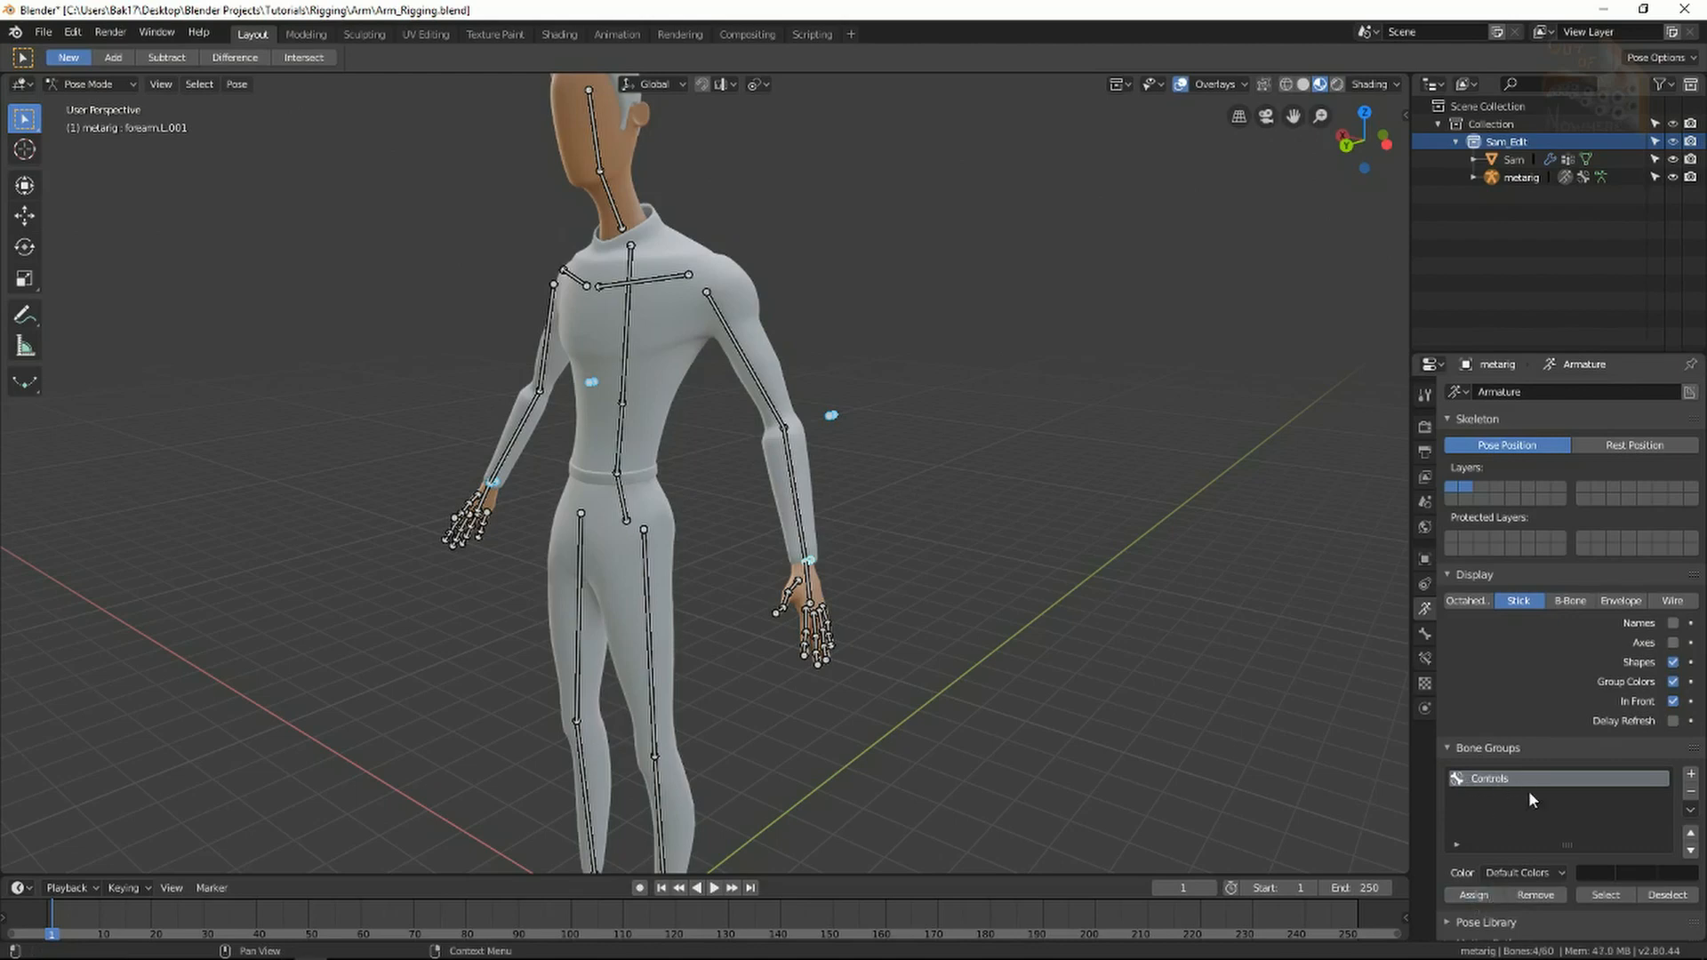
left_click(1522, 871)
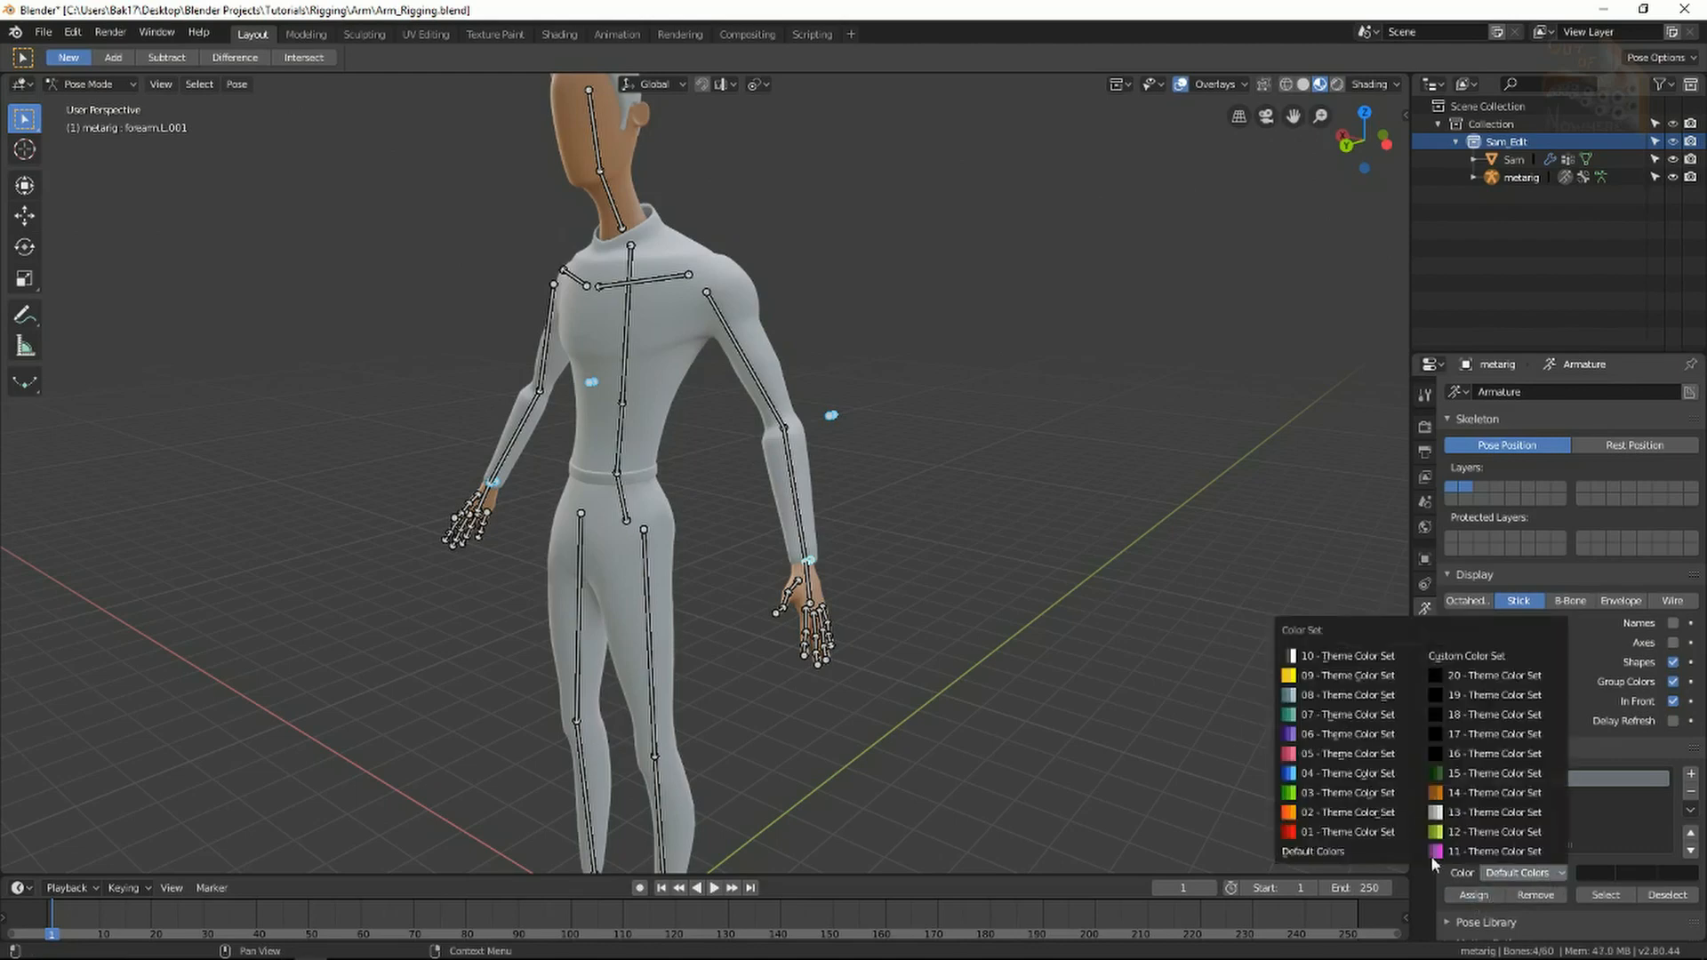
mouse_move(1346, 753)
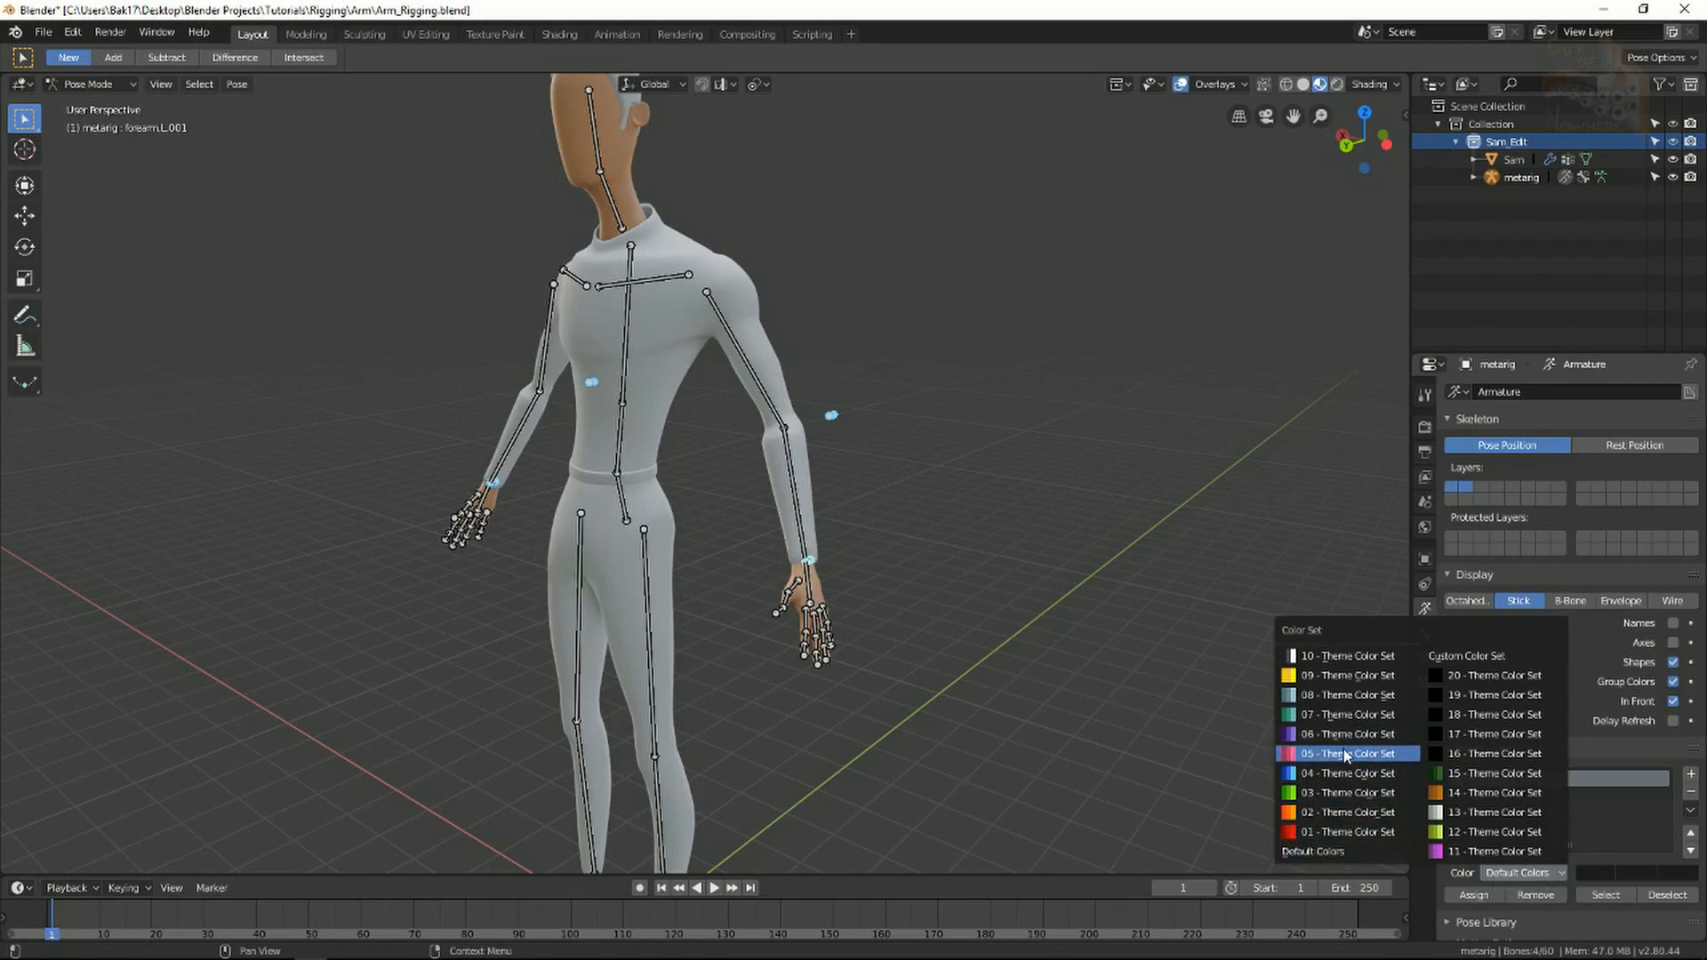
left_click(1346, 752)
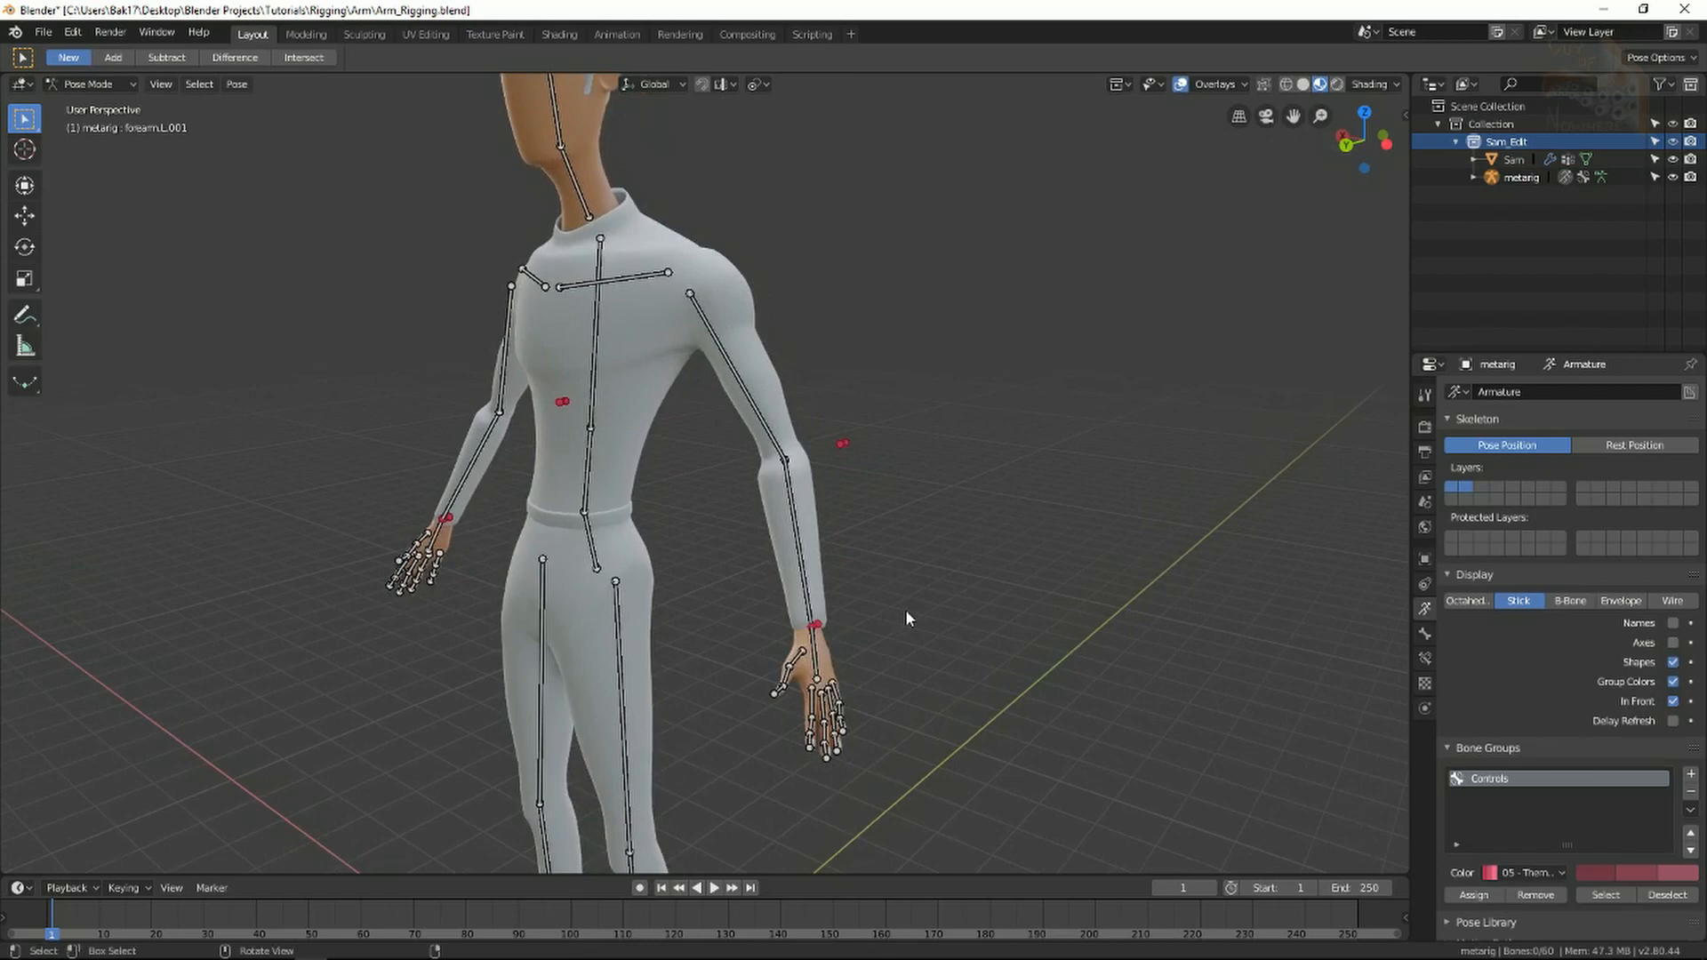
mouse_move(1351, 473)
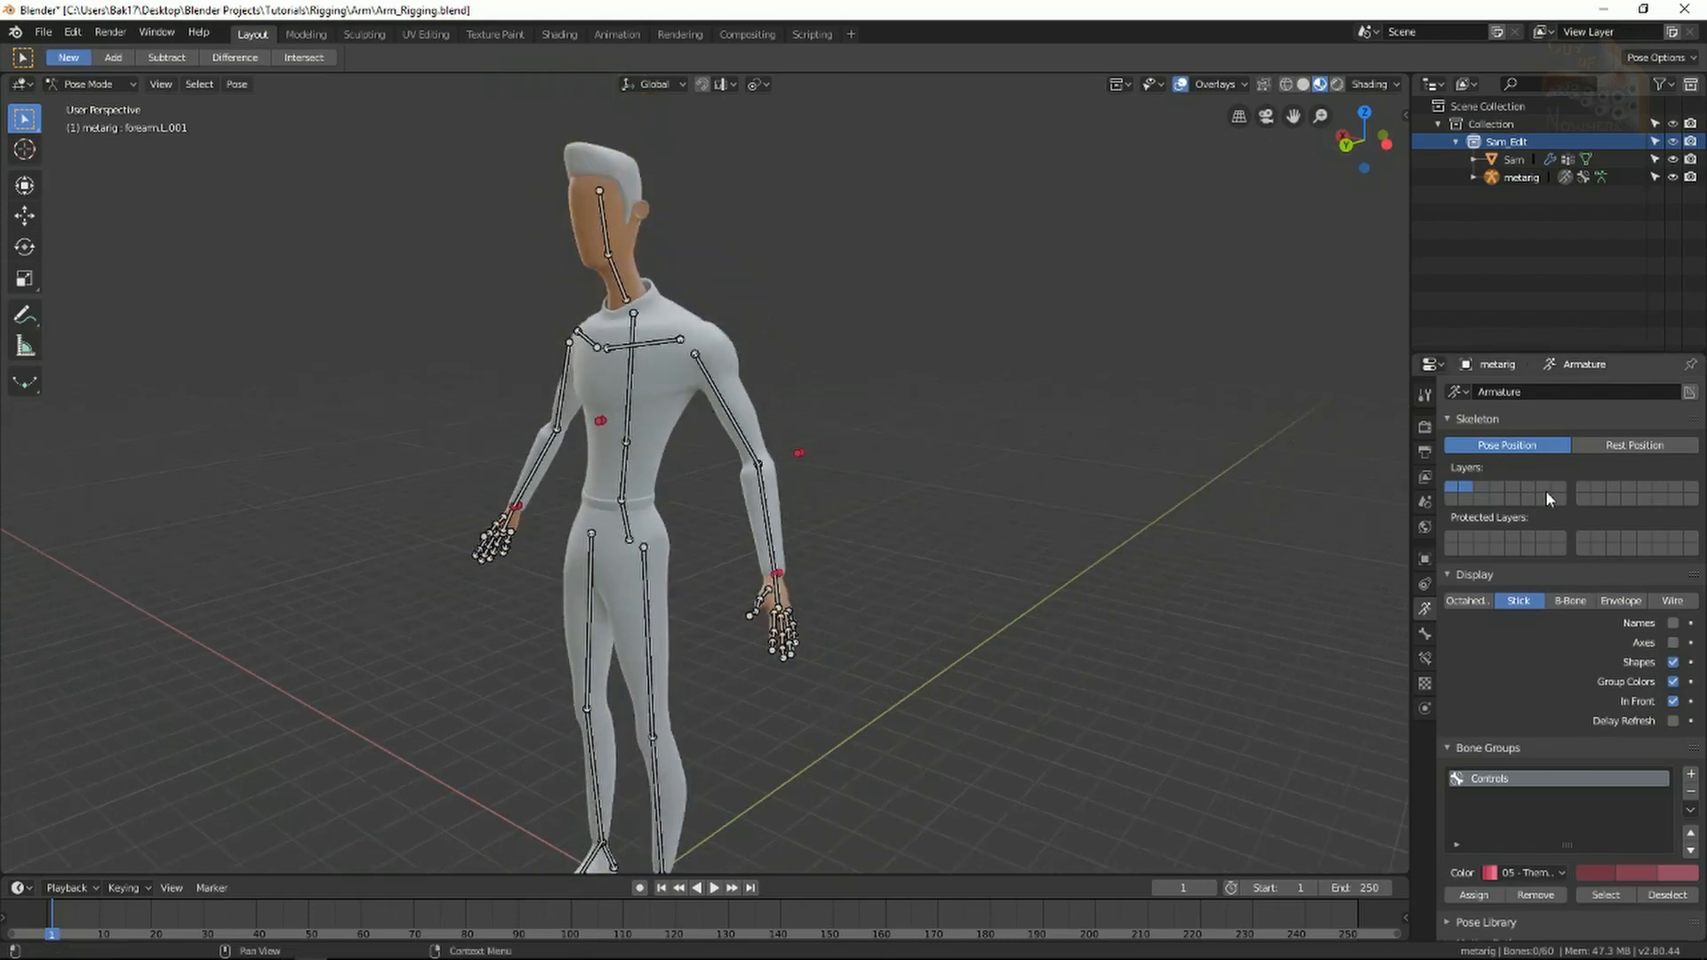
Make only the control-bone layer visible, hiding the main metarig bones
left_click(1461, 488)
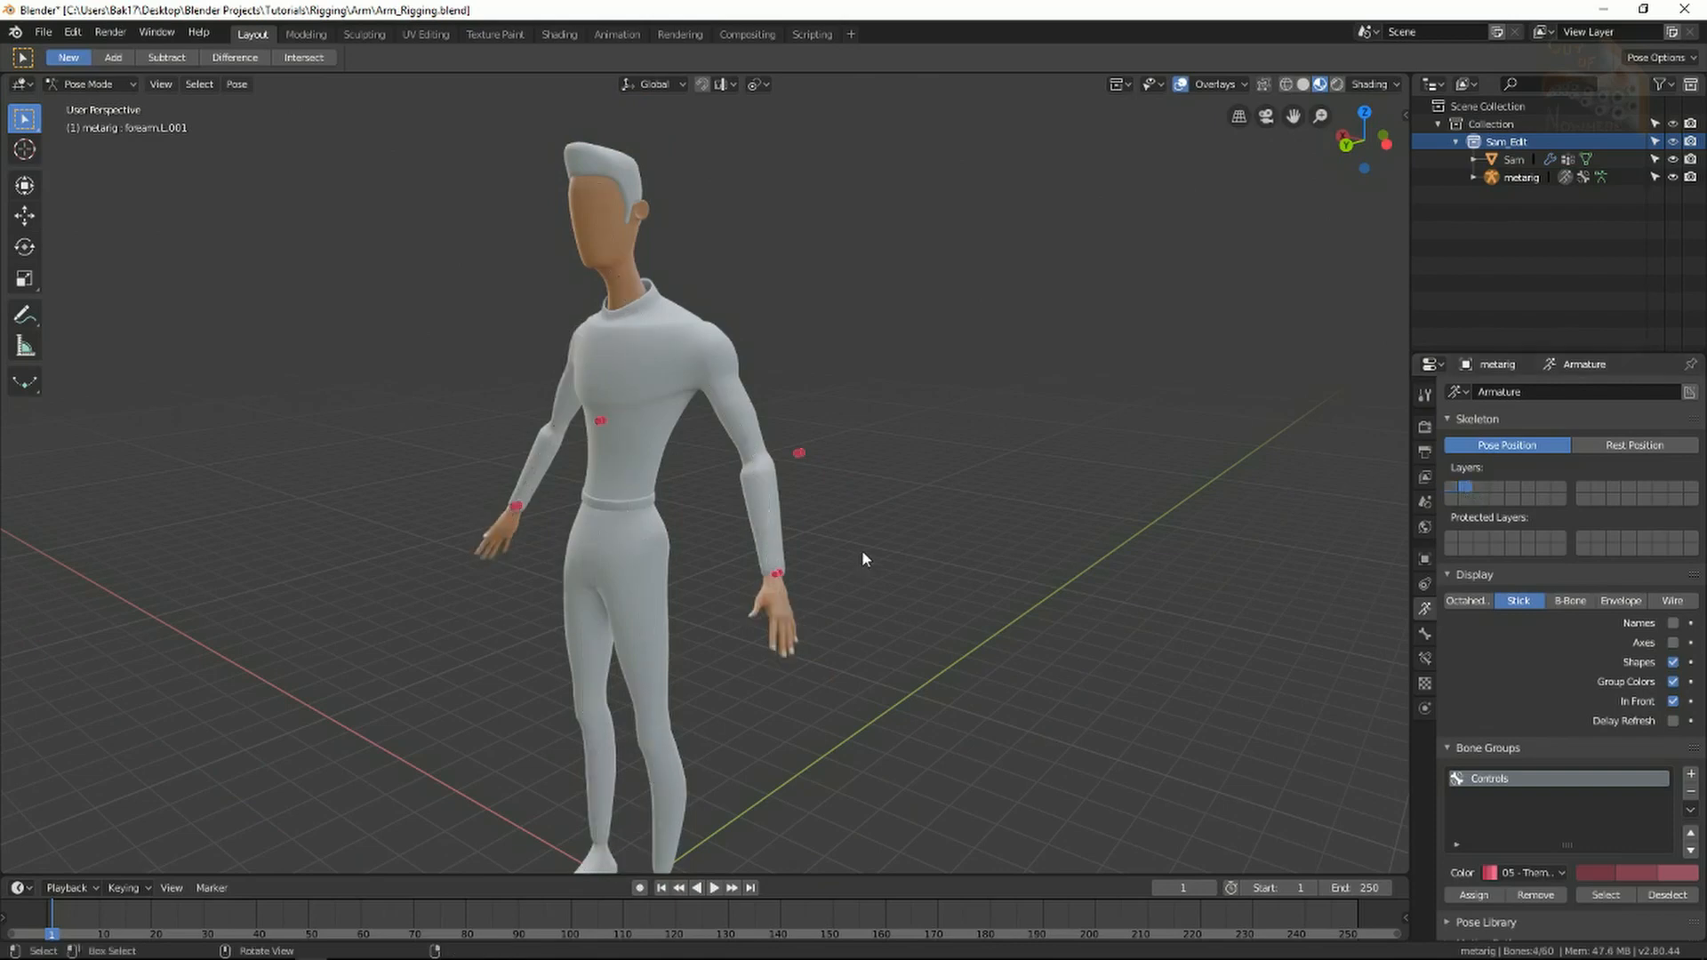
mouse_move(872, 566)
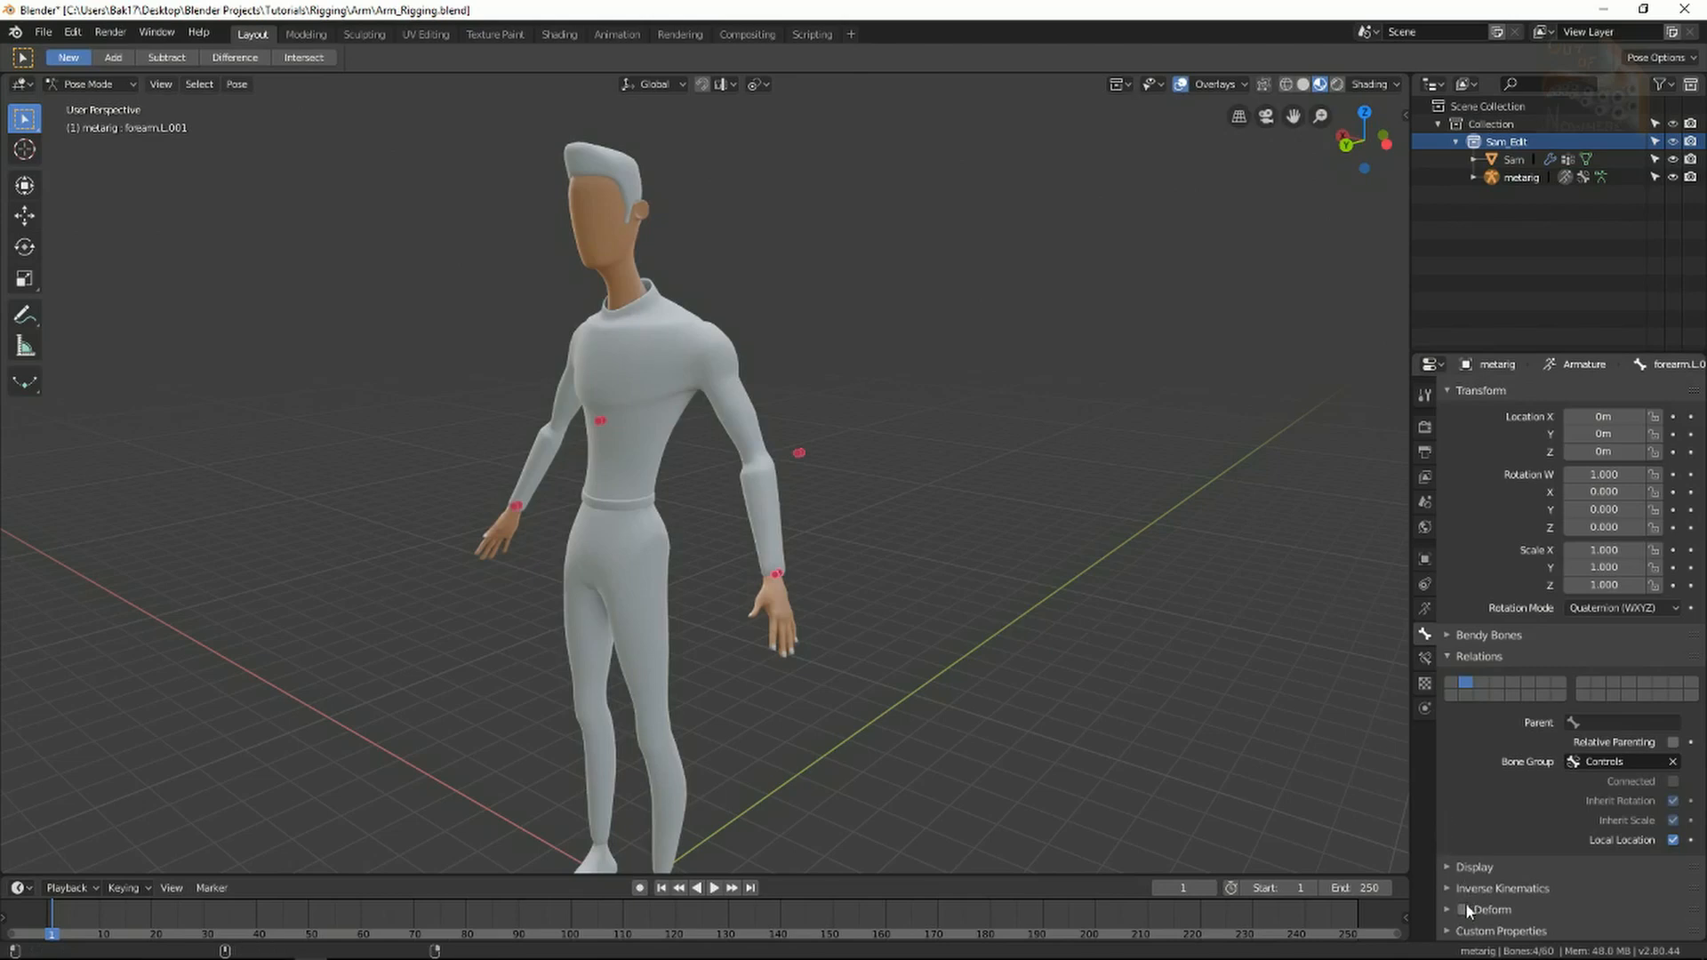
mouse_move(953, 441)
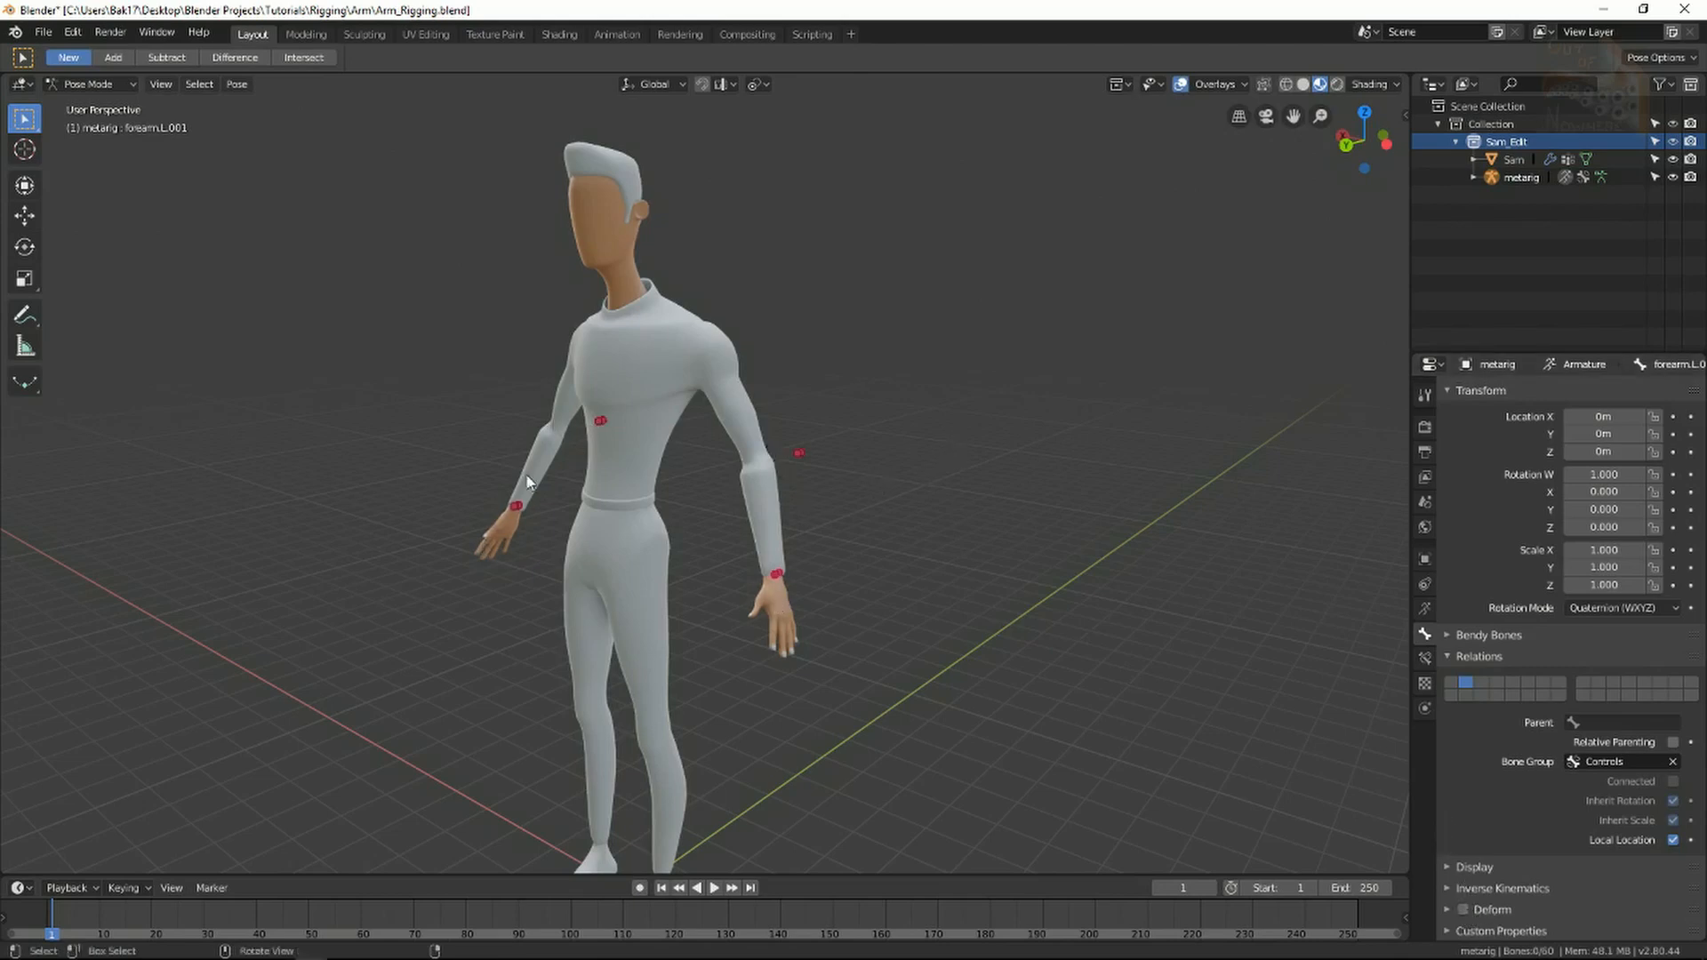
mouse_move(805, 521)
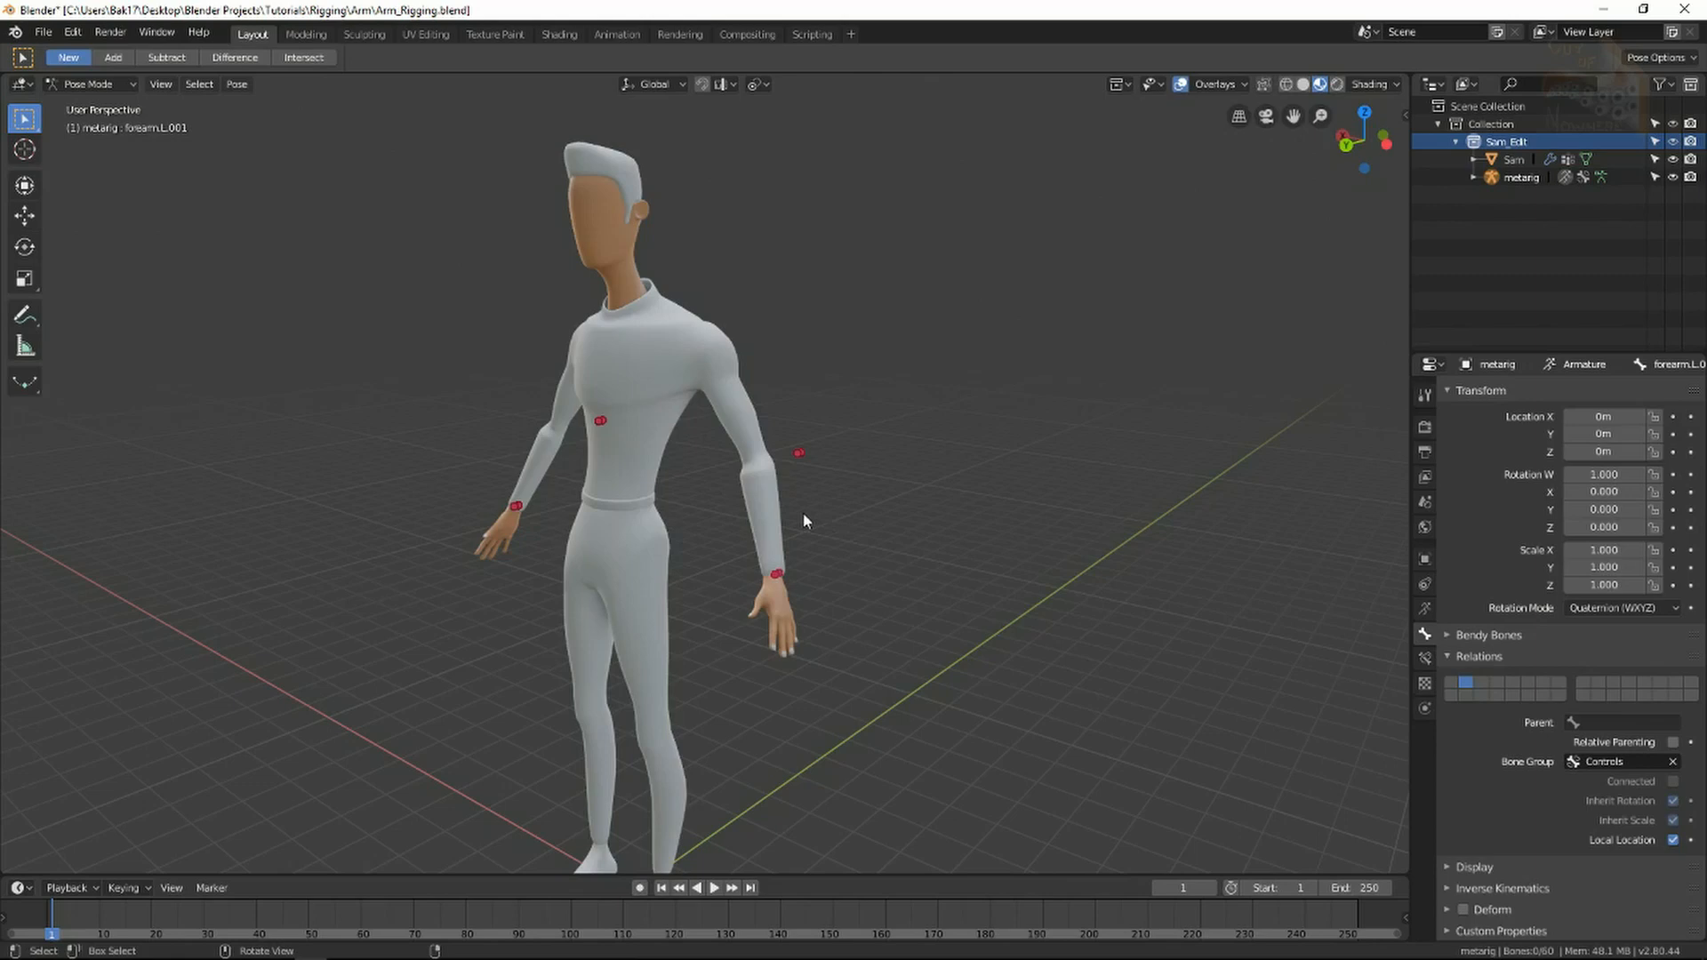
mouse_move(848, 523)
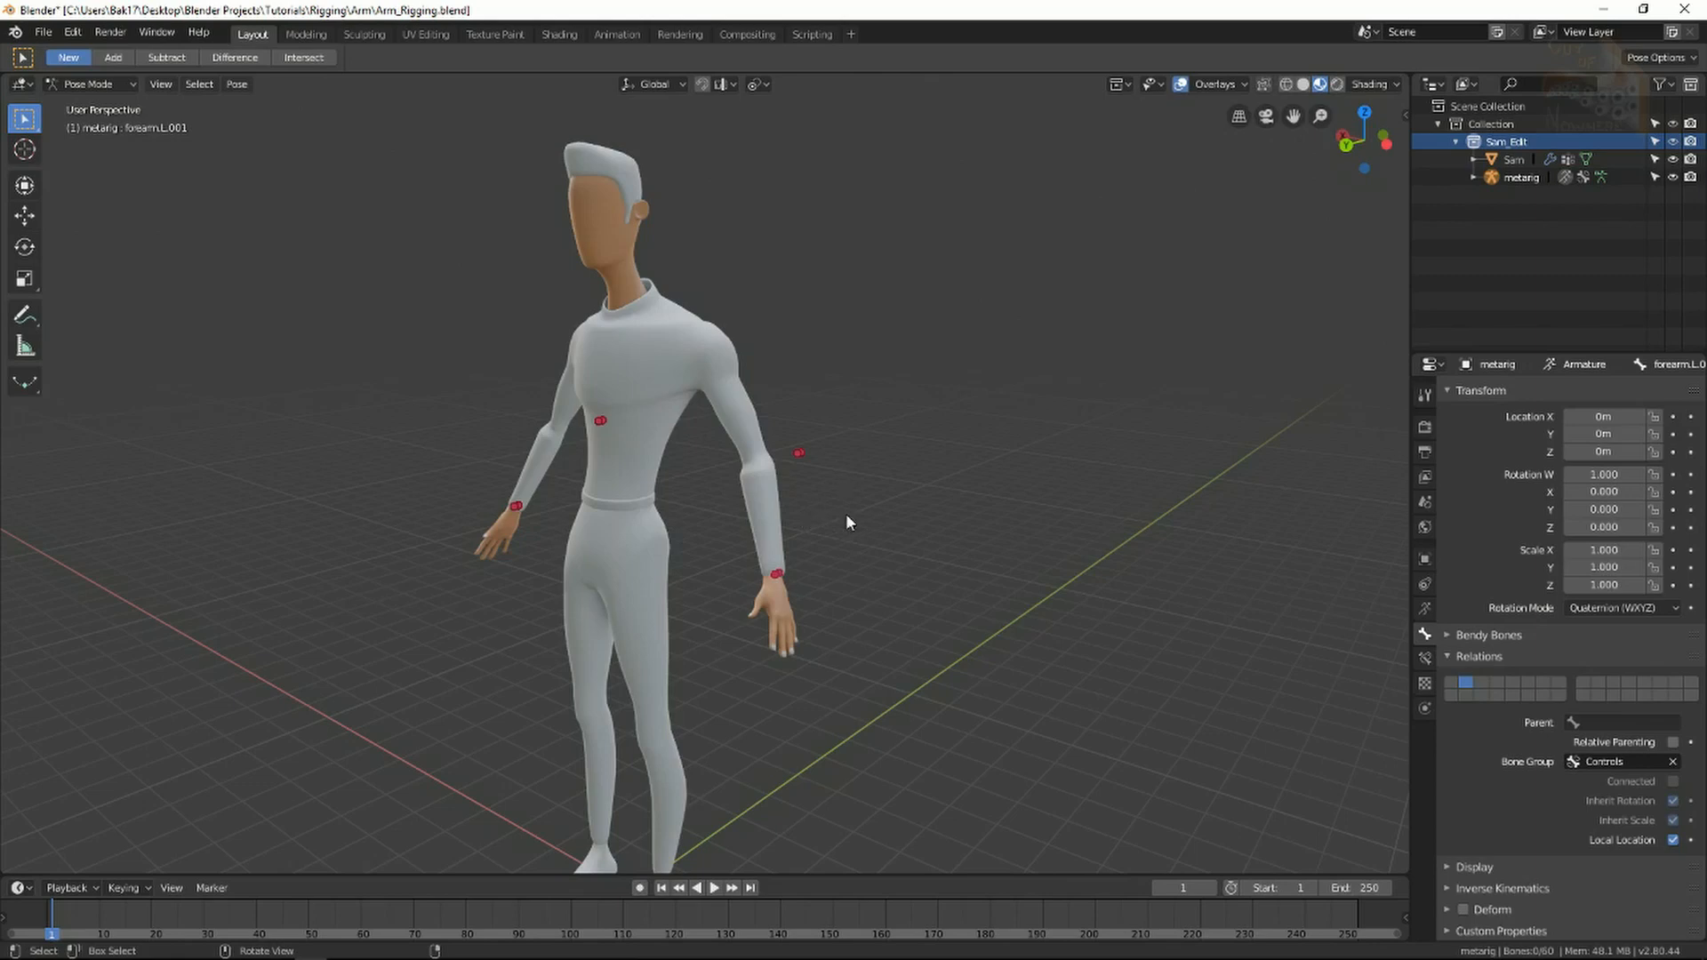
mouse_move(788, 526)
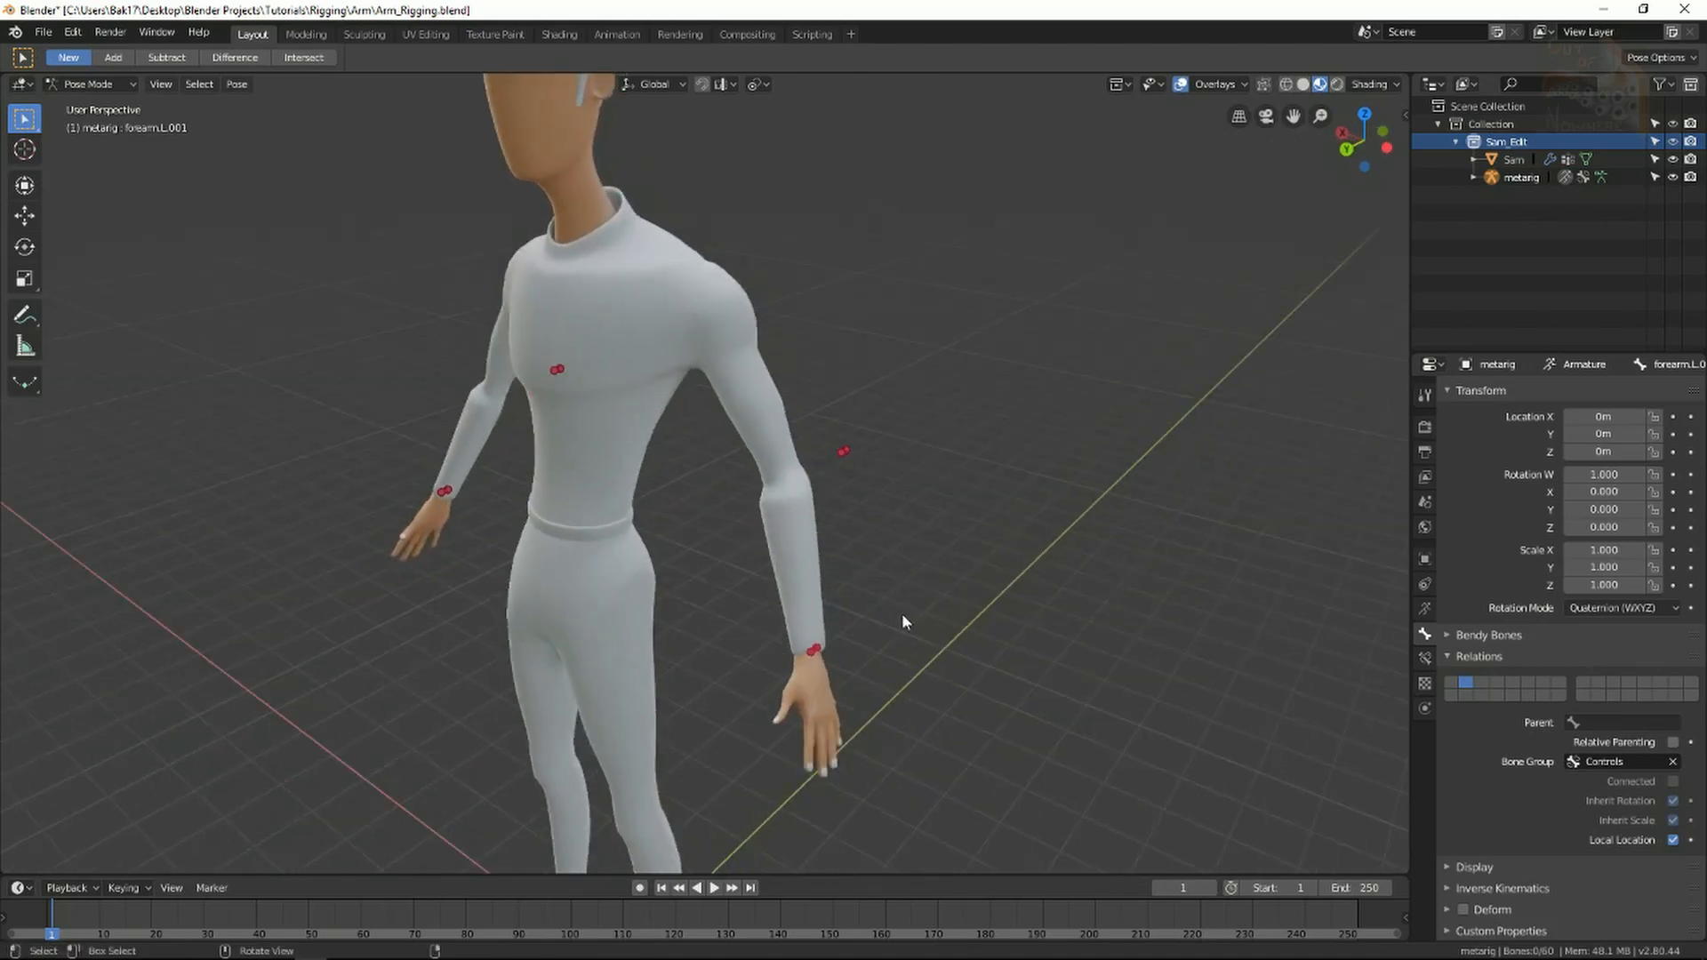
mouse_move(894, 591)
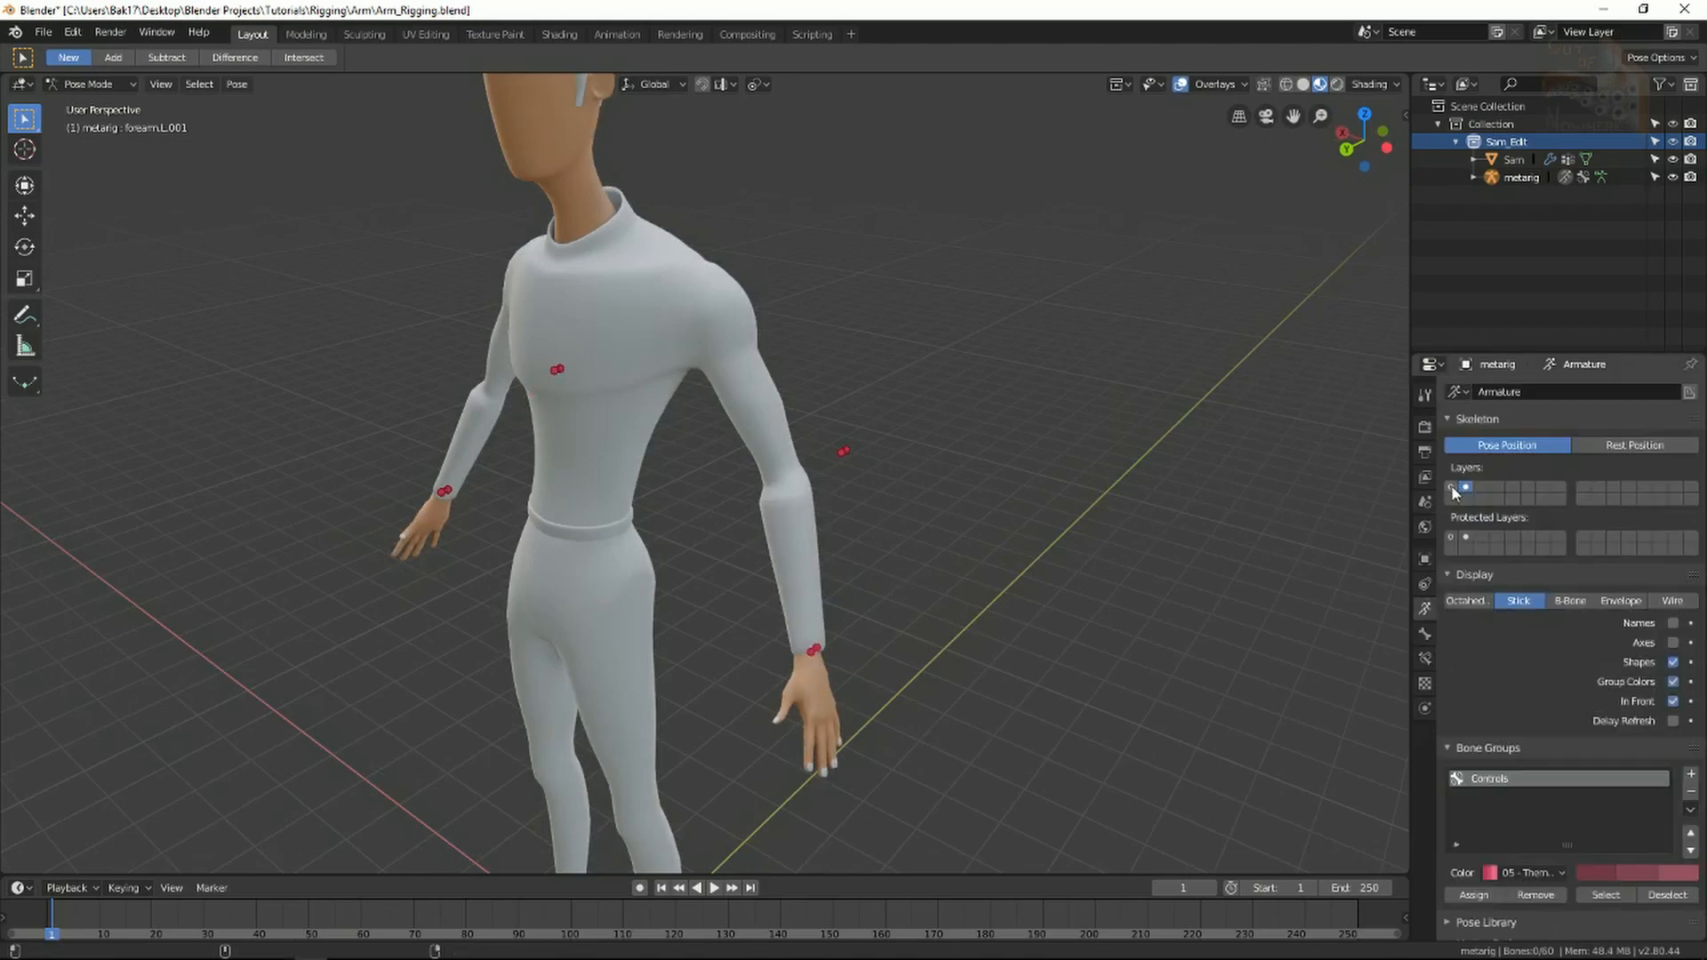
Restore the main bone layer and give forearm.L an Inverse Kinematics constraint with a new chain length
left_click(1453, 487)
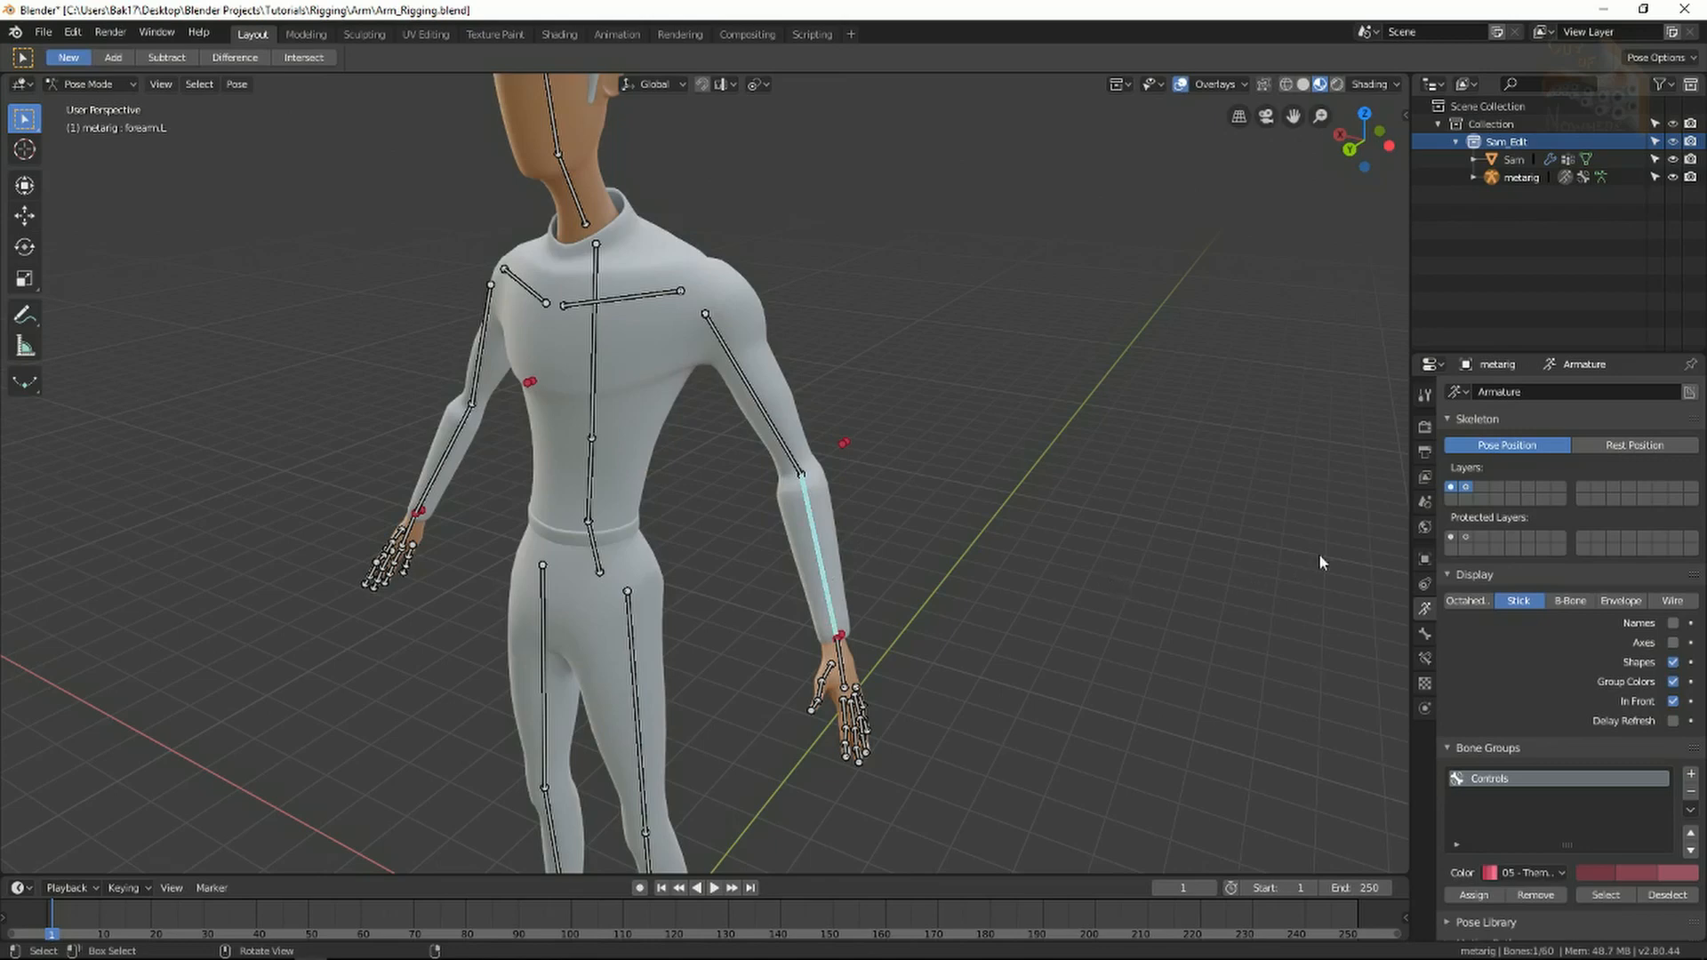
mouse_move(1424, 661)
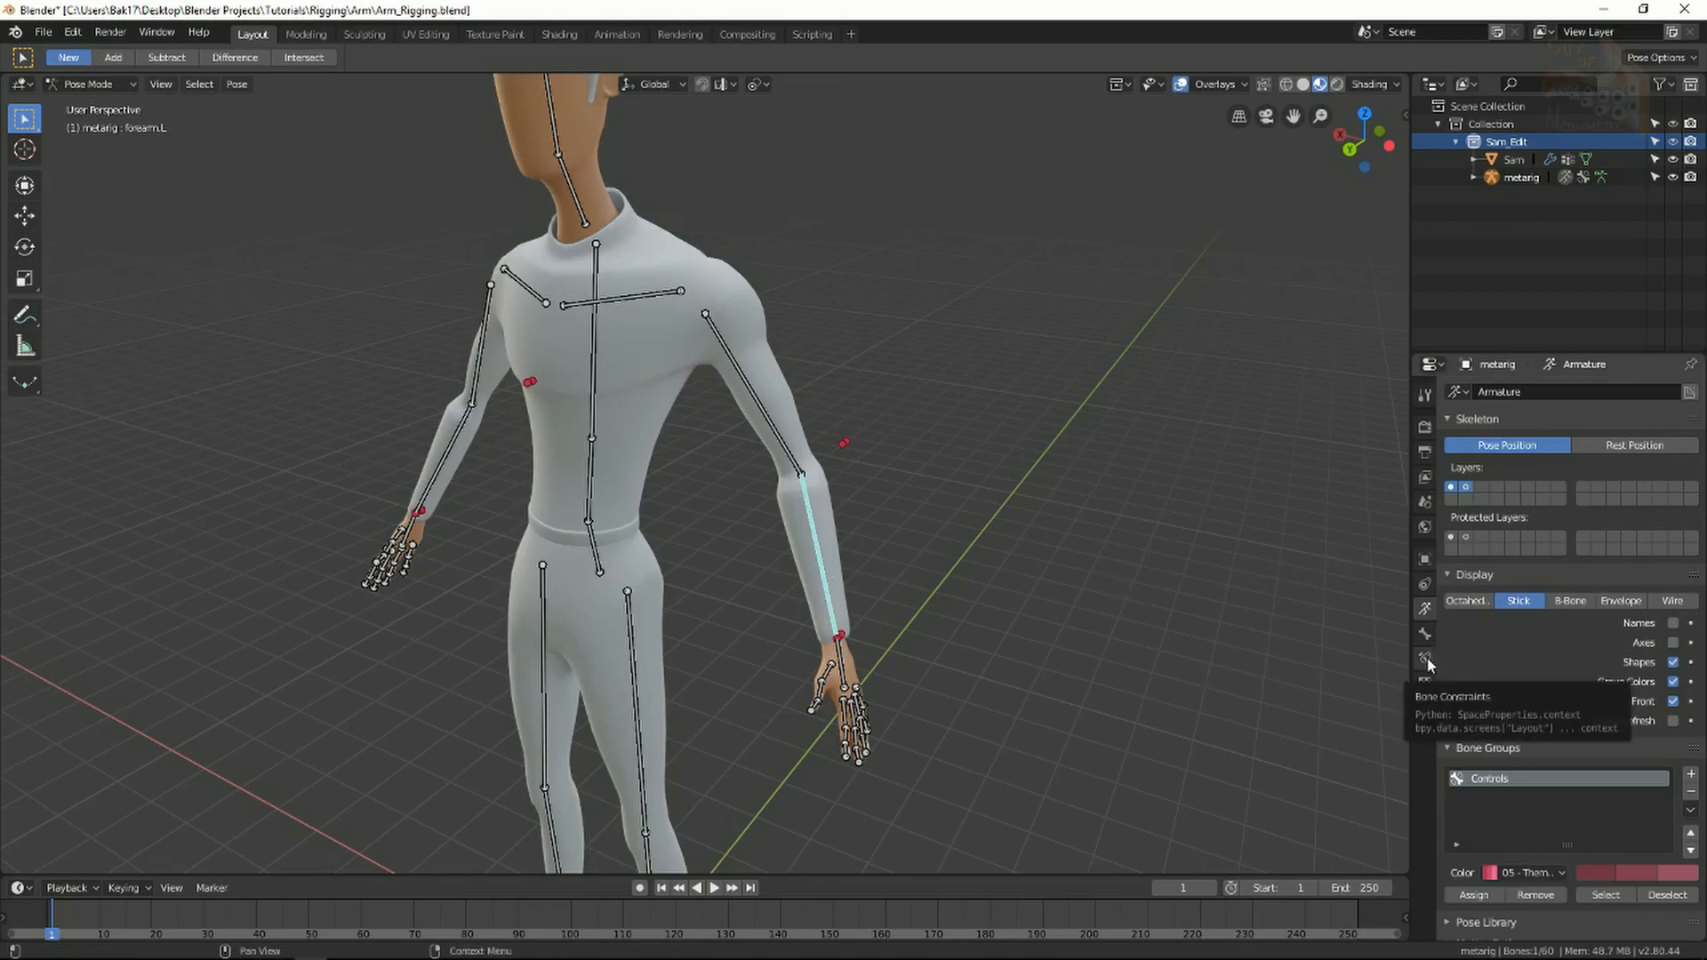
left_click(1424, 663)
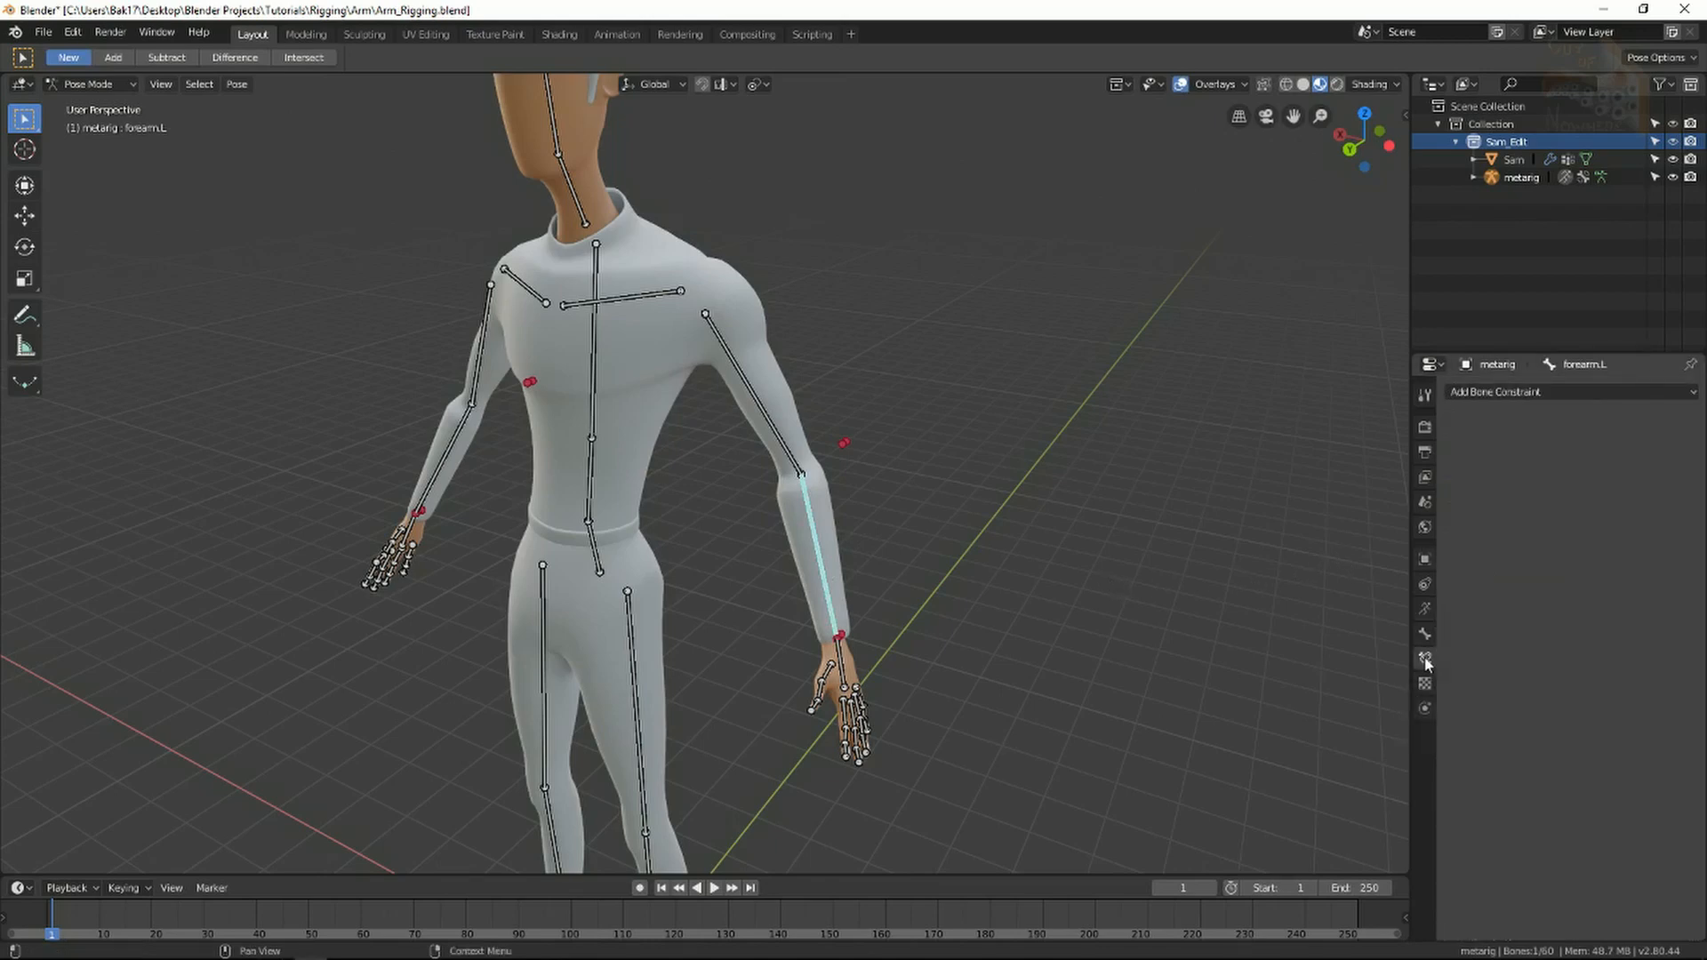
left_click(1563, 392)
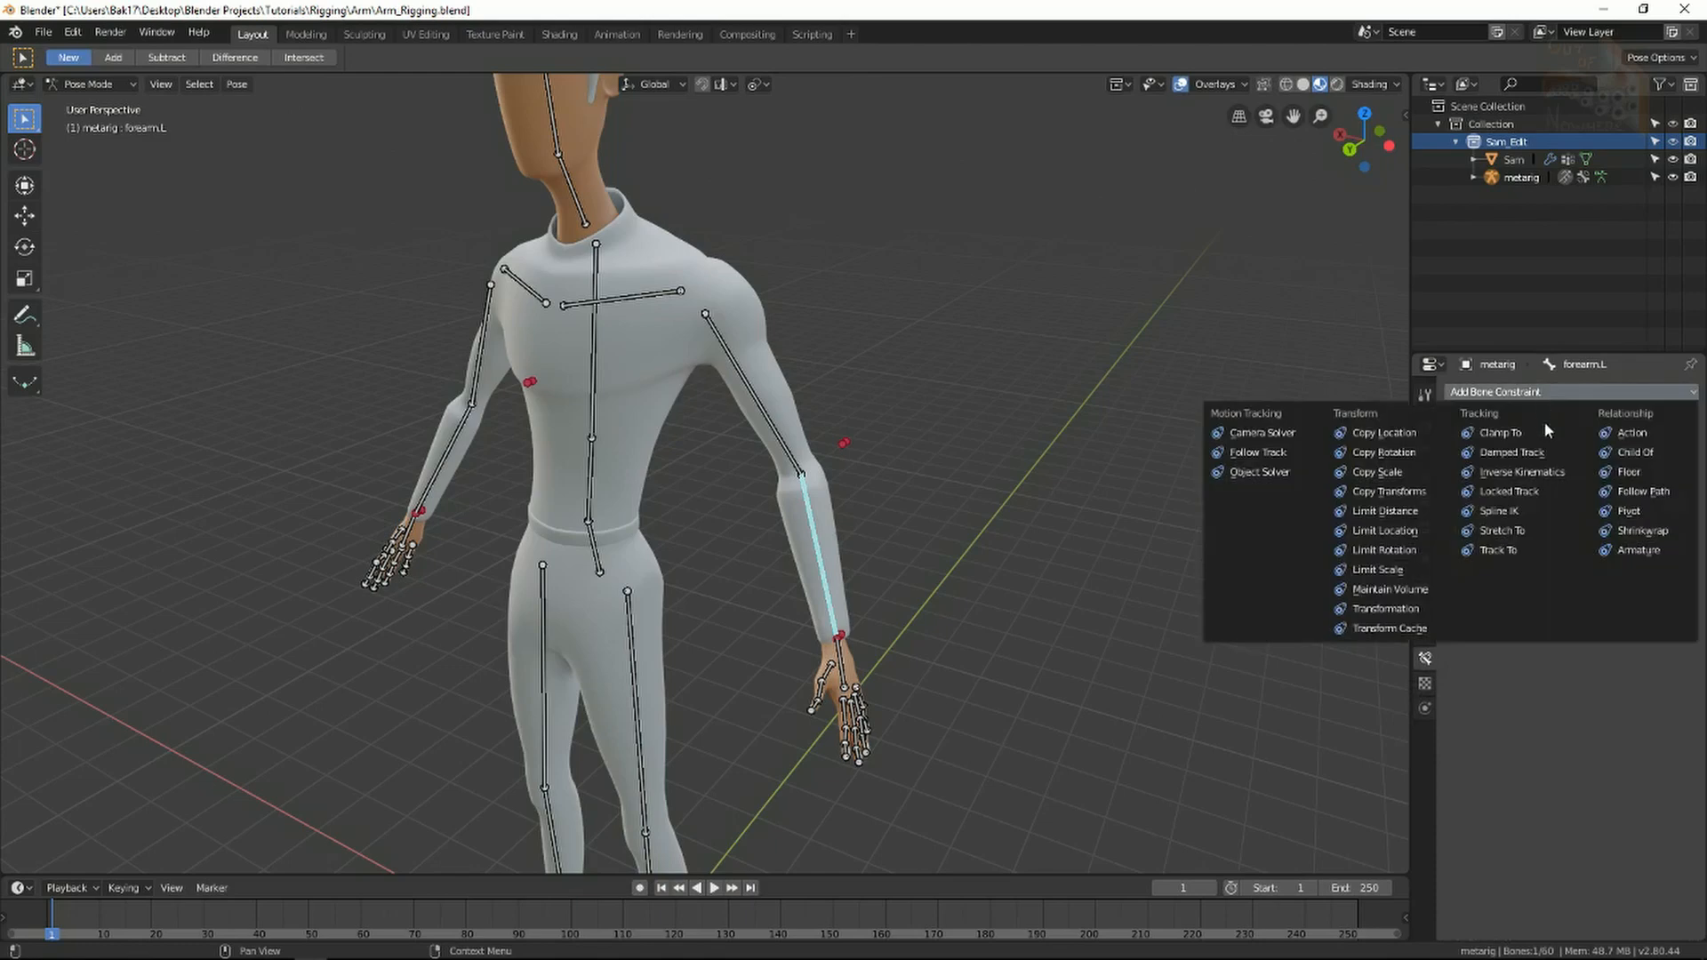
left_click(1520, 472)
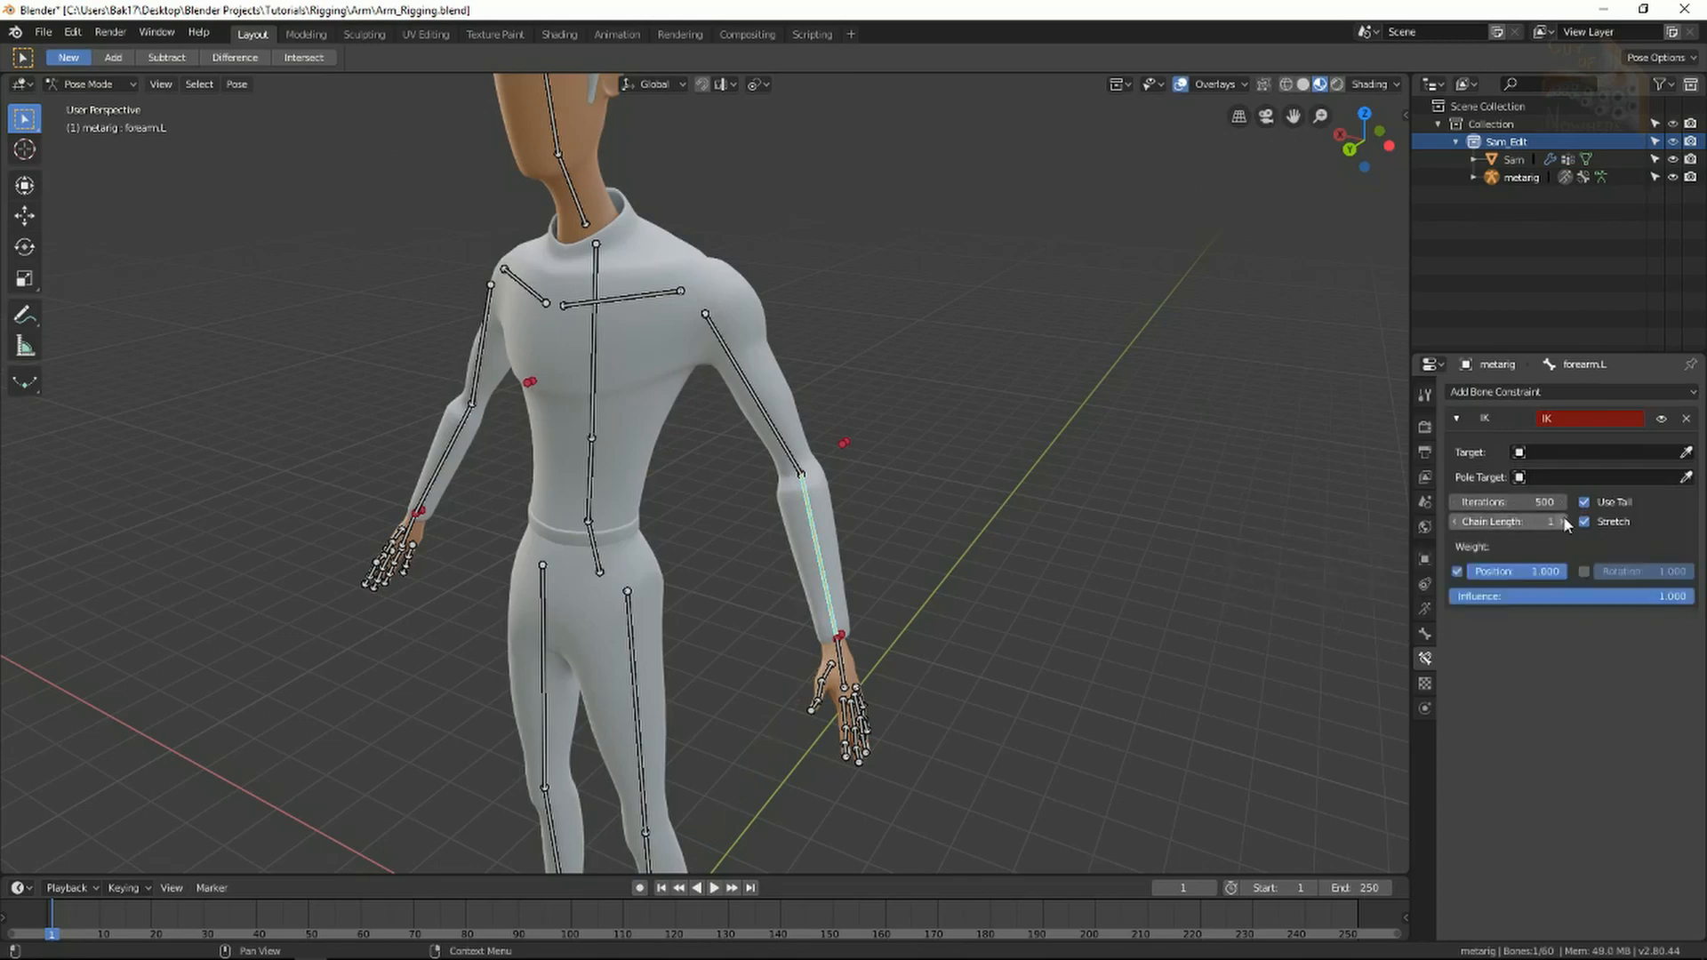
left_click(1554, 521)
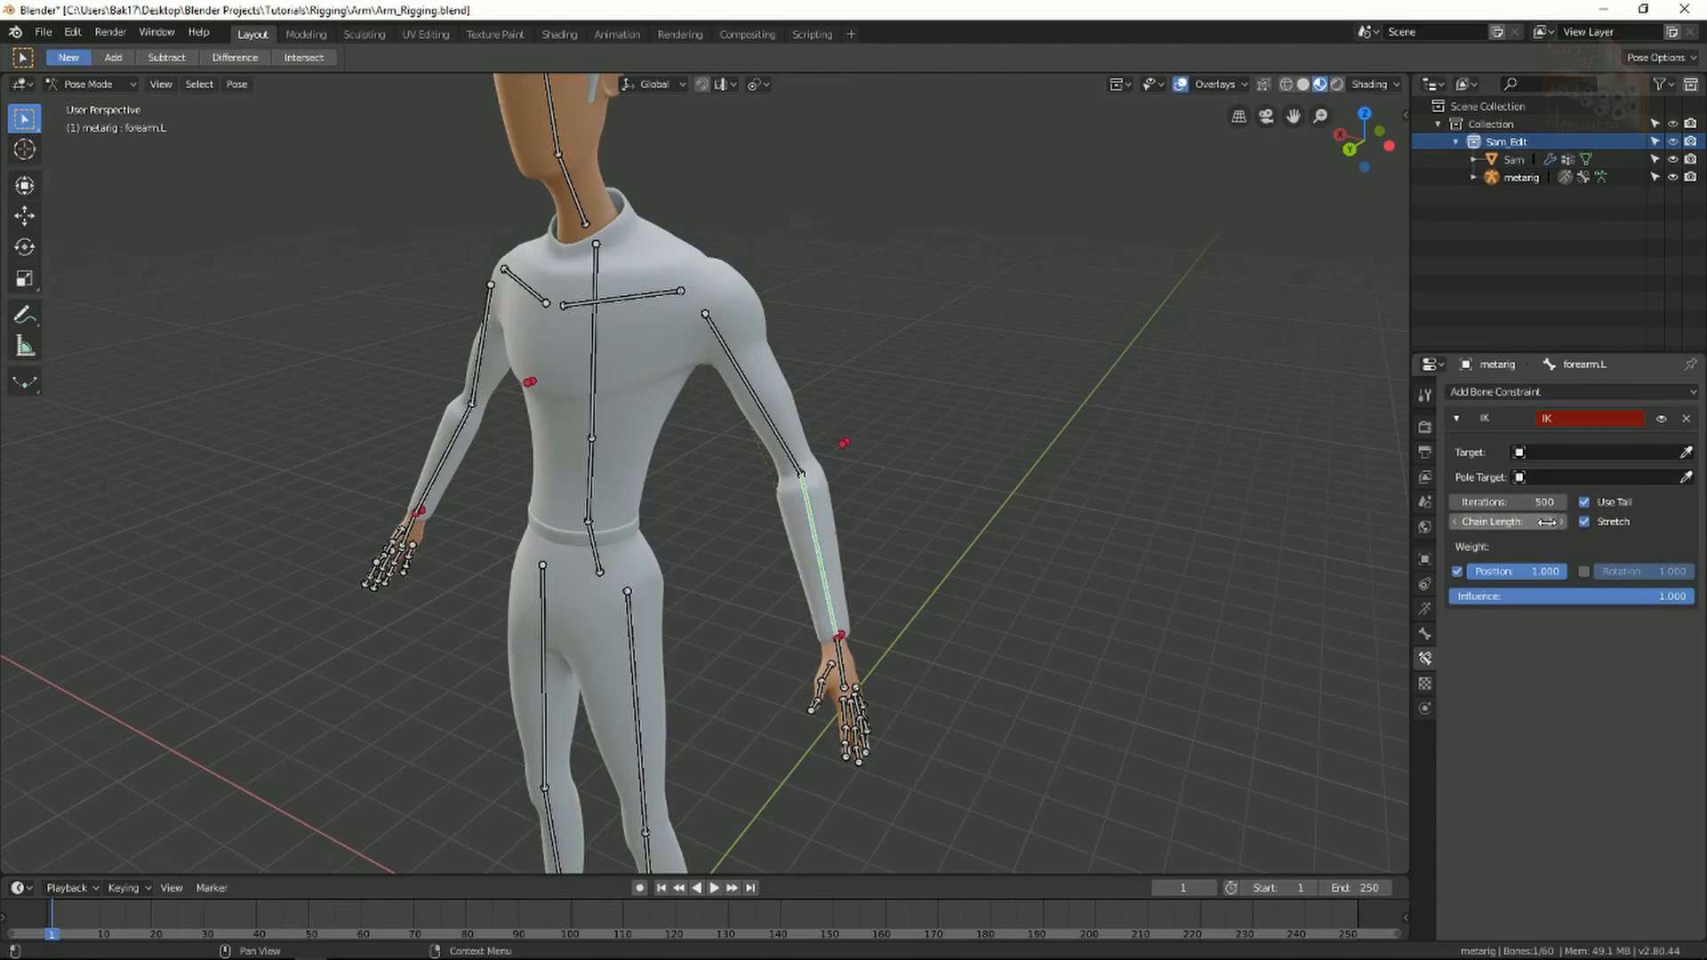
left_click(1545, 521)
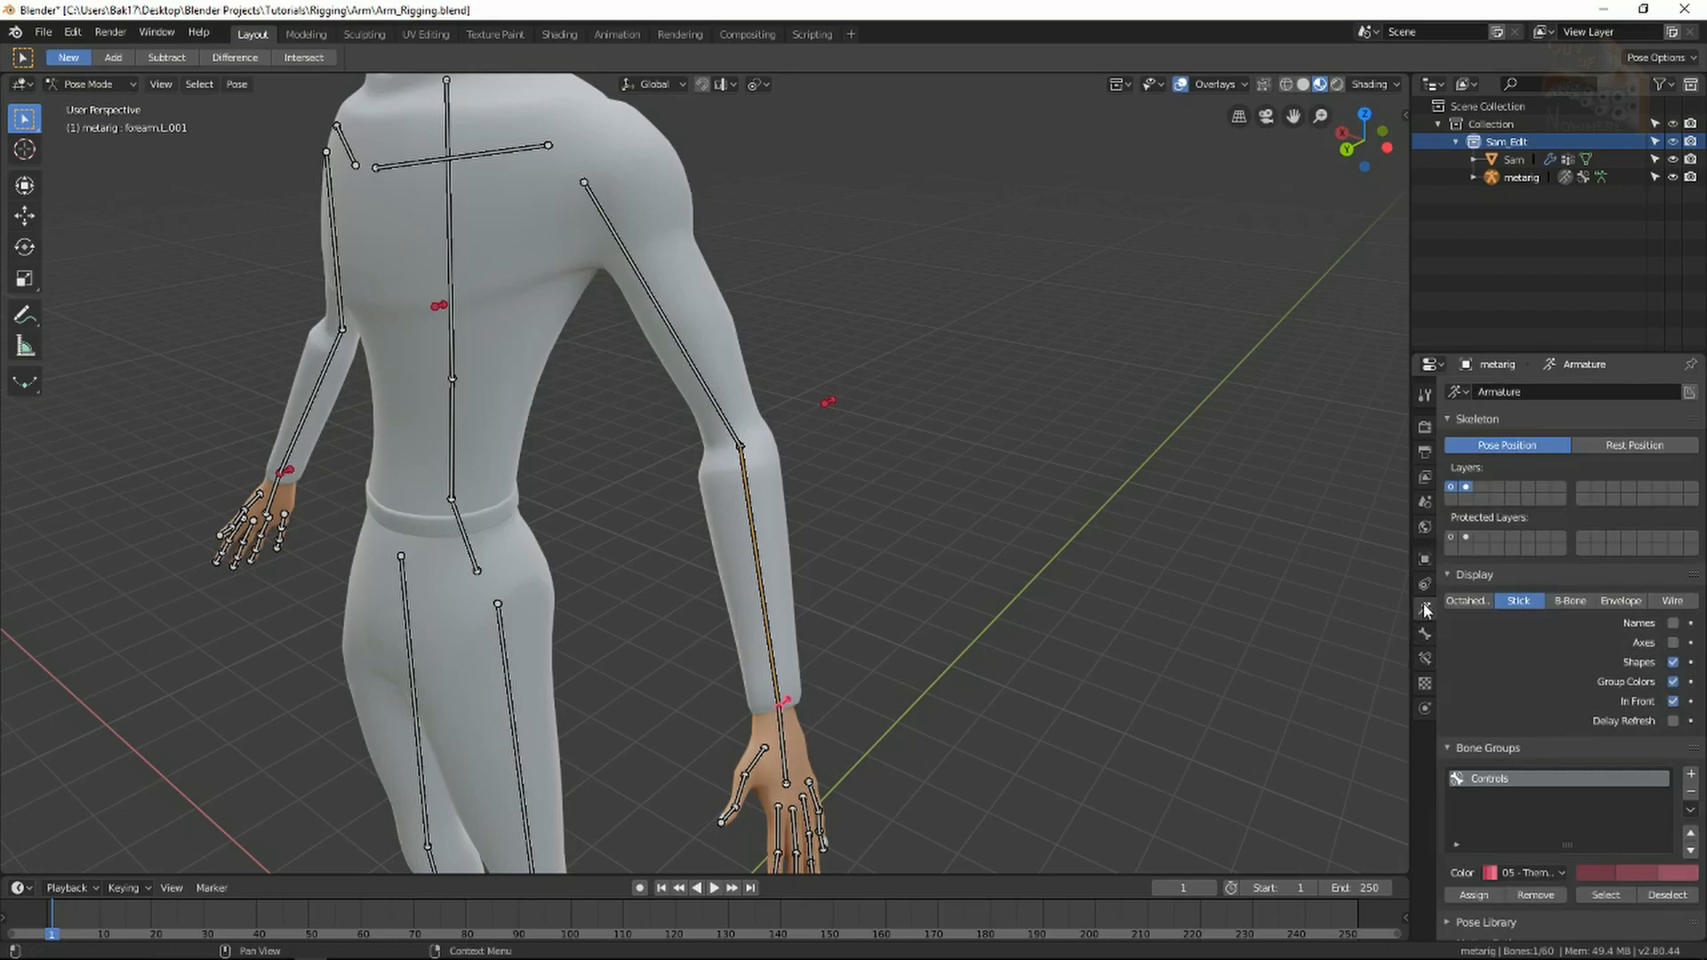
mouse_move(1675, 622)
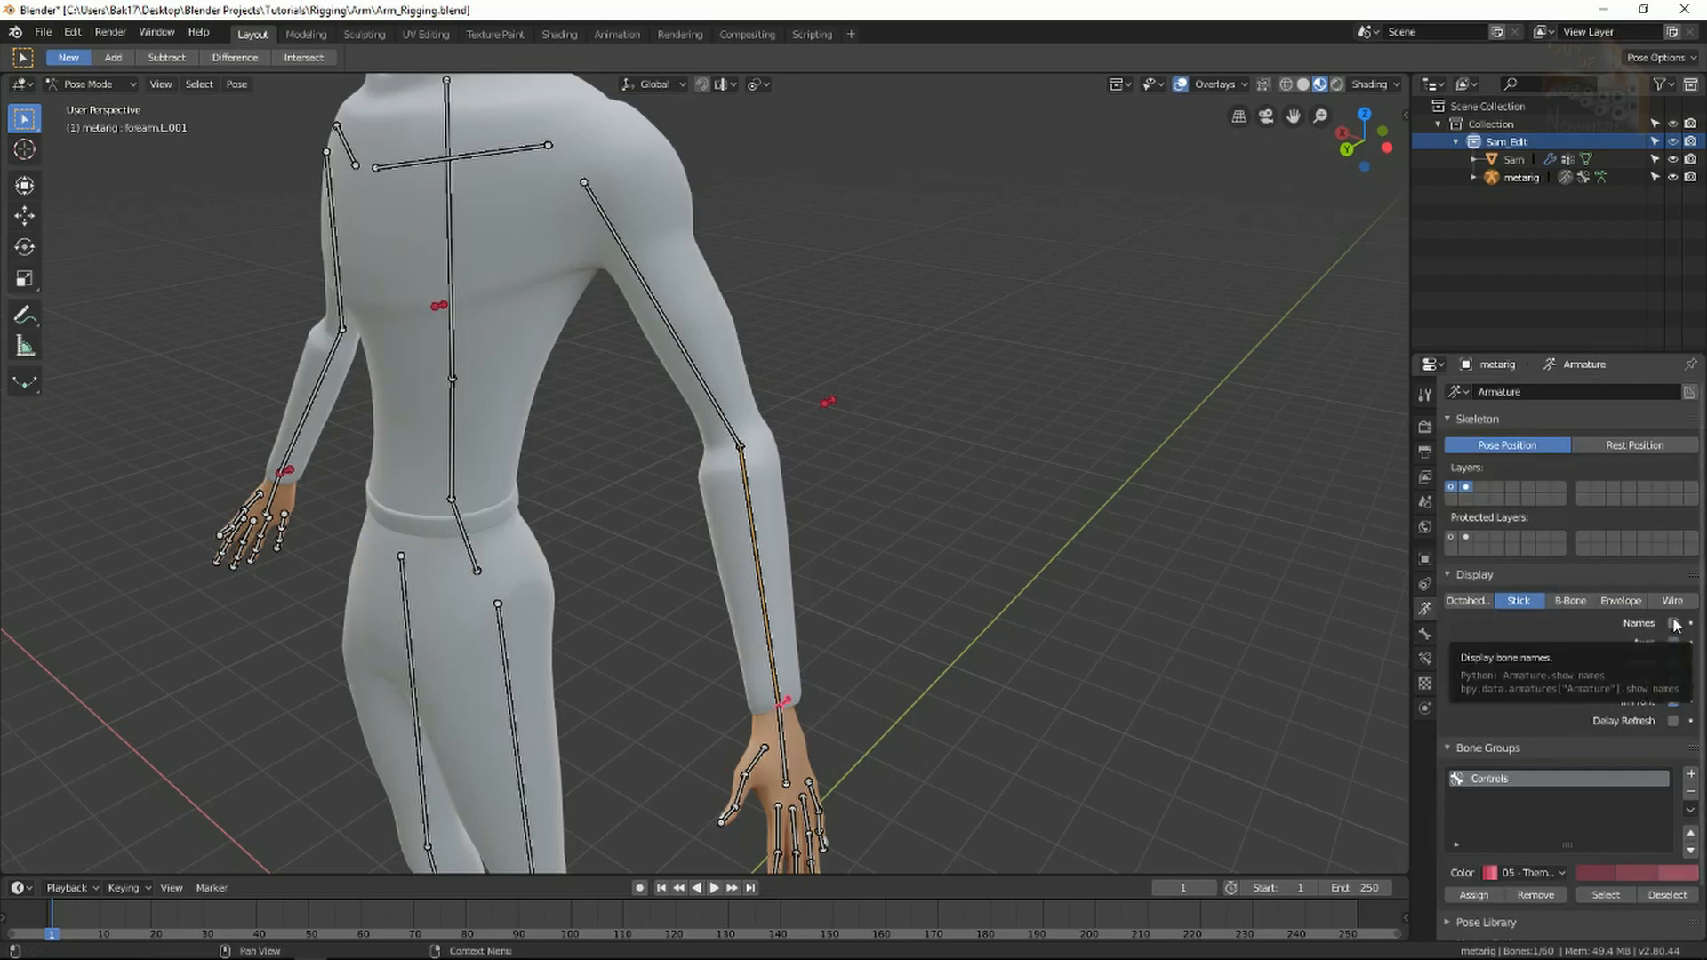
Enable Names in the armature's Viewport Display so bone names show
left_click(1674, 623)
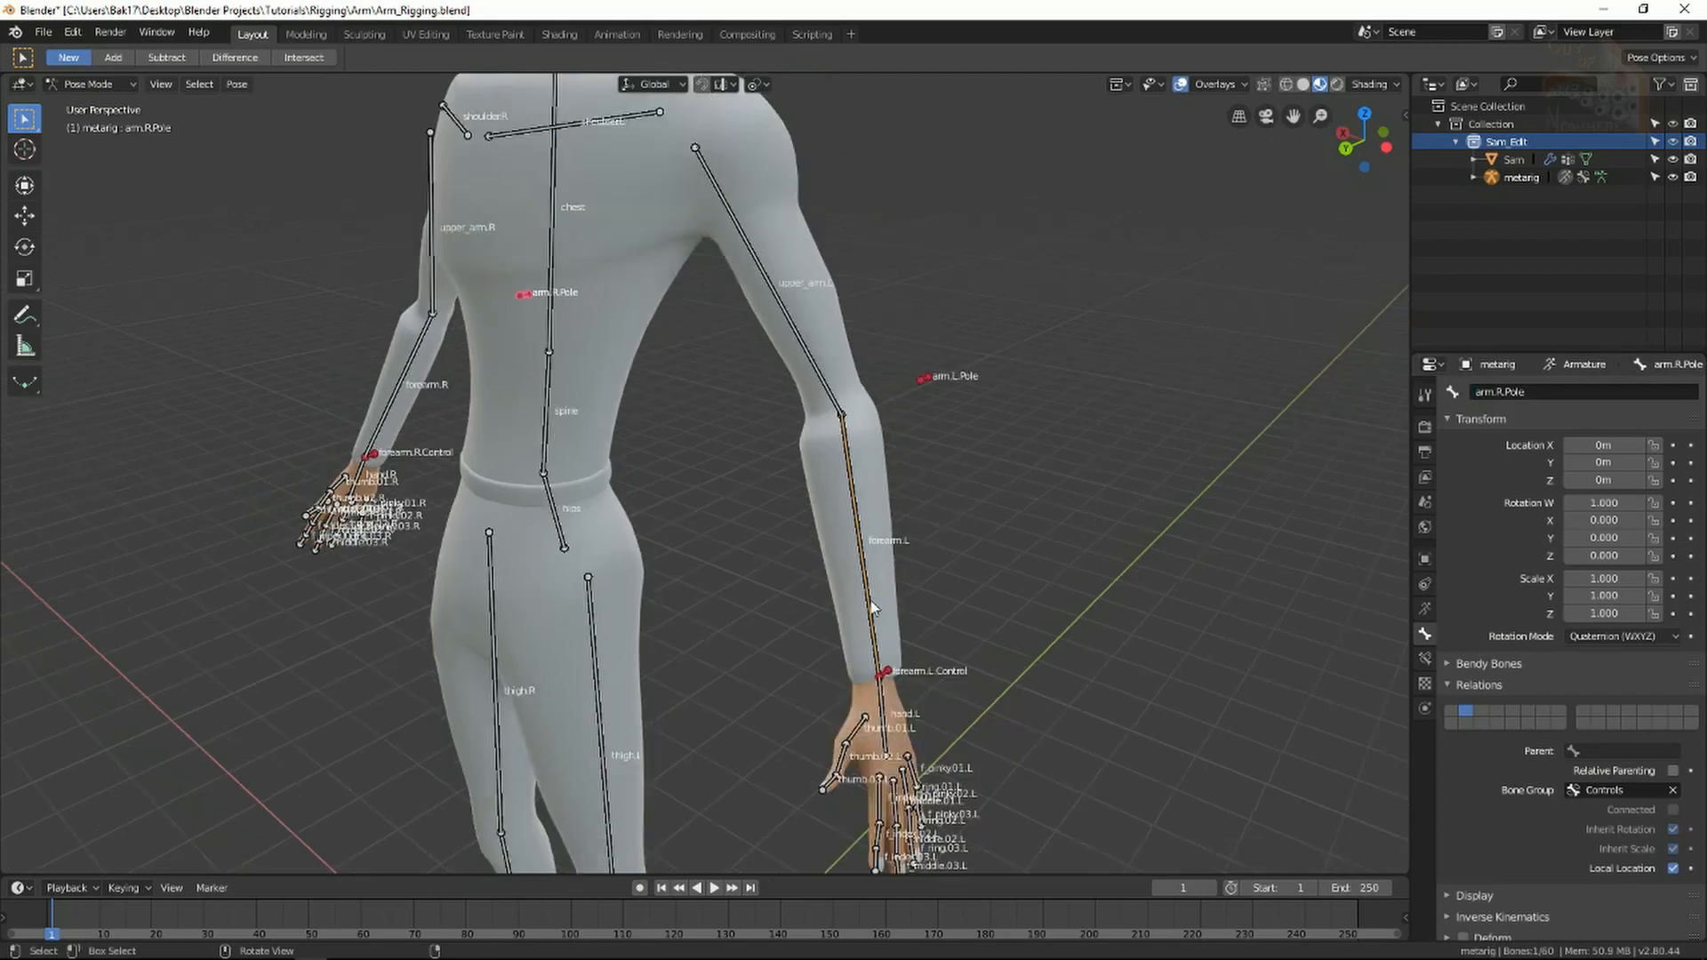
Rename the armature to Rig and set forearm.L's IK target to Rig / forearm.L.Control
left_click(871, 544)
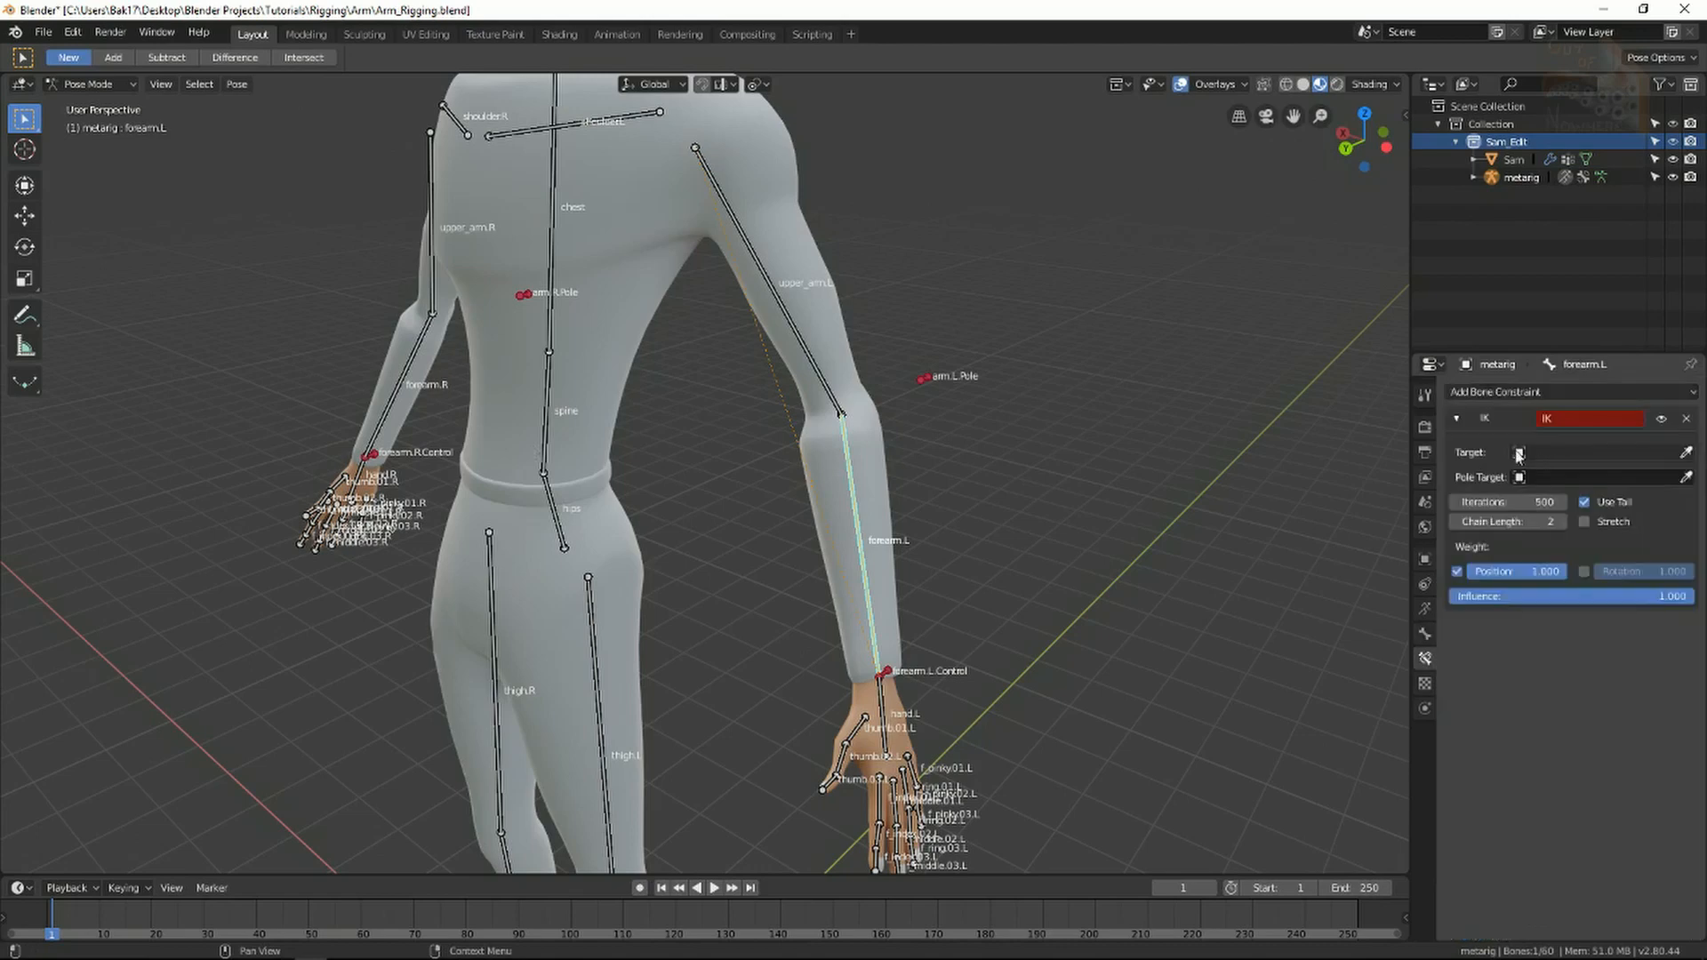
left_click(1579, 452)
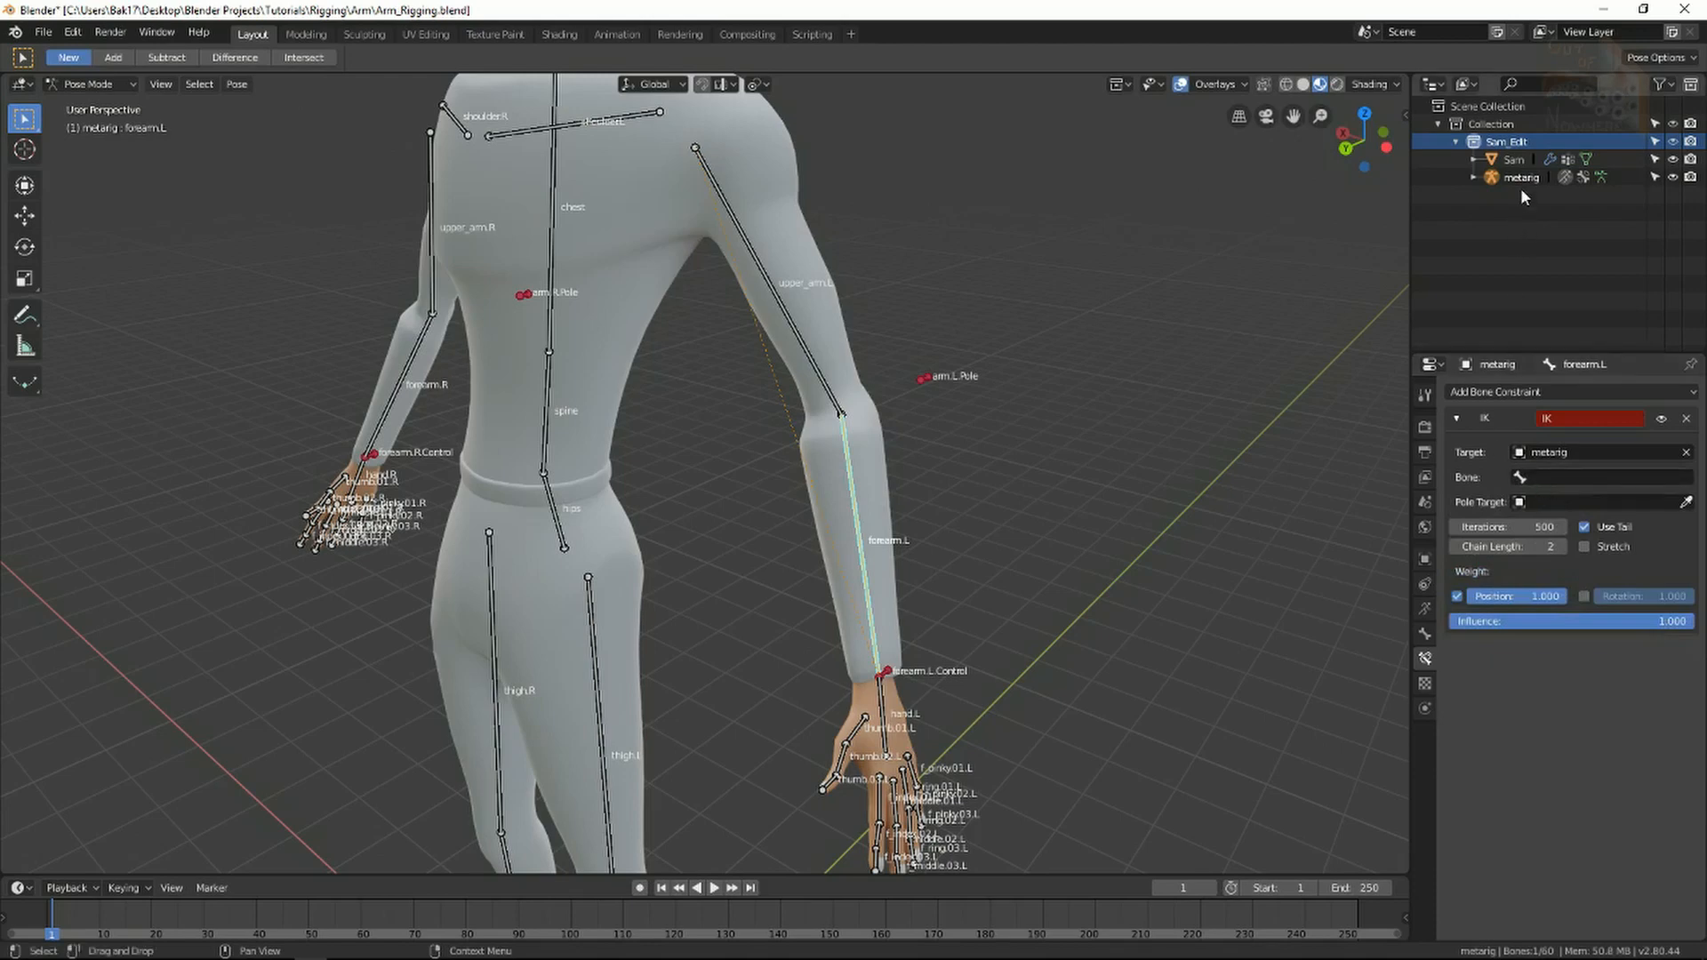
left_click(1518, 176)
type("Rig")
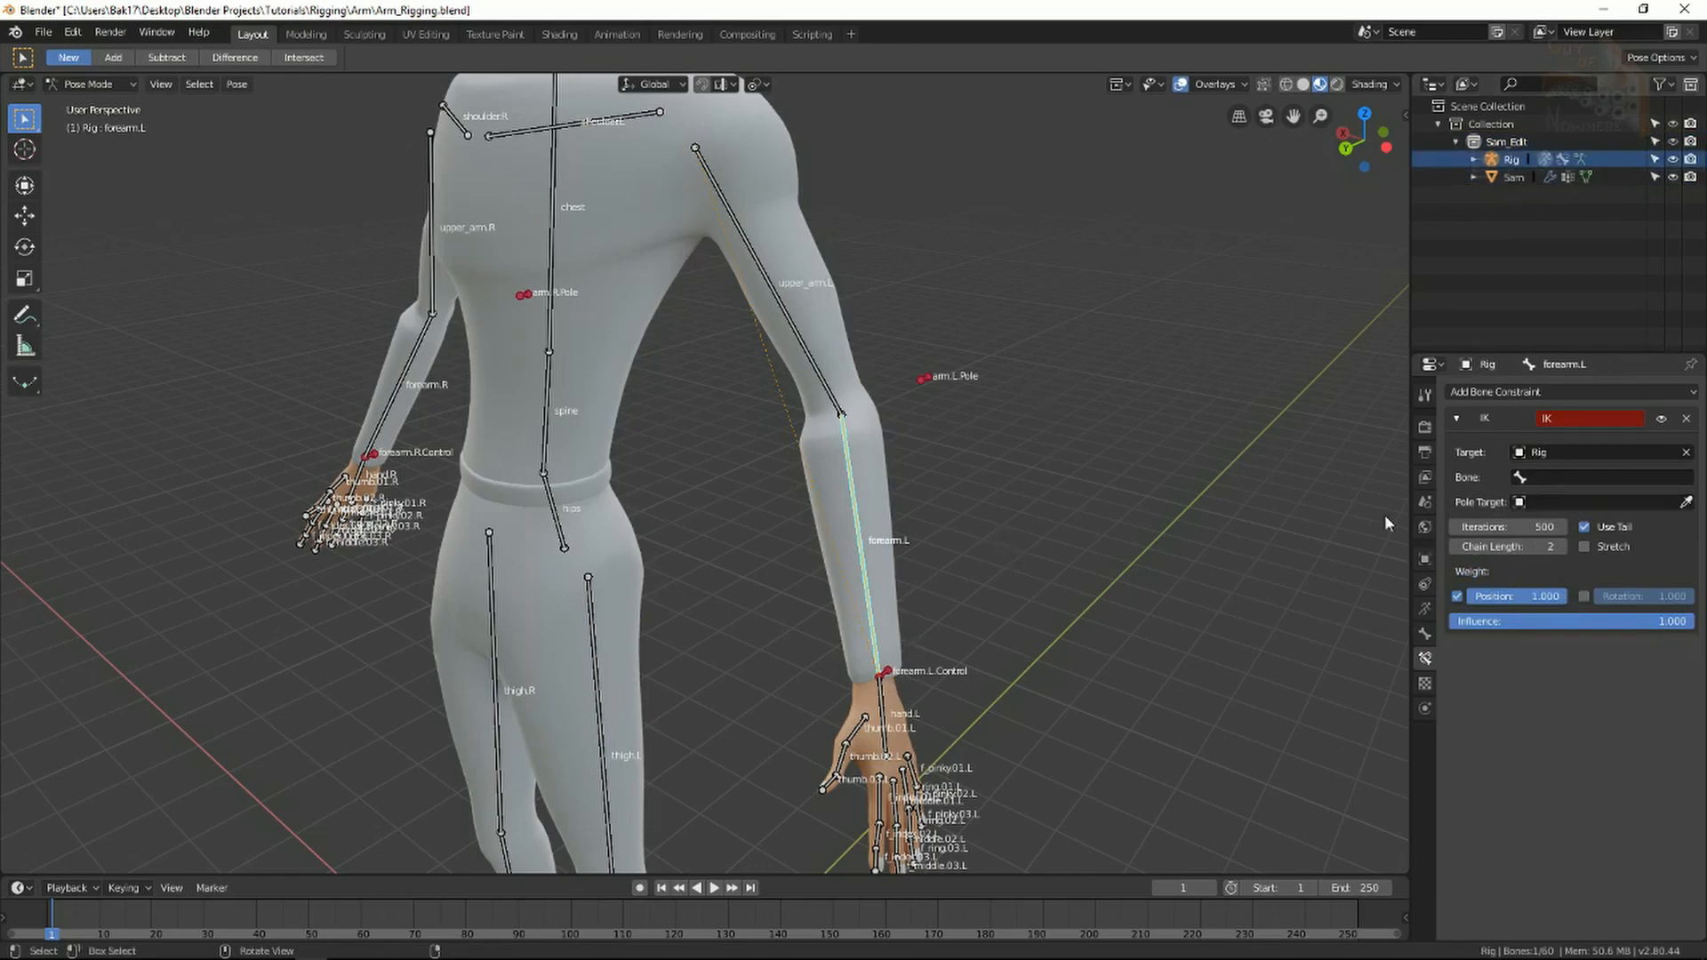
left_click(1589, 477)
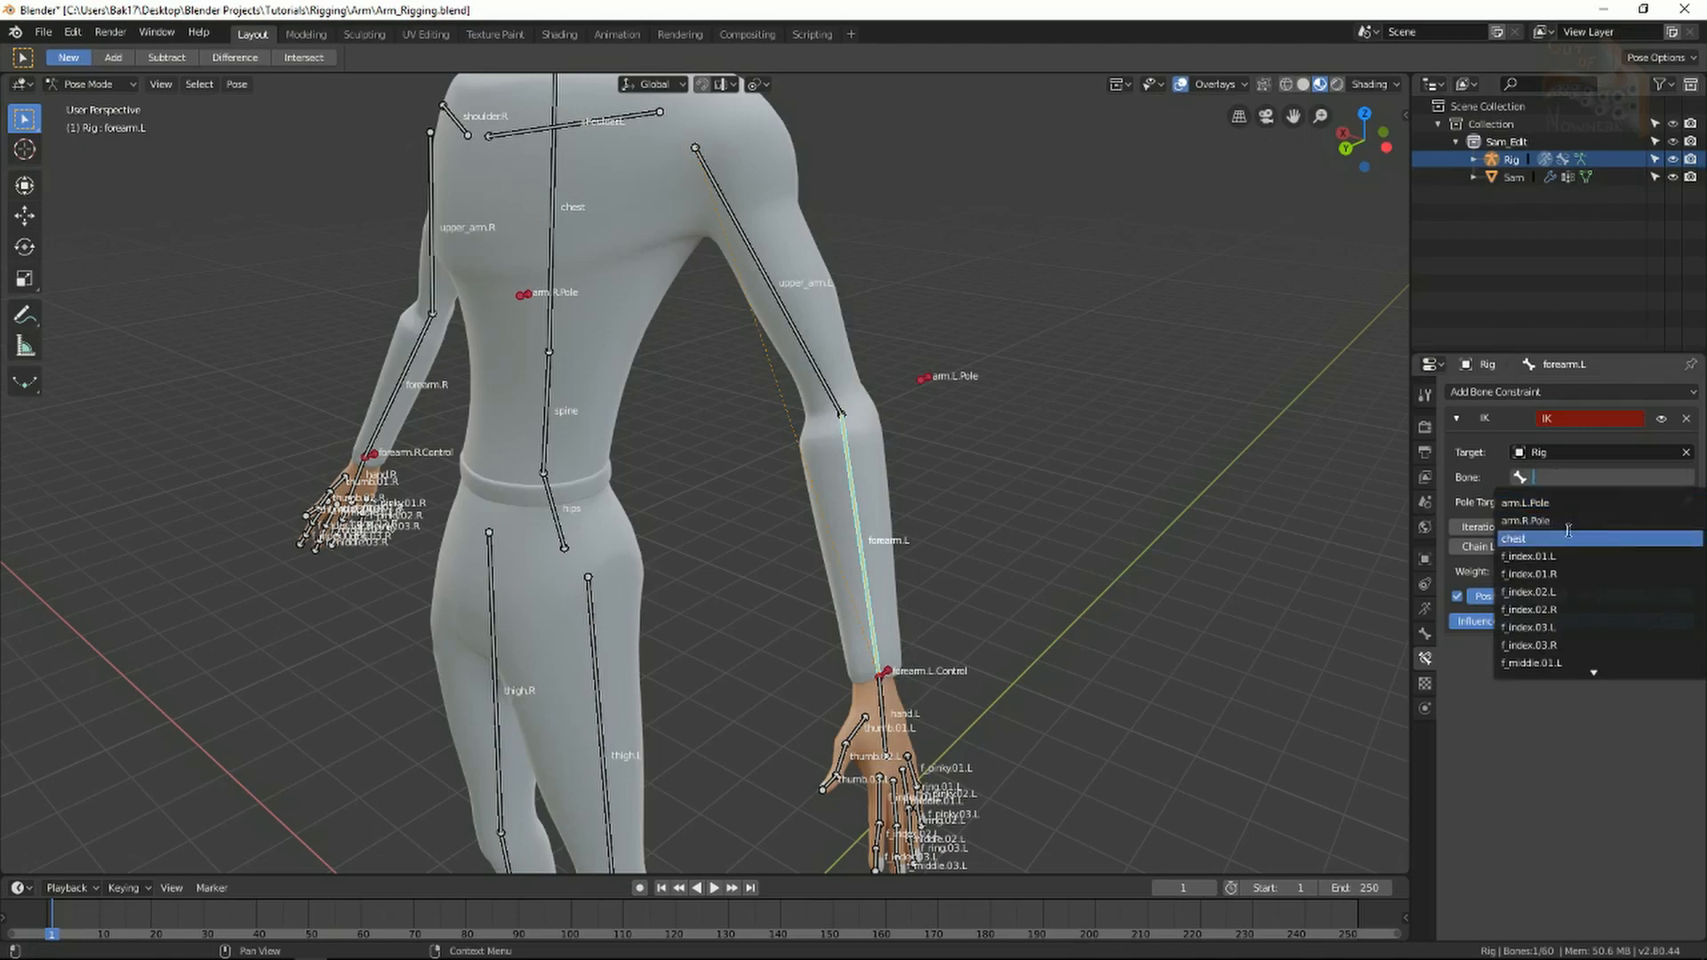
type("control")
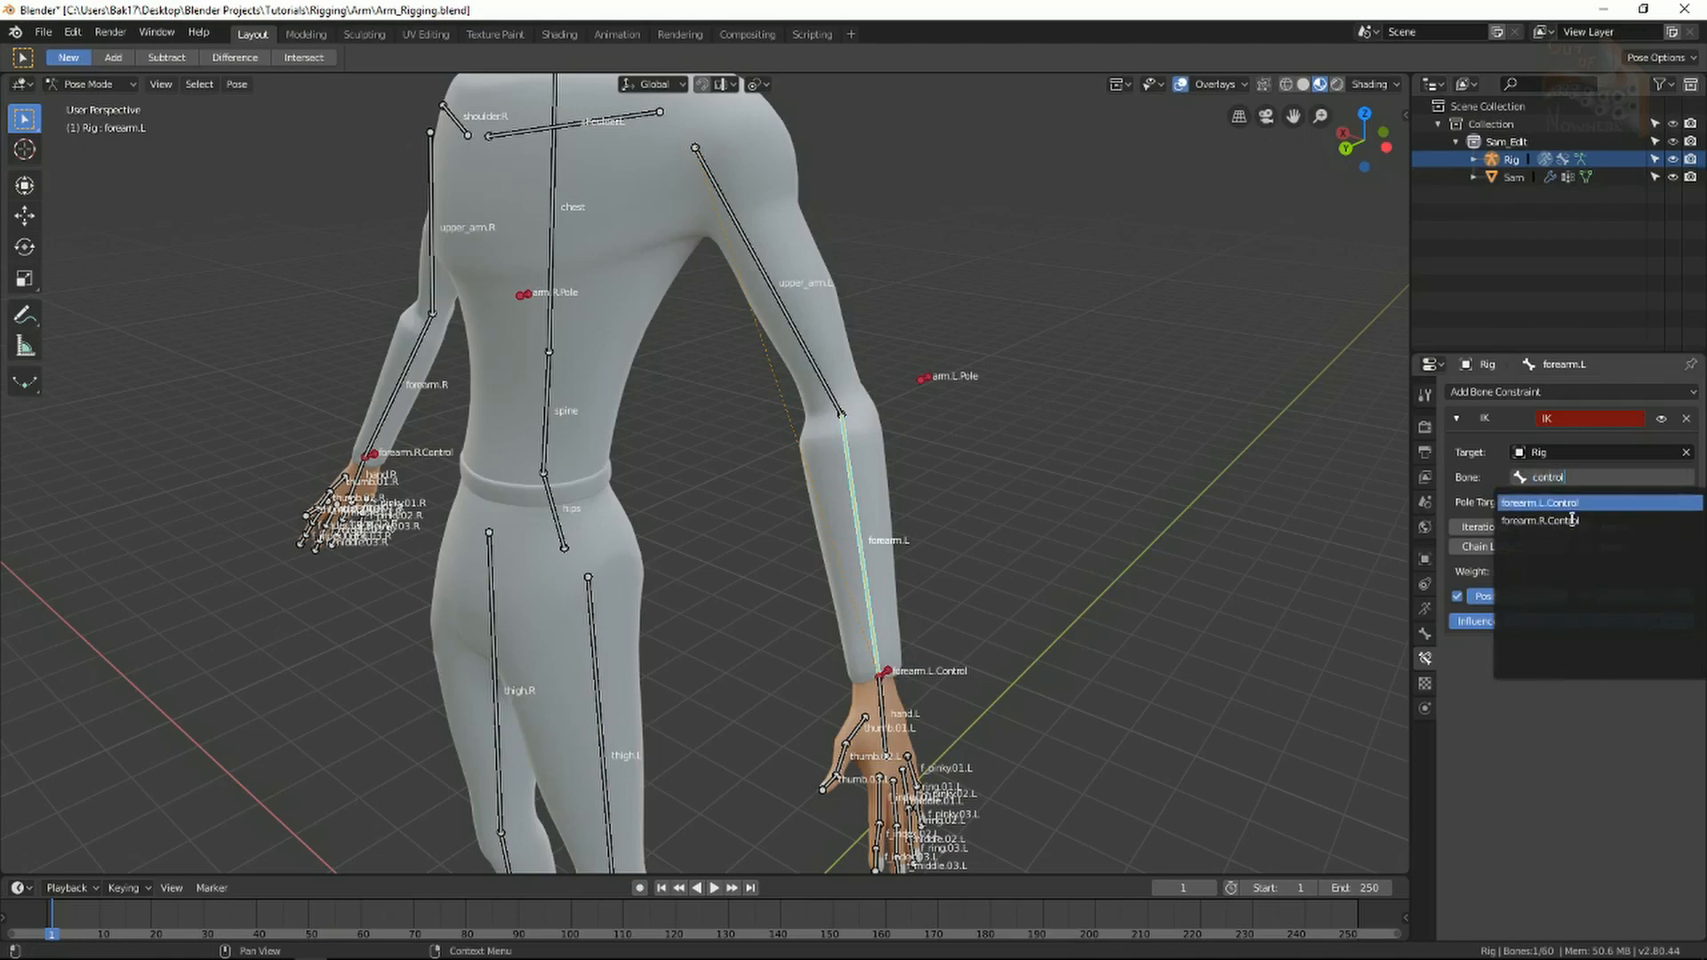
left_click(1540, 502)
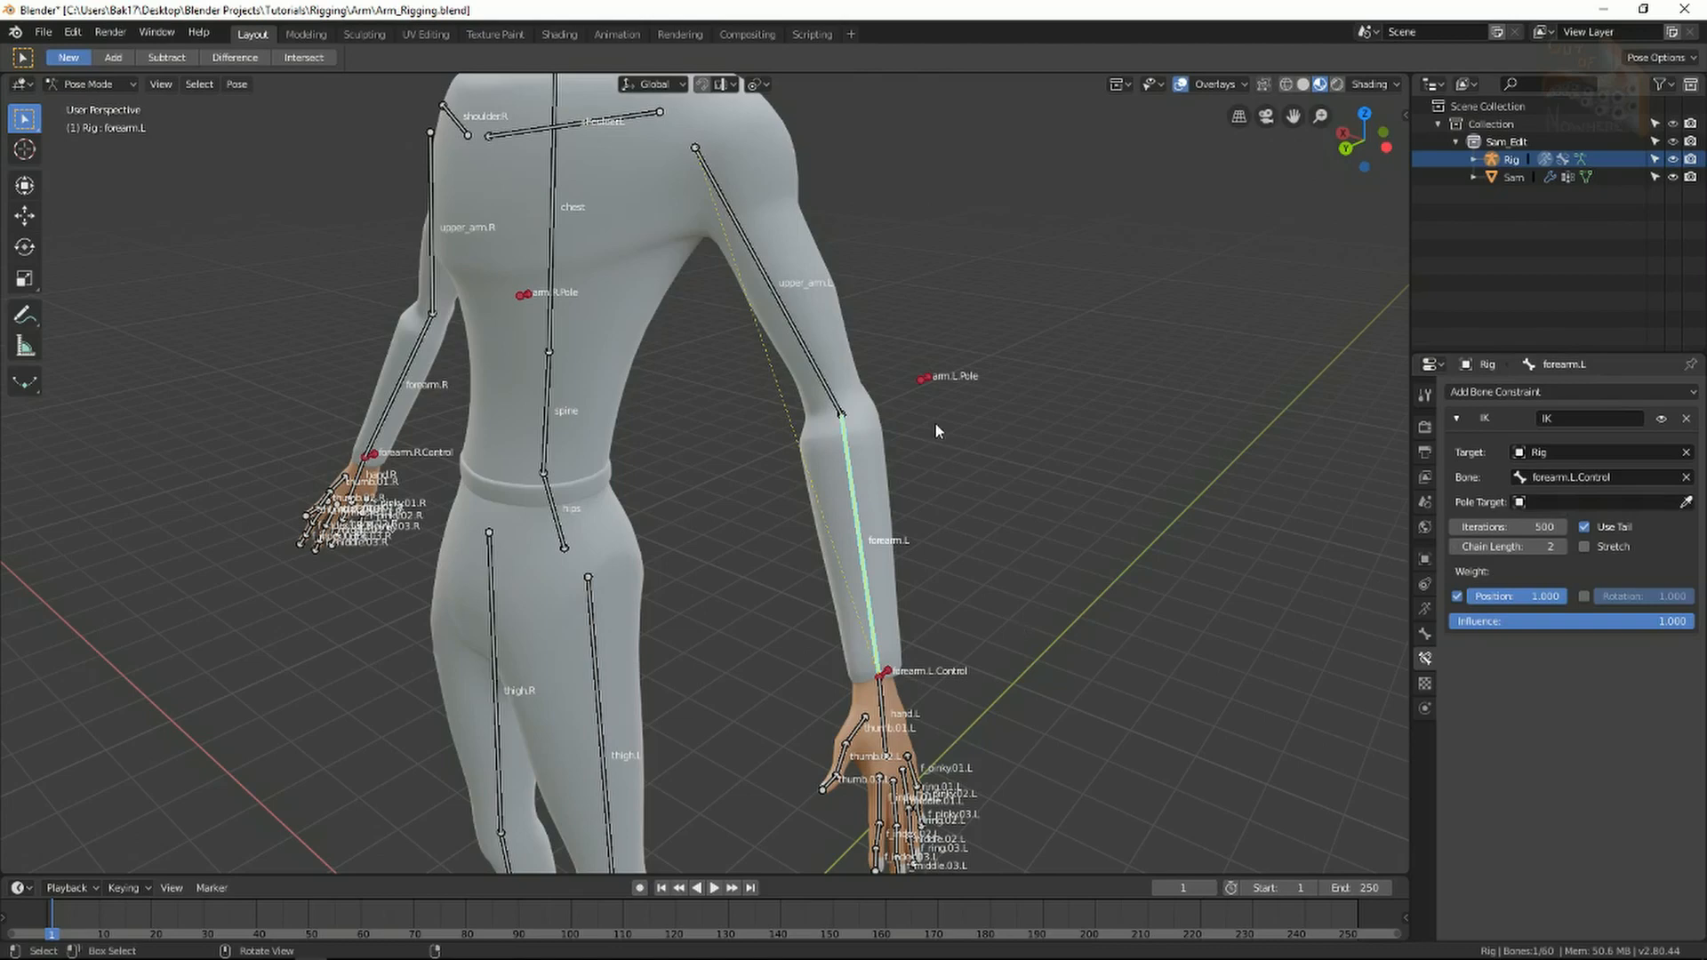
Set the IK pole target to Rig / arm.L.Pole with a −90° pole angle
left_click(1589, 502)
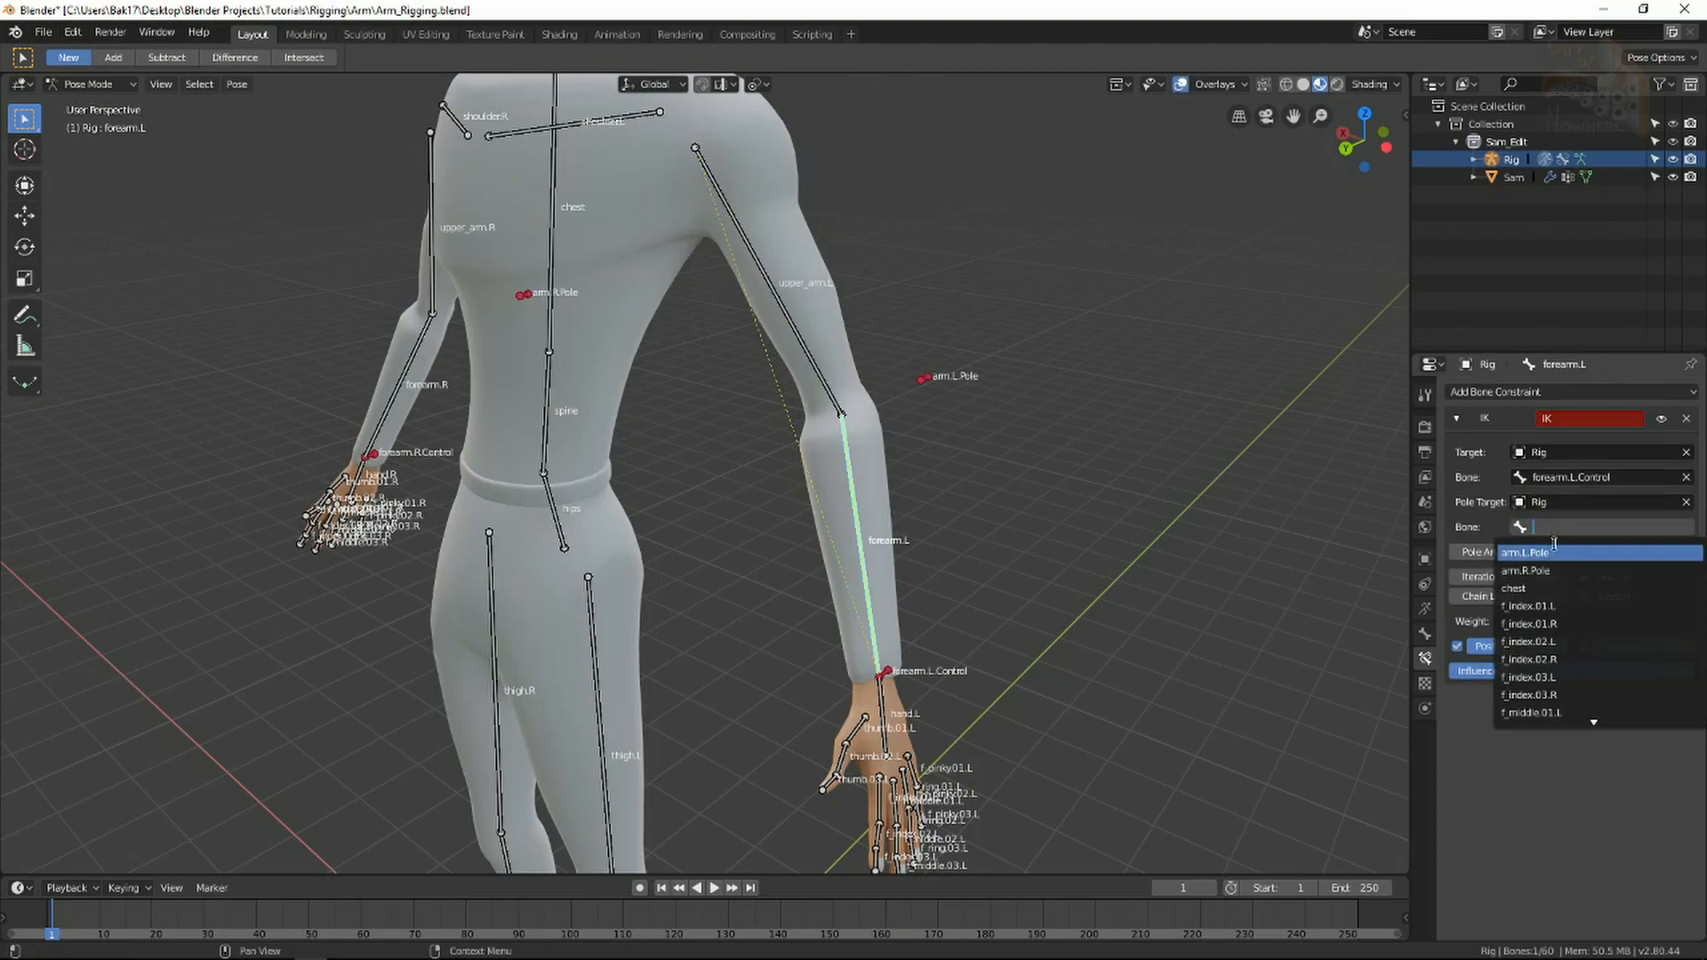
mouse_move(1563, 555)
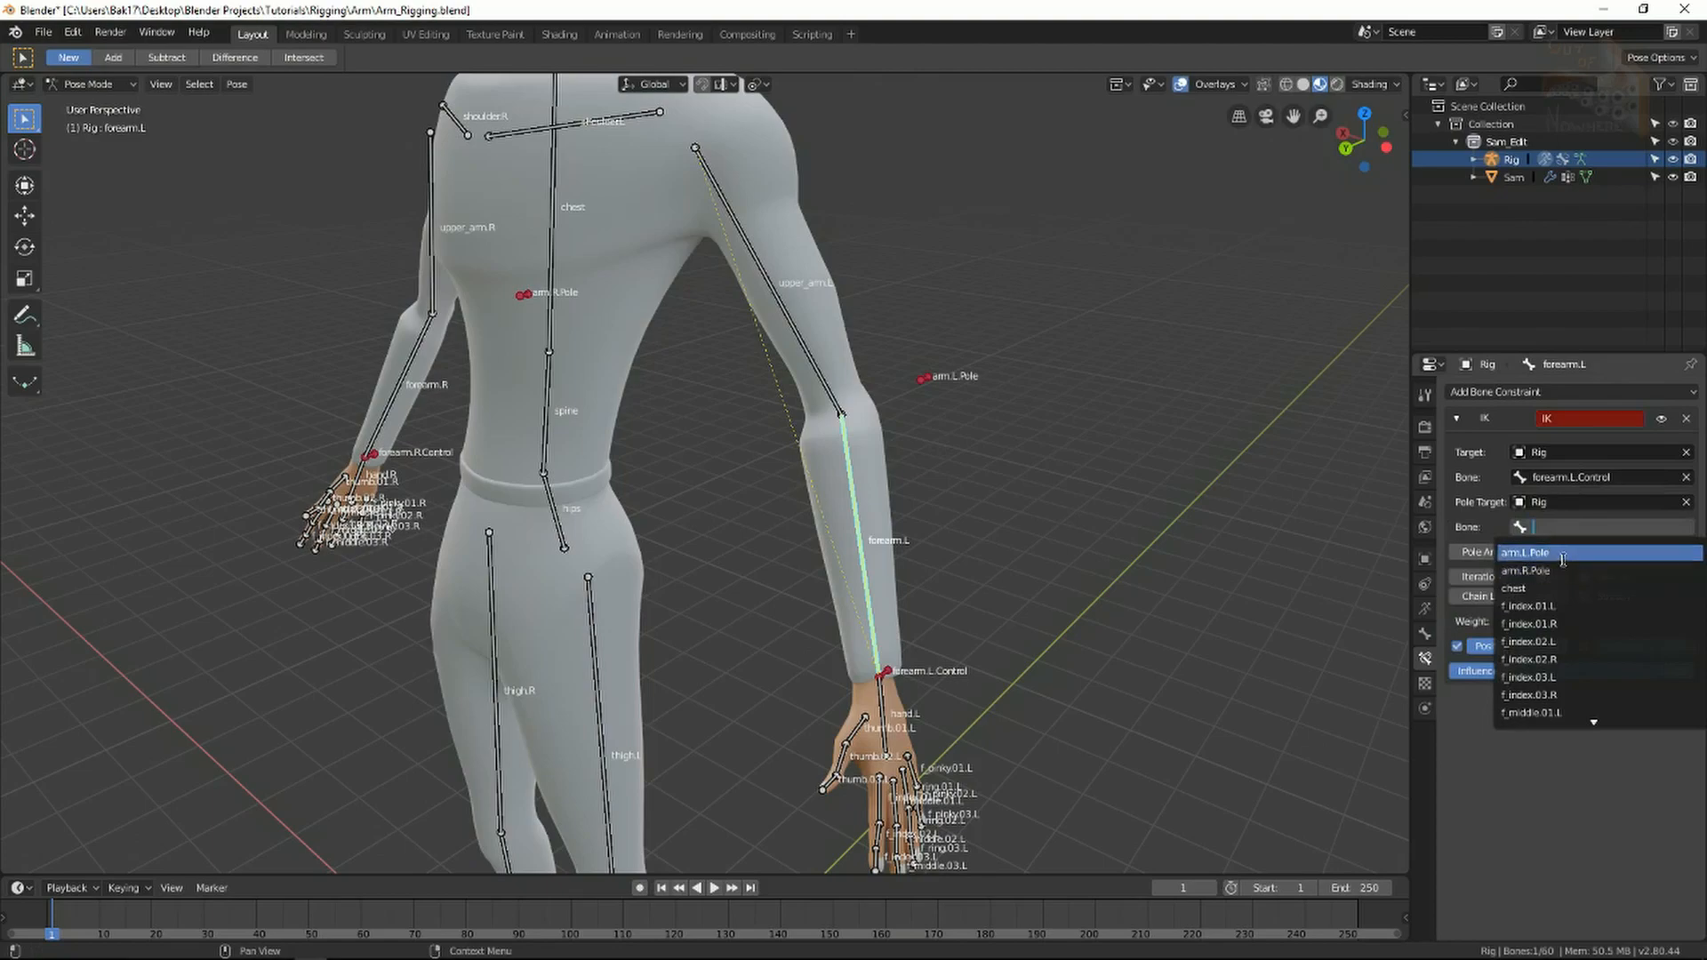
left_click(1524, 551)
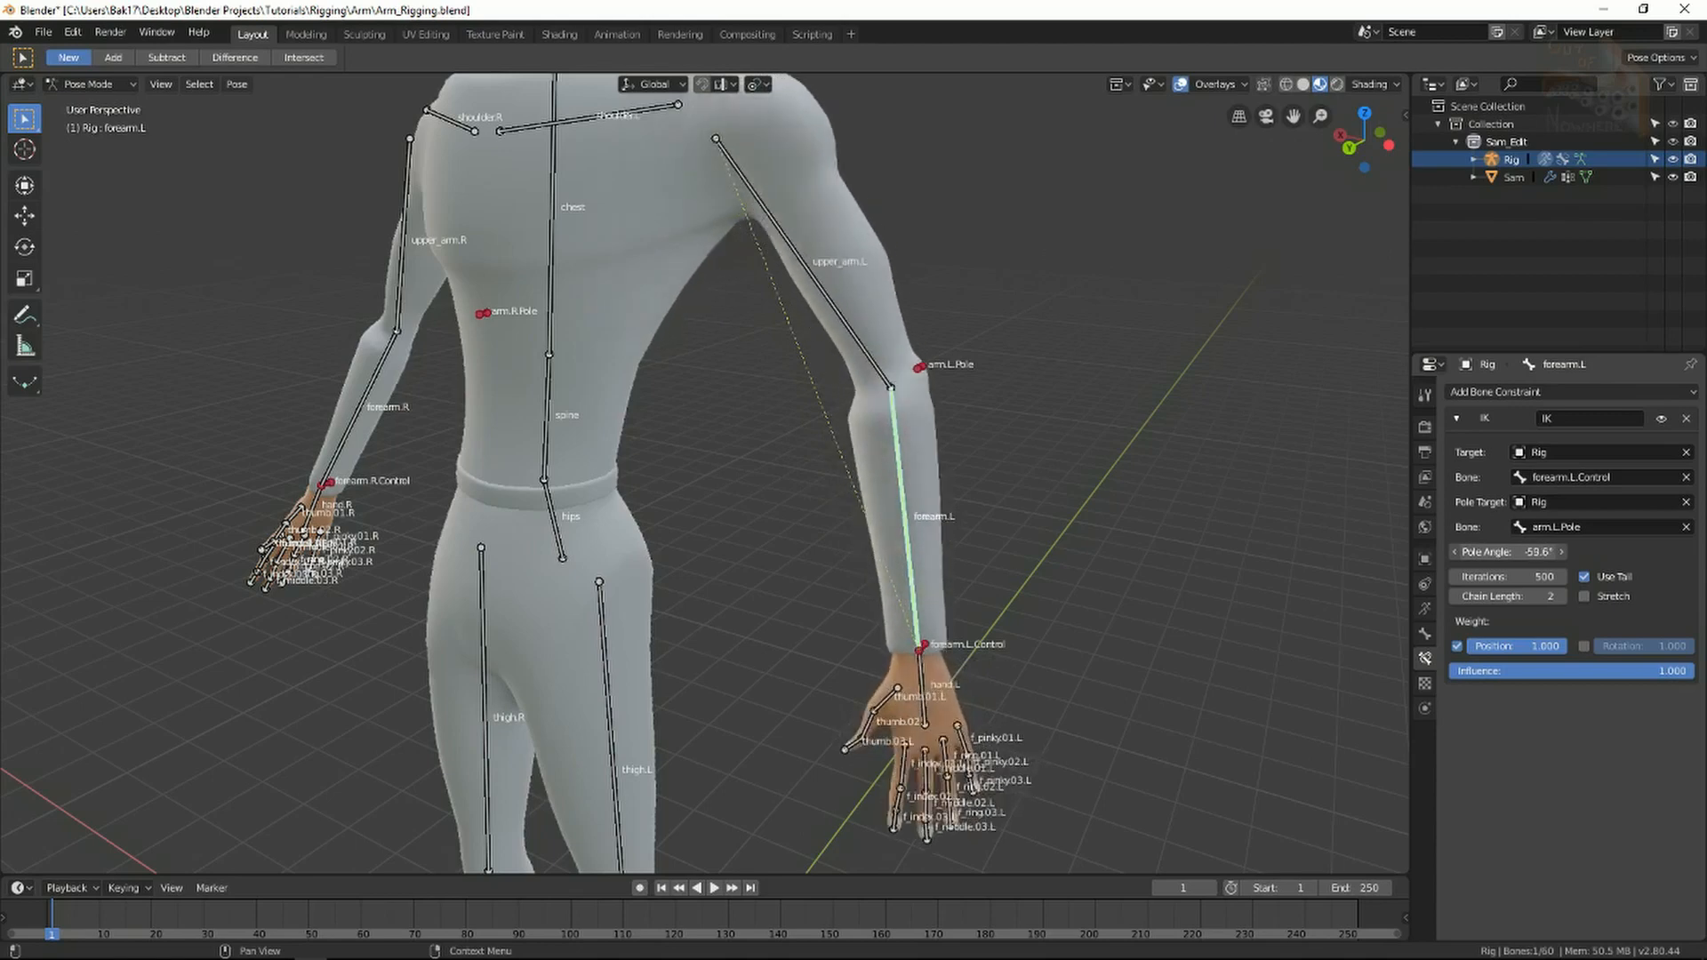
left_click(1508, 551)
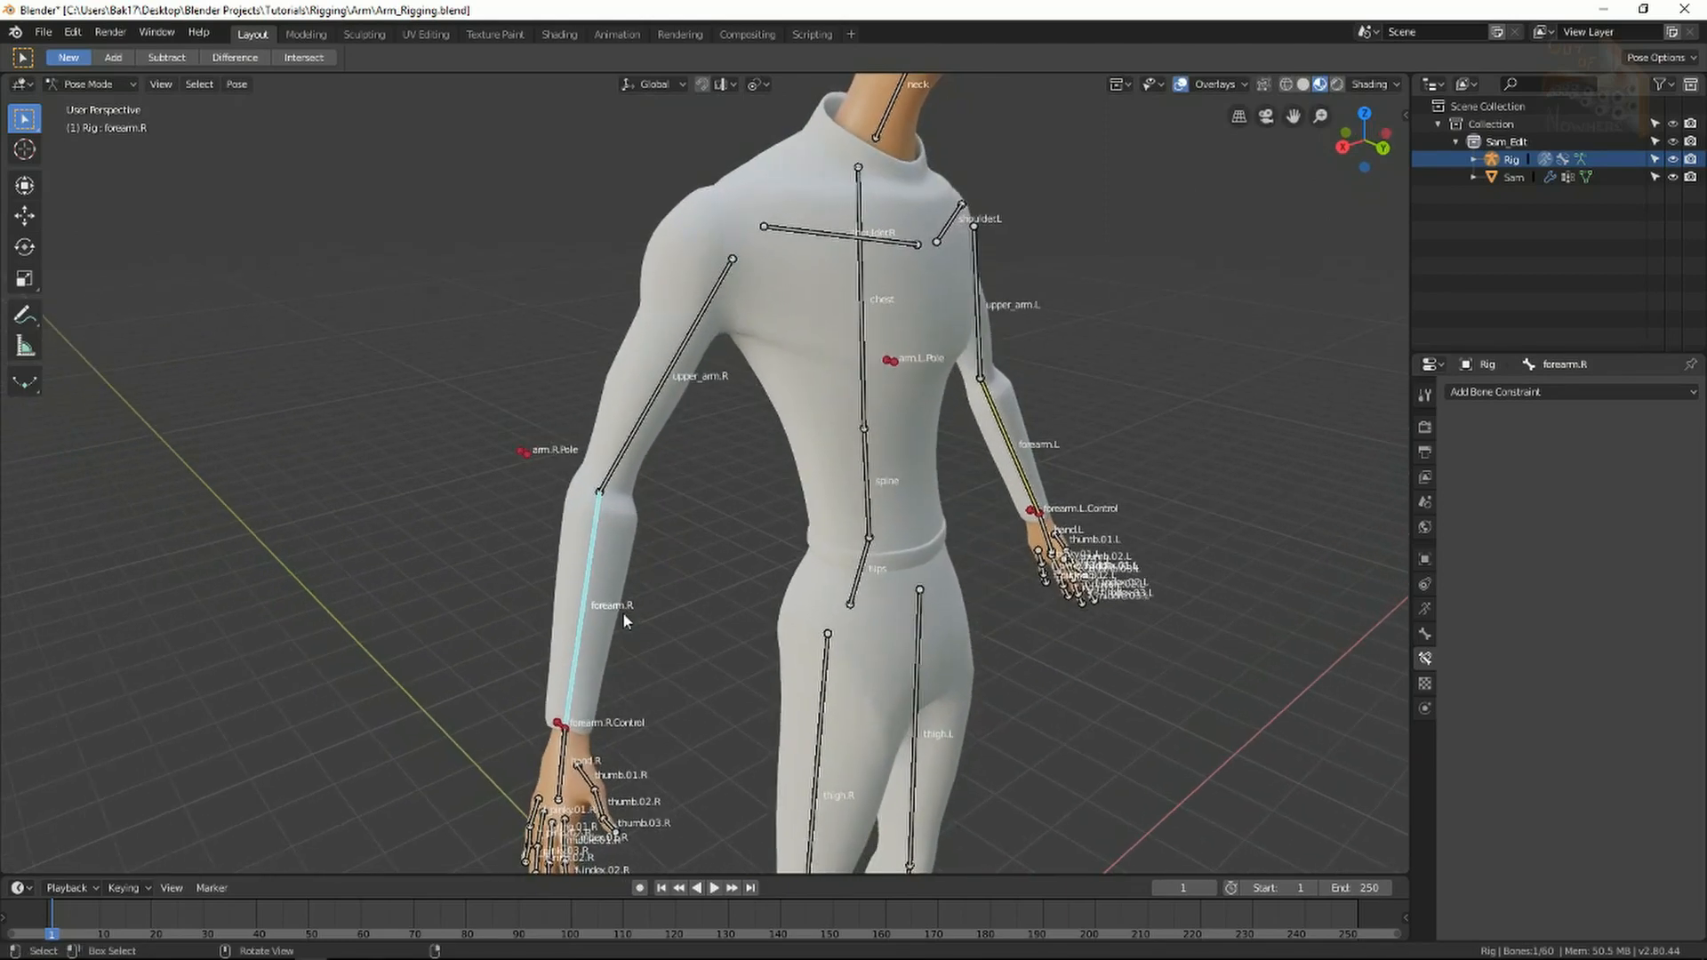
Add an IK constraint to forearm.R targeting Rig / forearm.R.Control
left_click(1569, 391)
type("con")
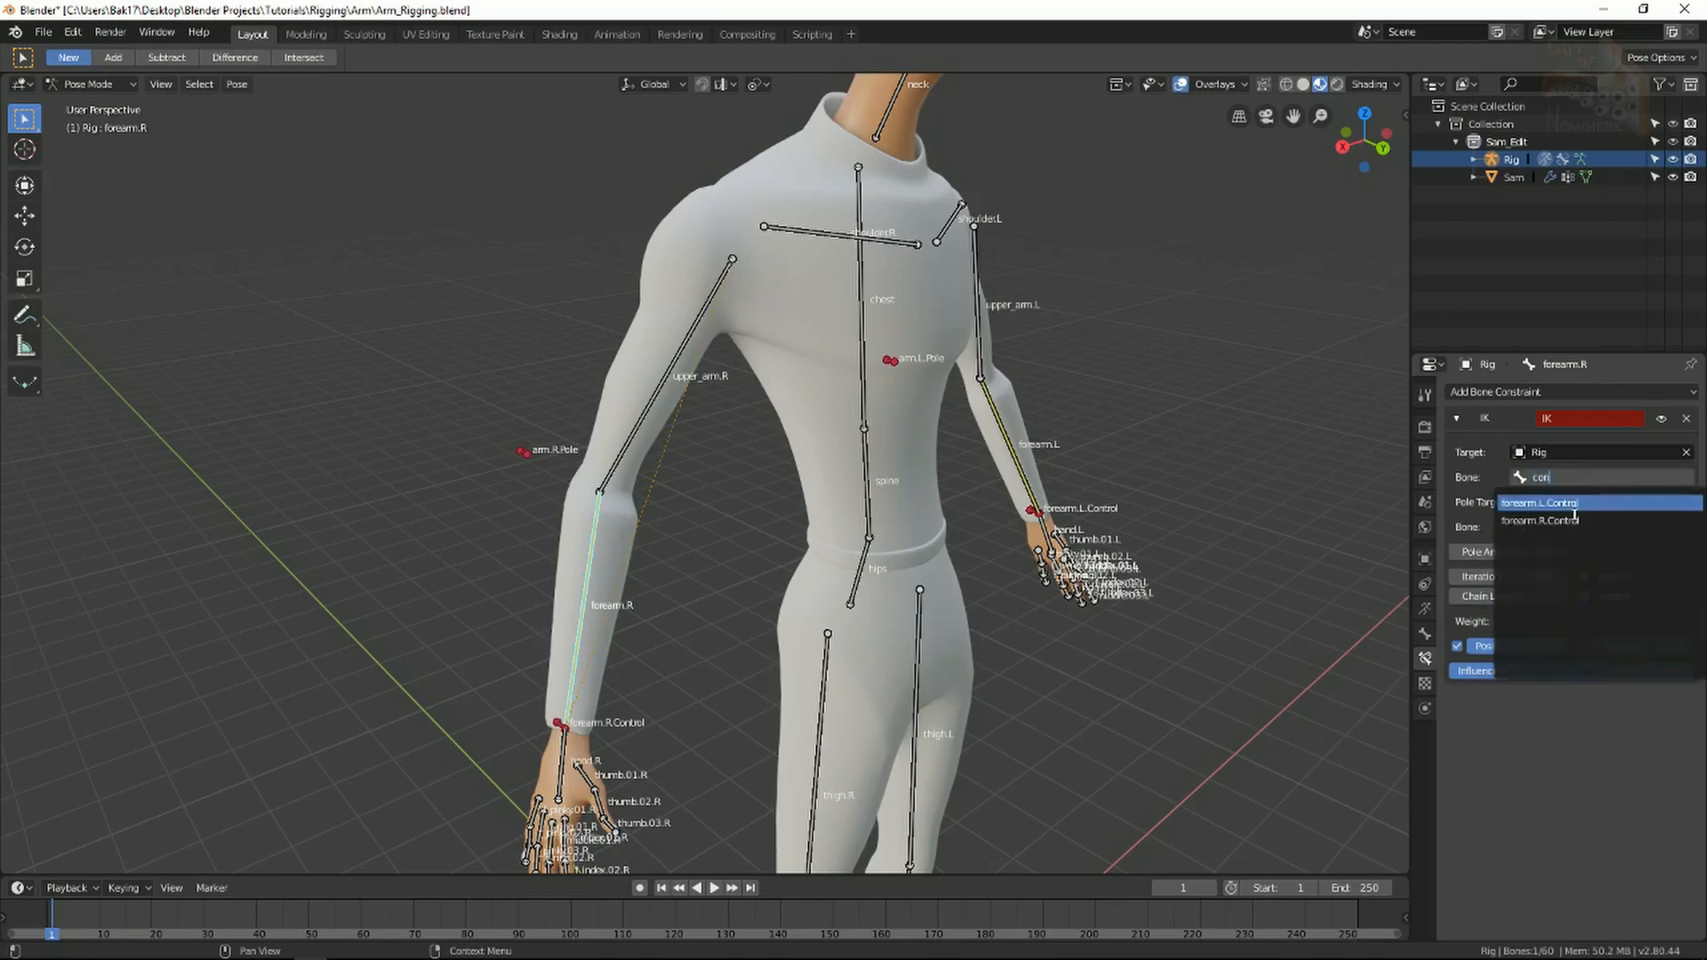
left_click(1542, 521)
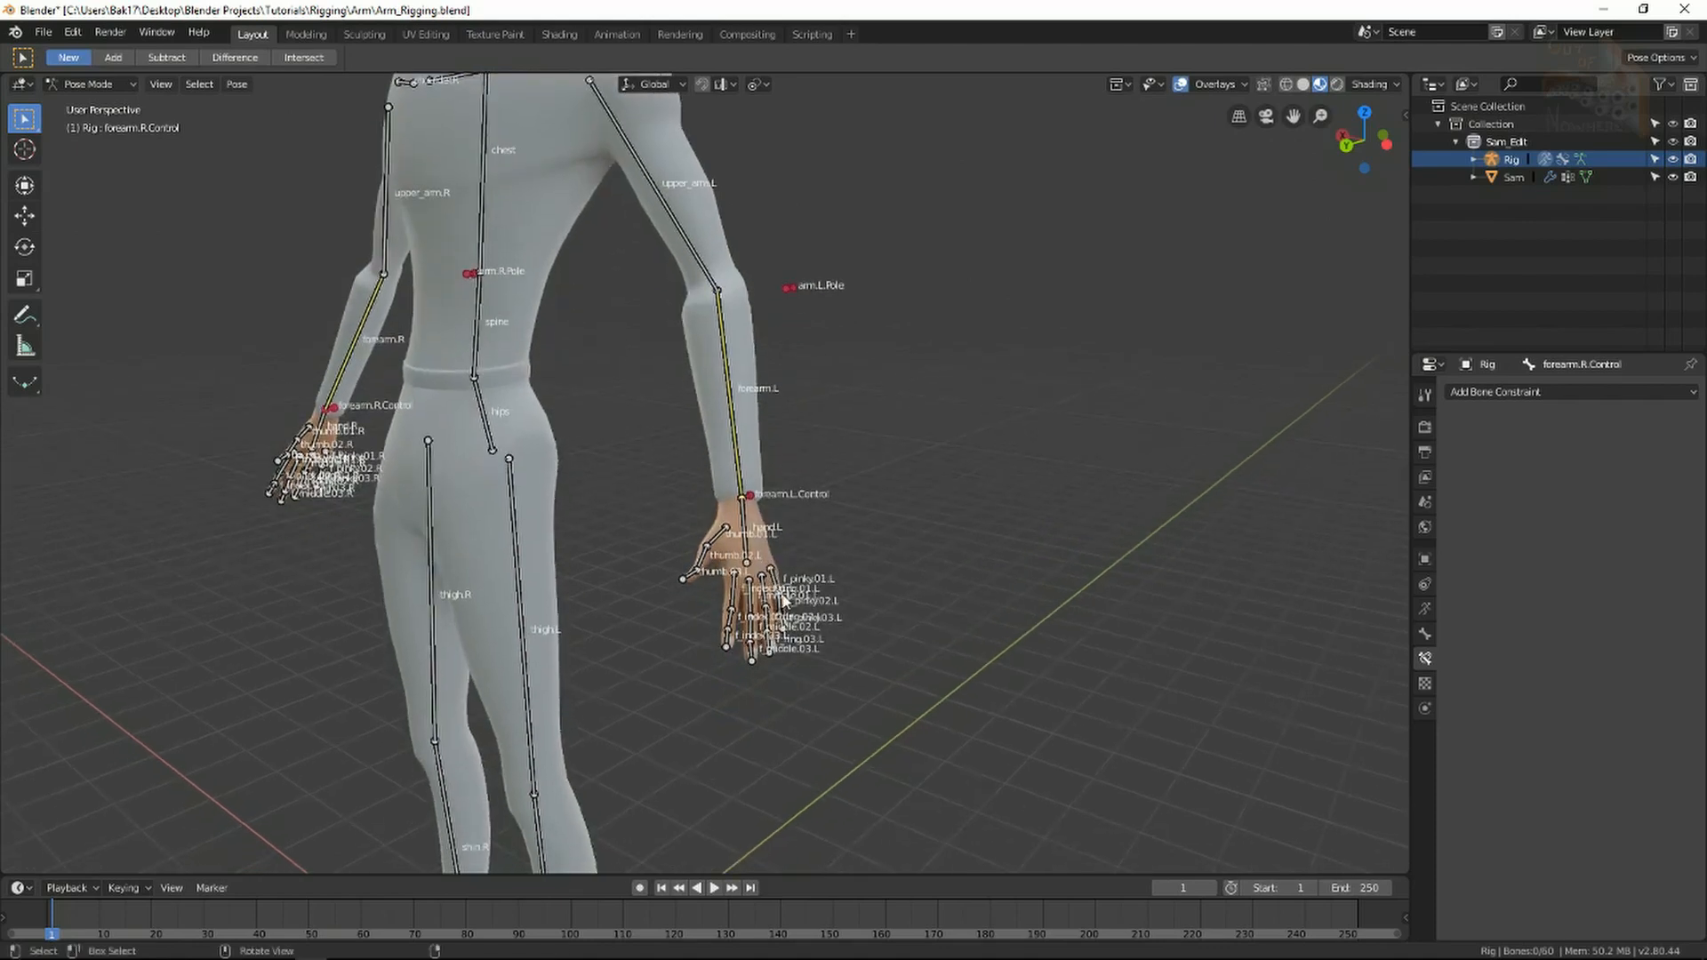
scroll("down", 3)
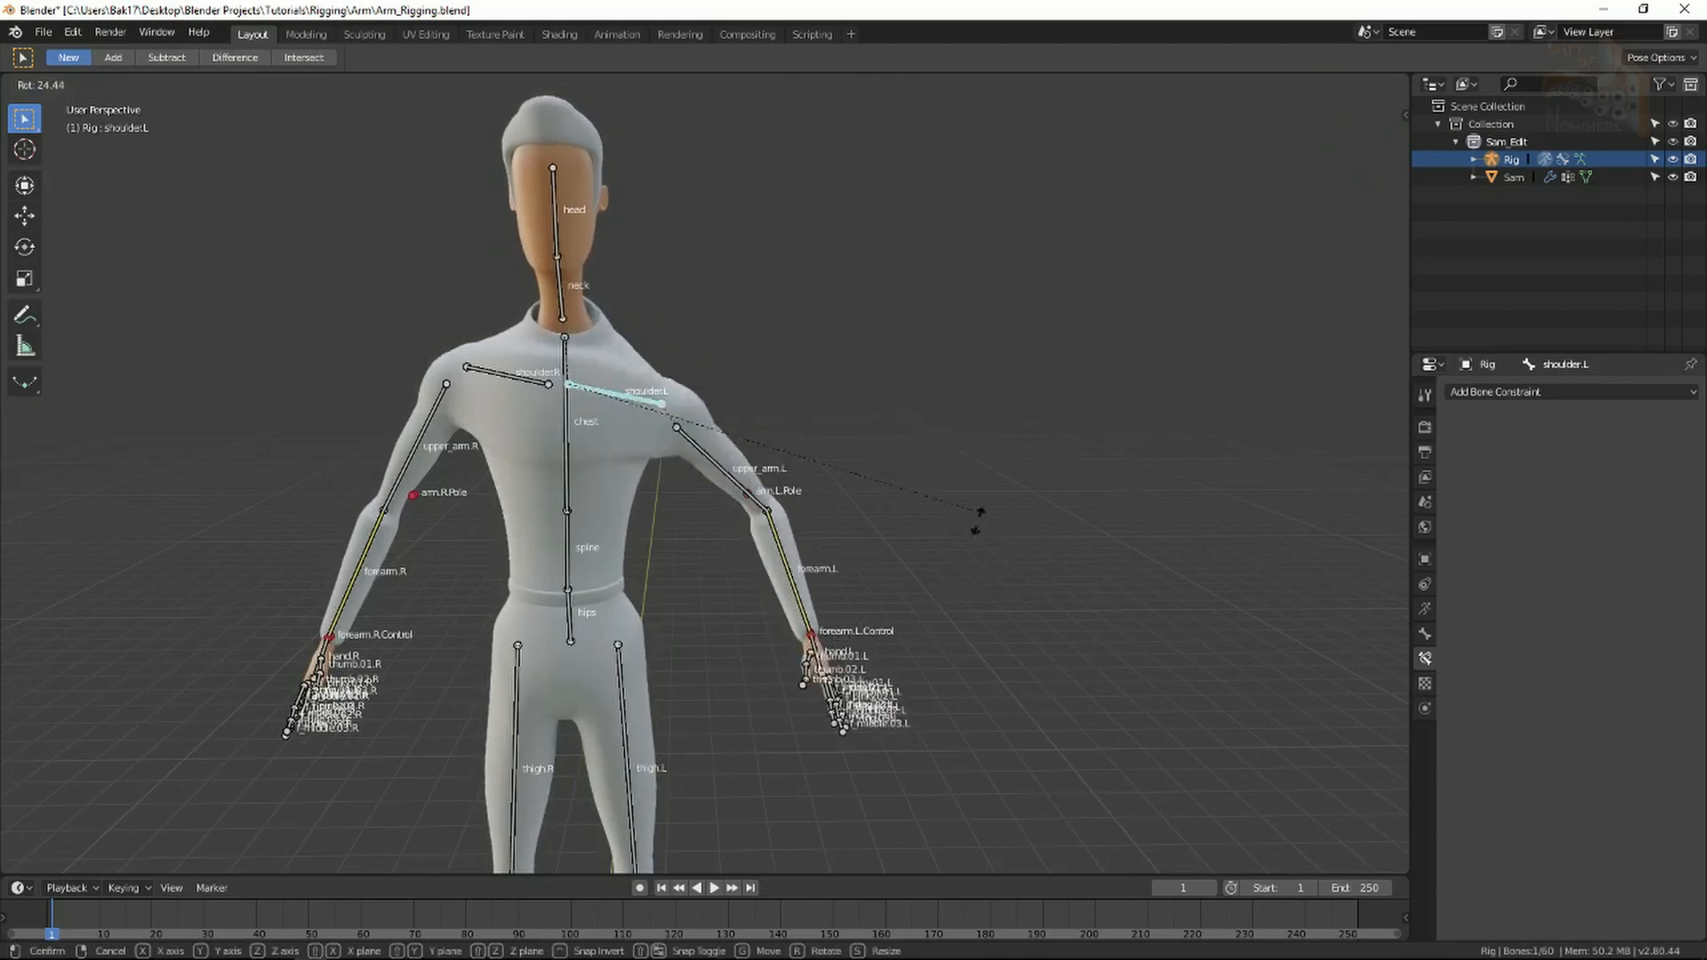
mouse_move(906, 400)
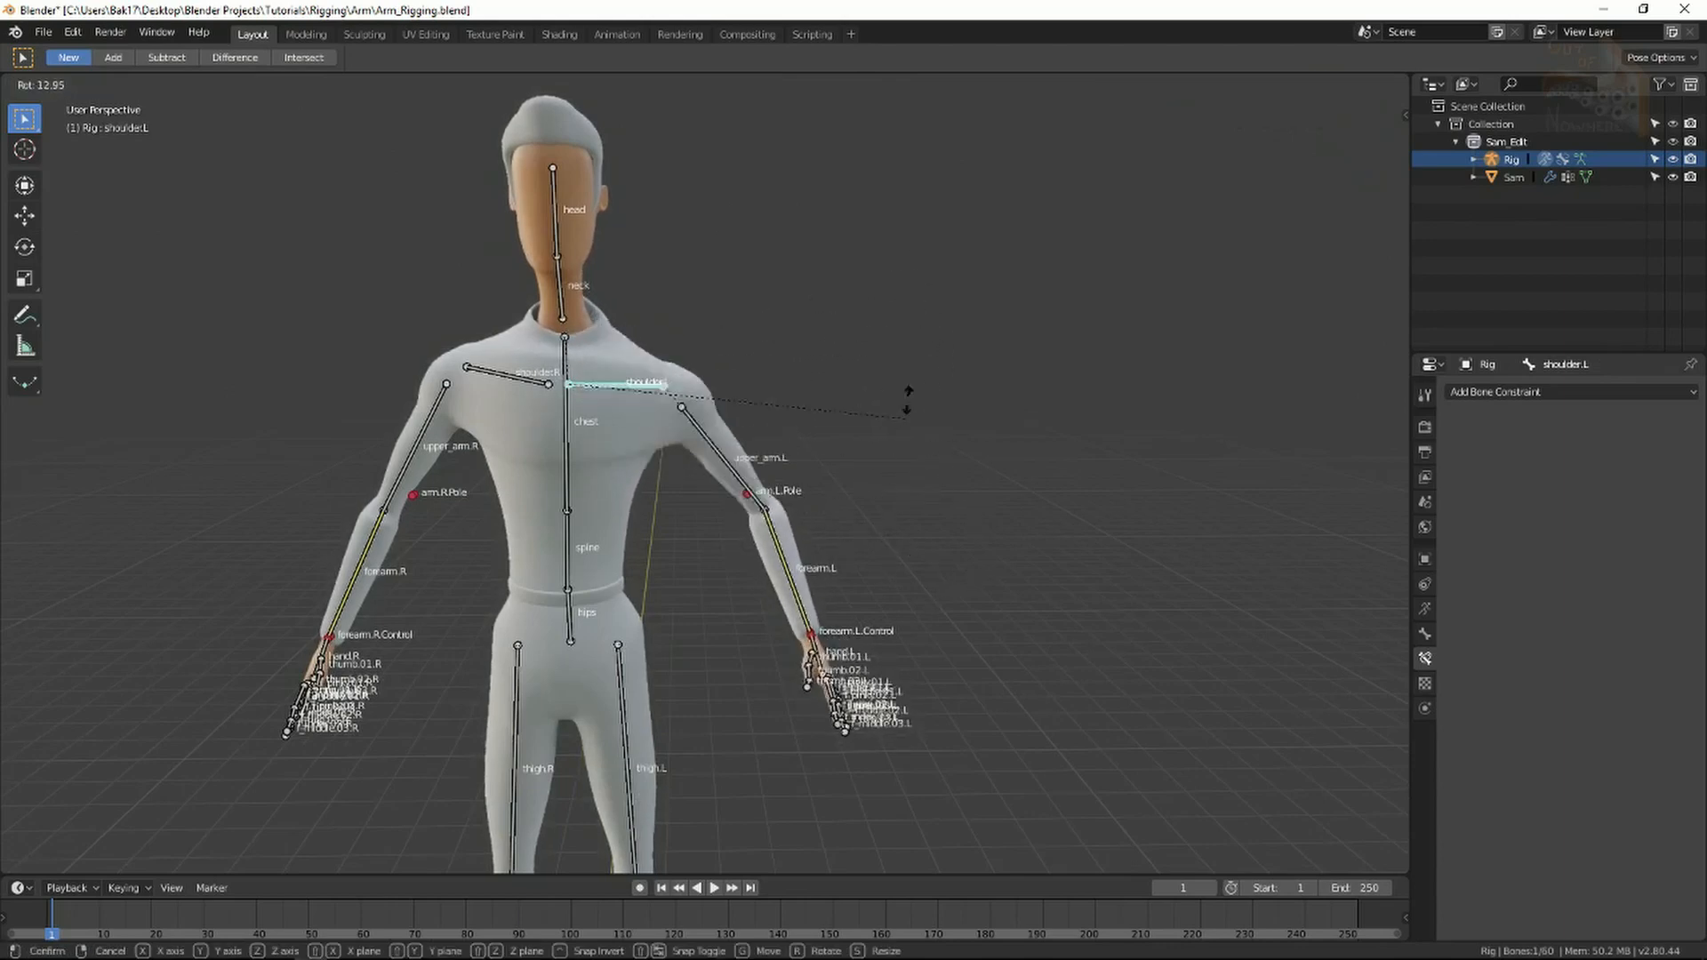
mouse_move(892, 304)
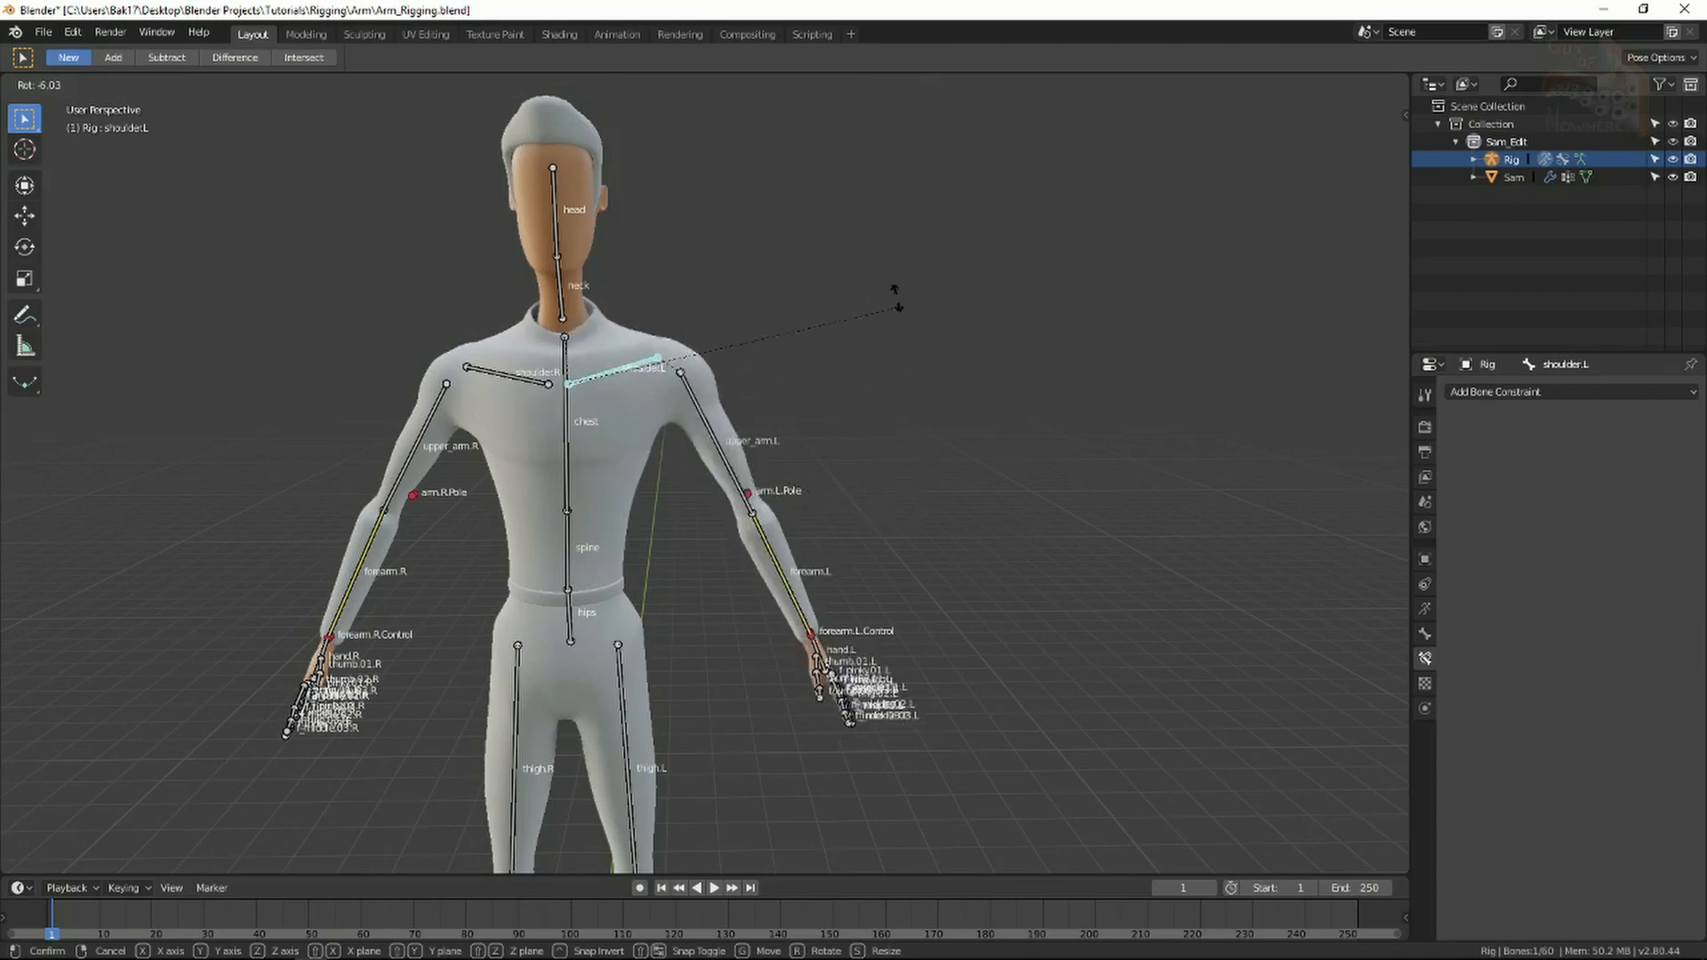
mouse_move(832, 468)
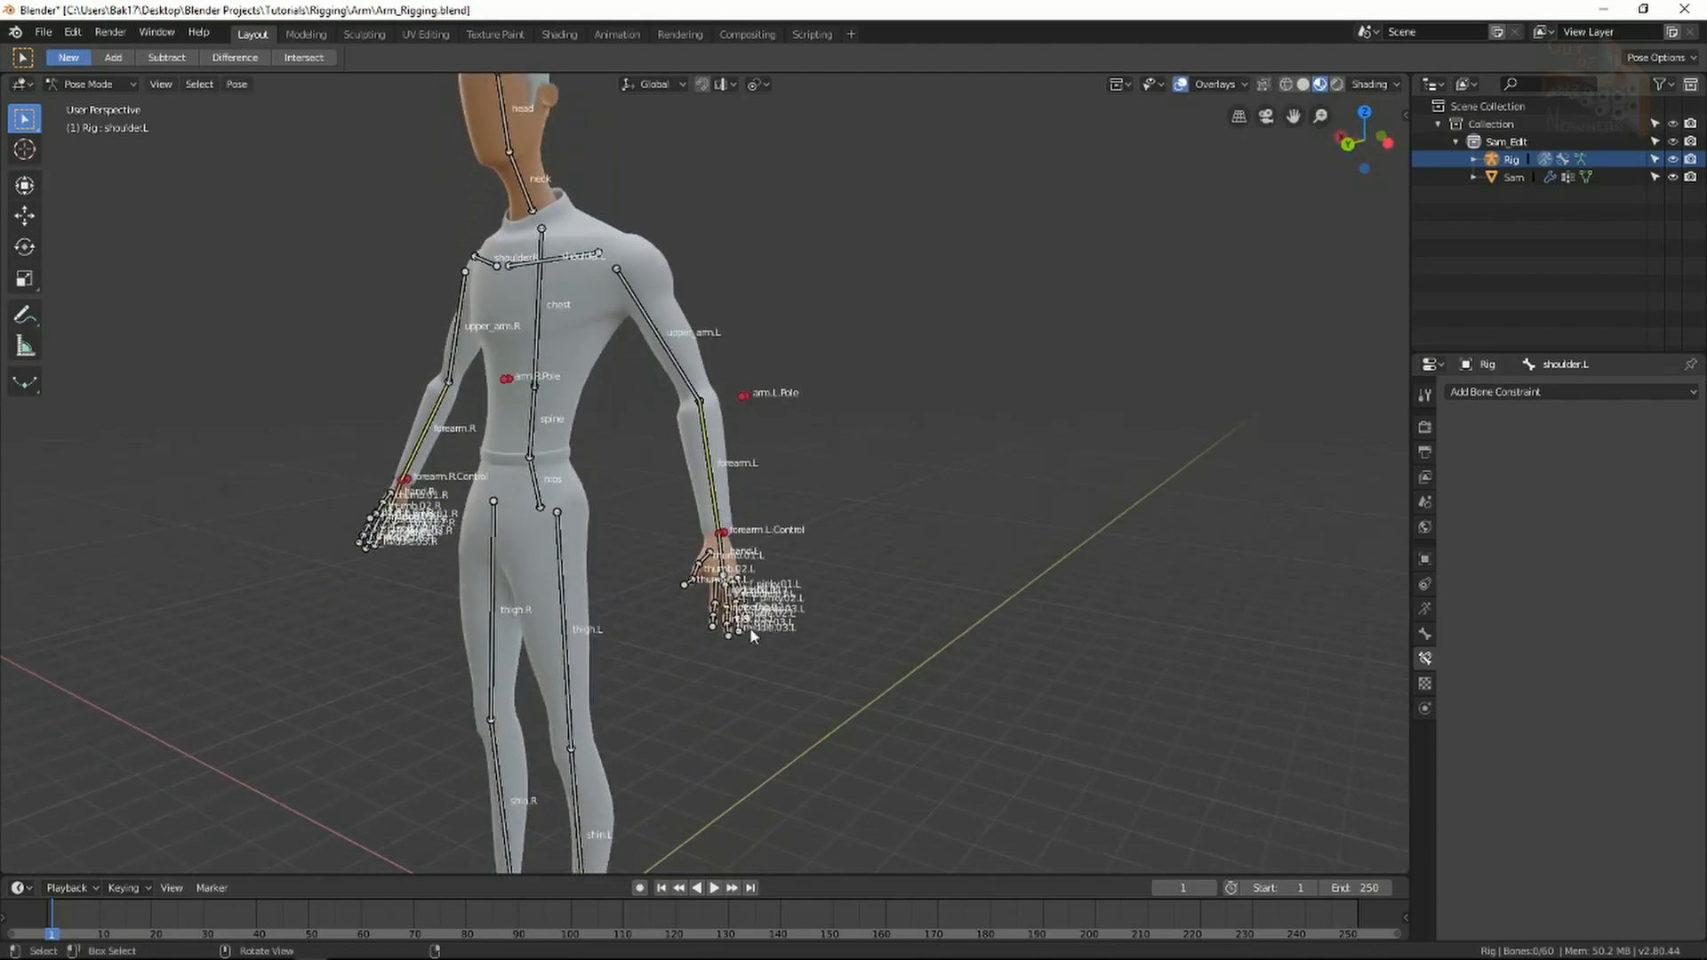
scroll("down", 3)
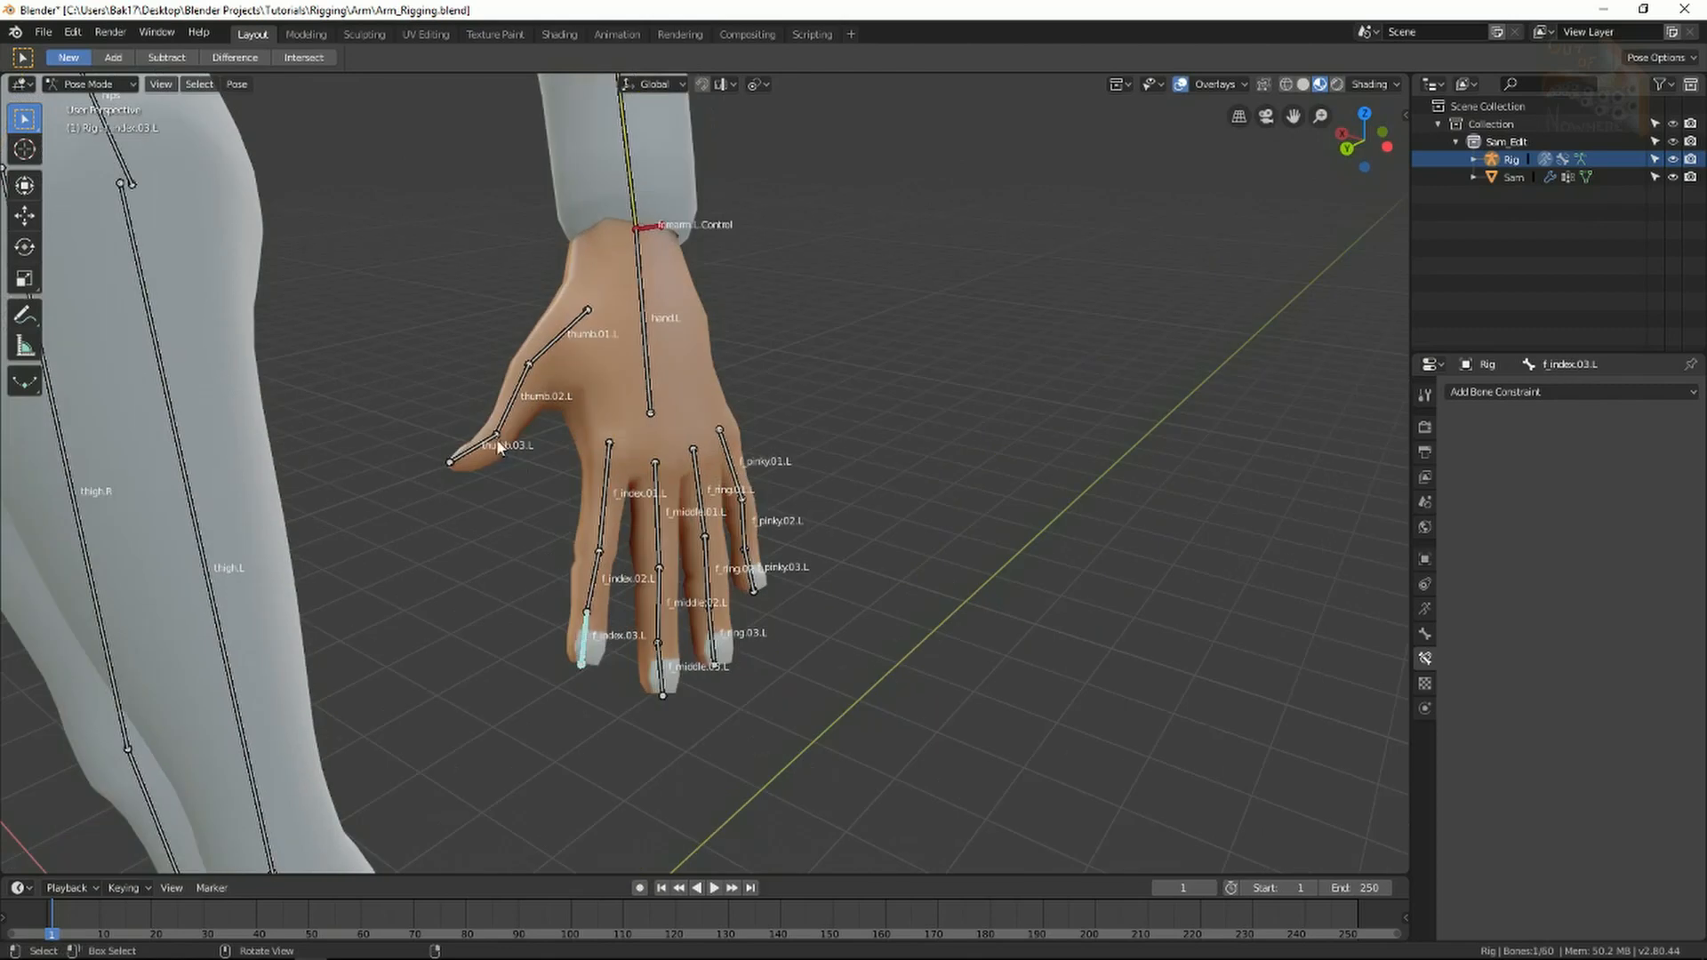
left_click(661, 653)
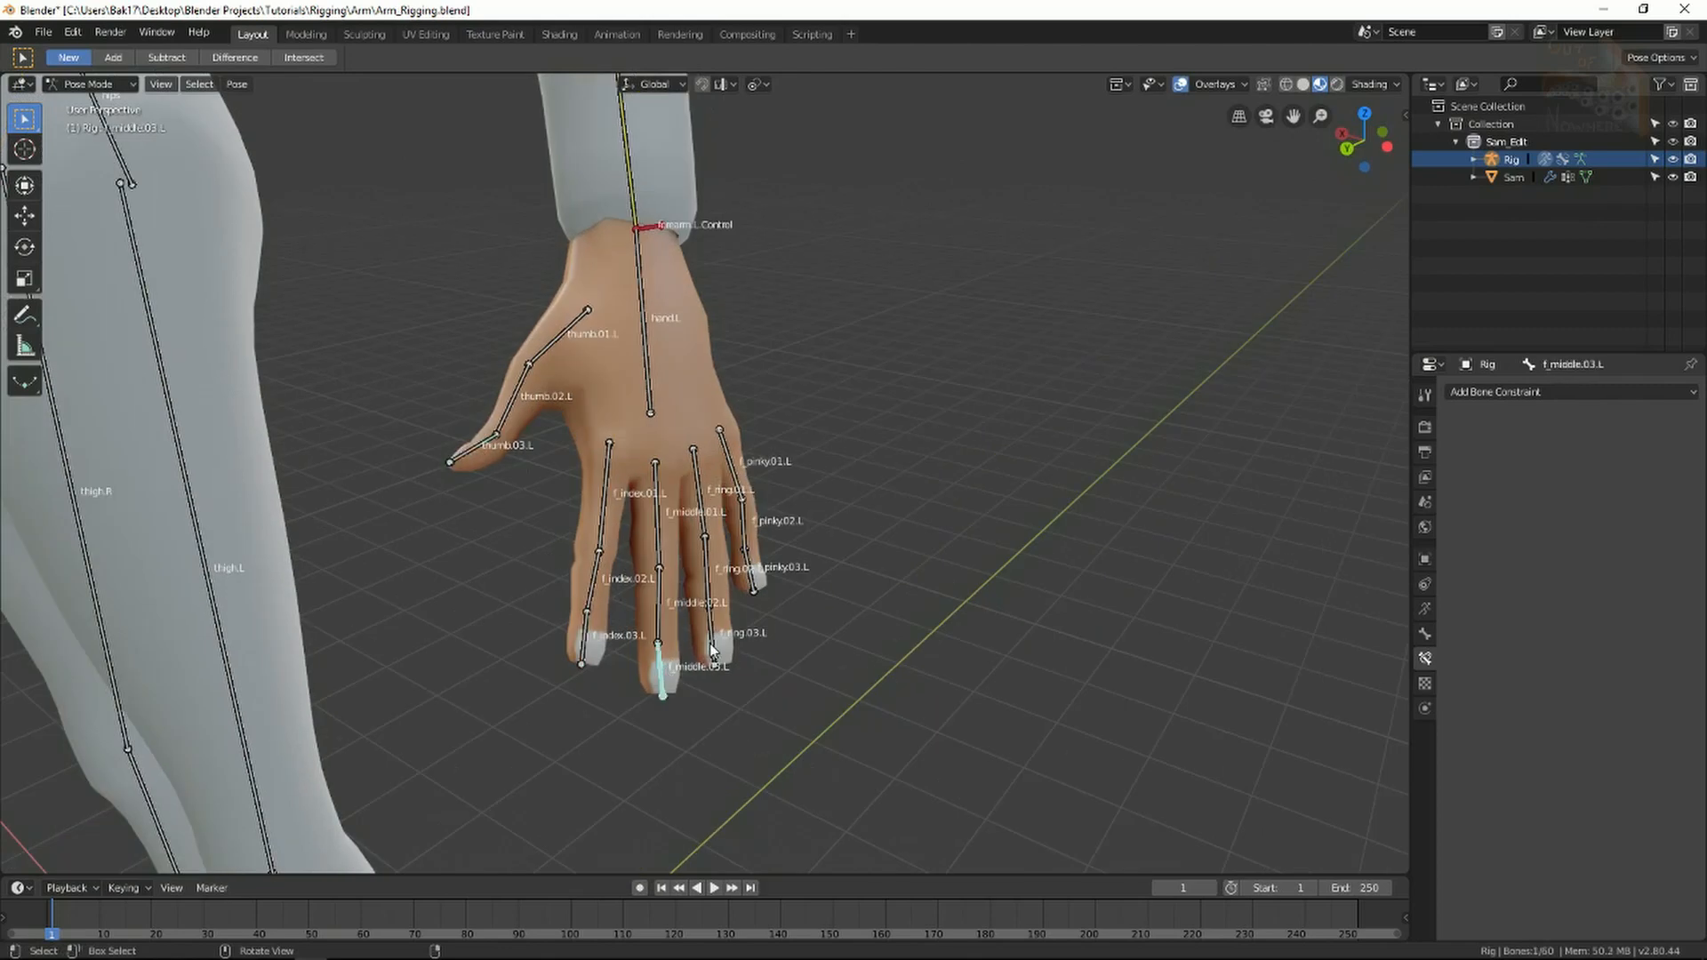
left_click(713, 642)
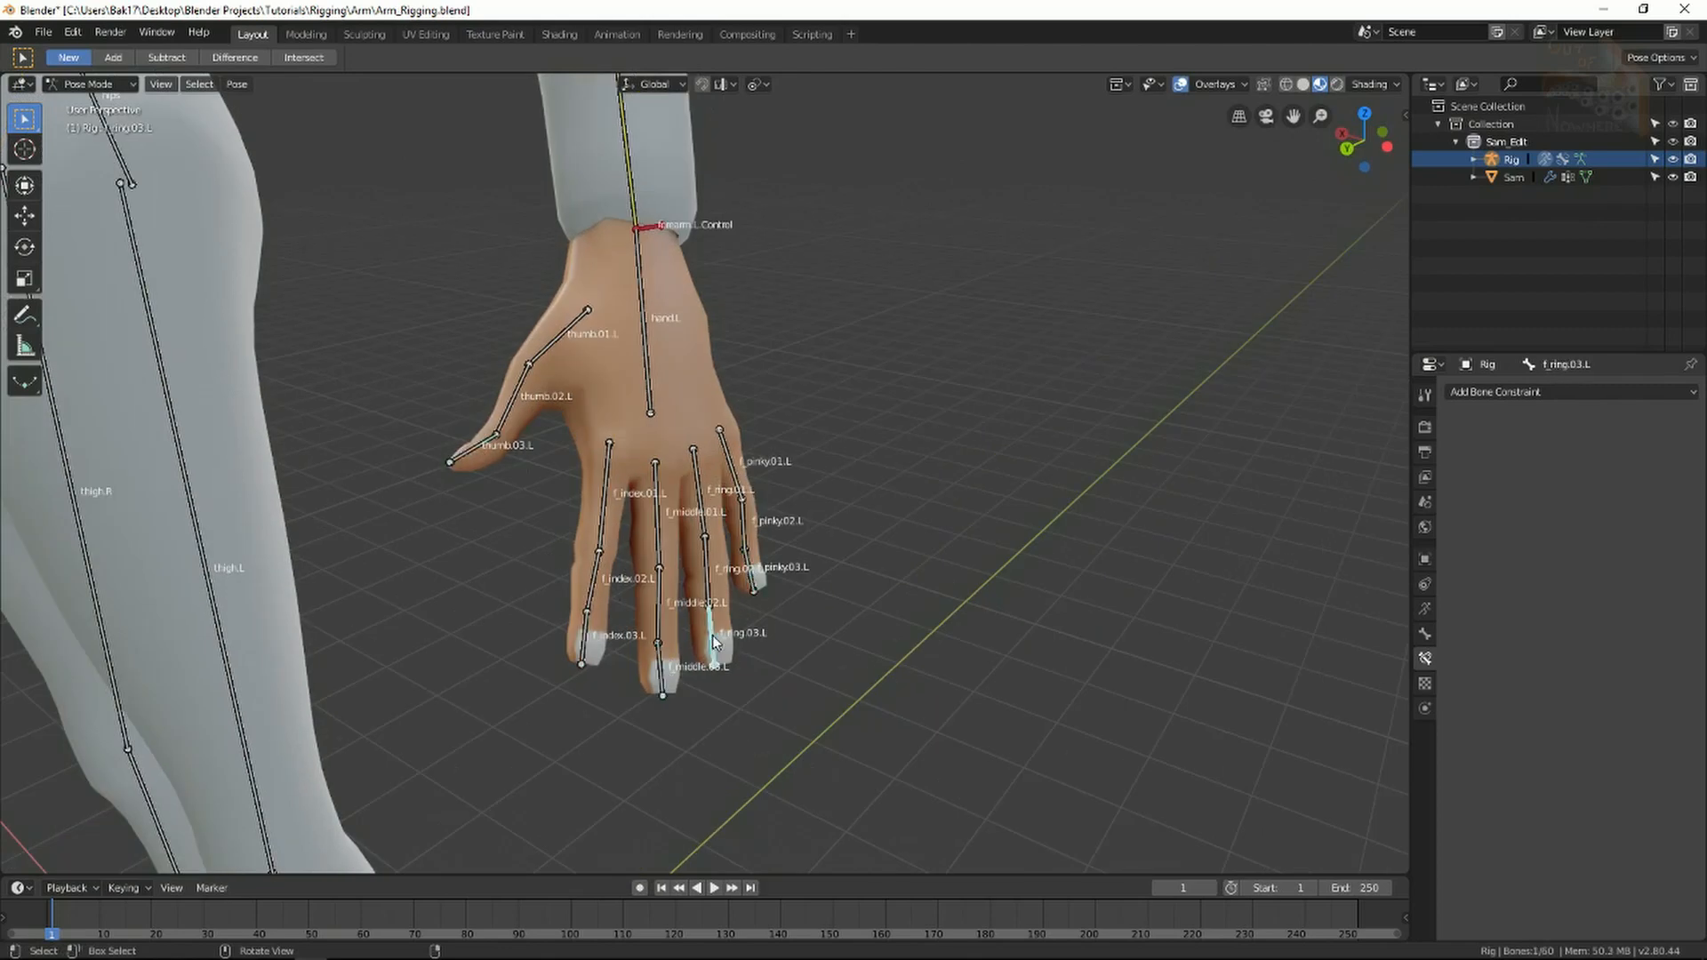
left_click(583, 657)
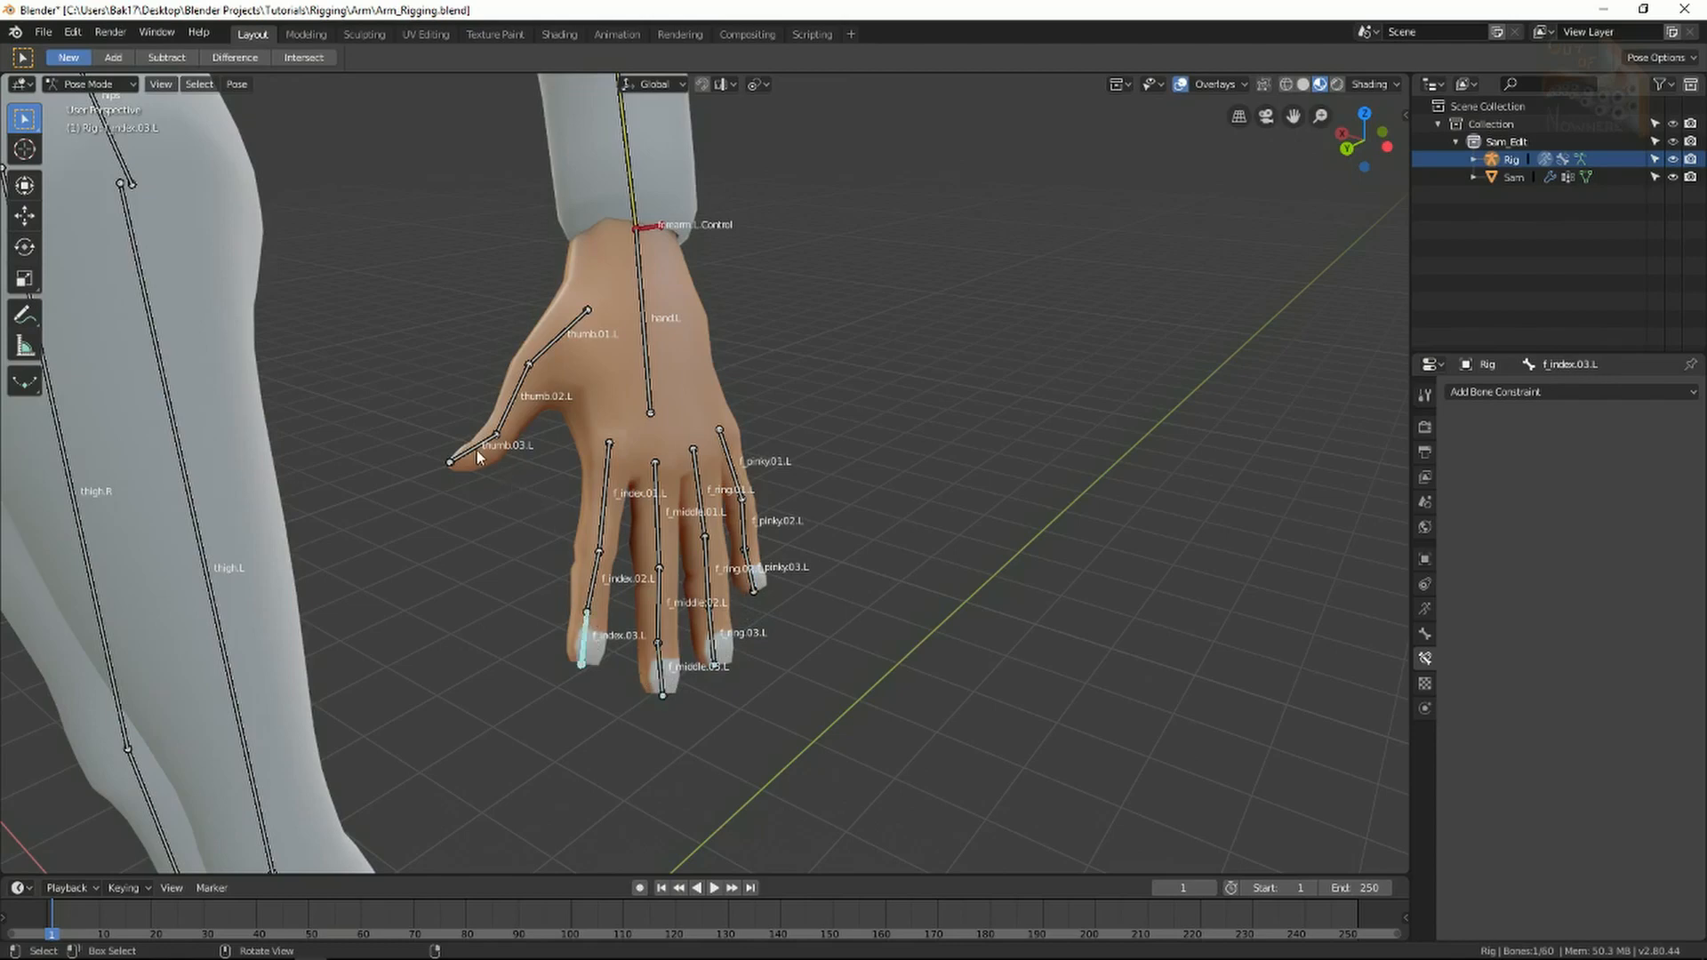
left_click(473, 452)
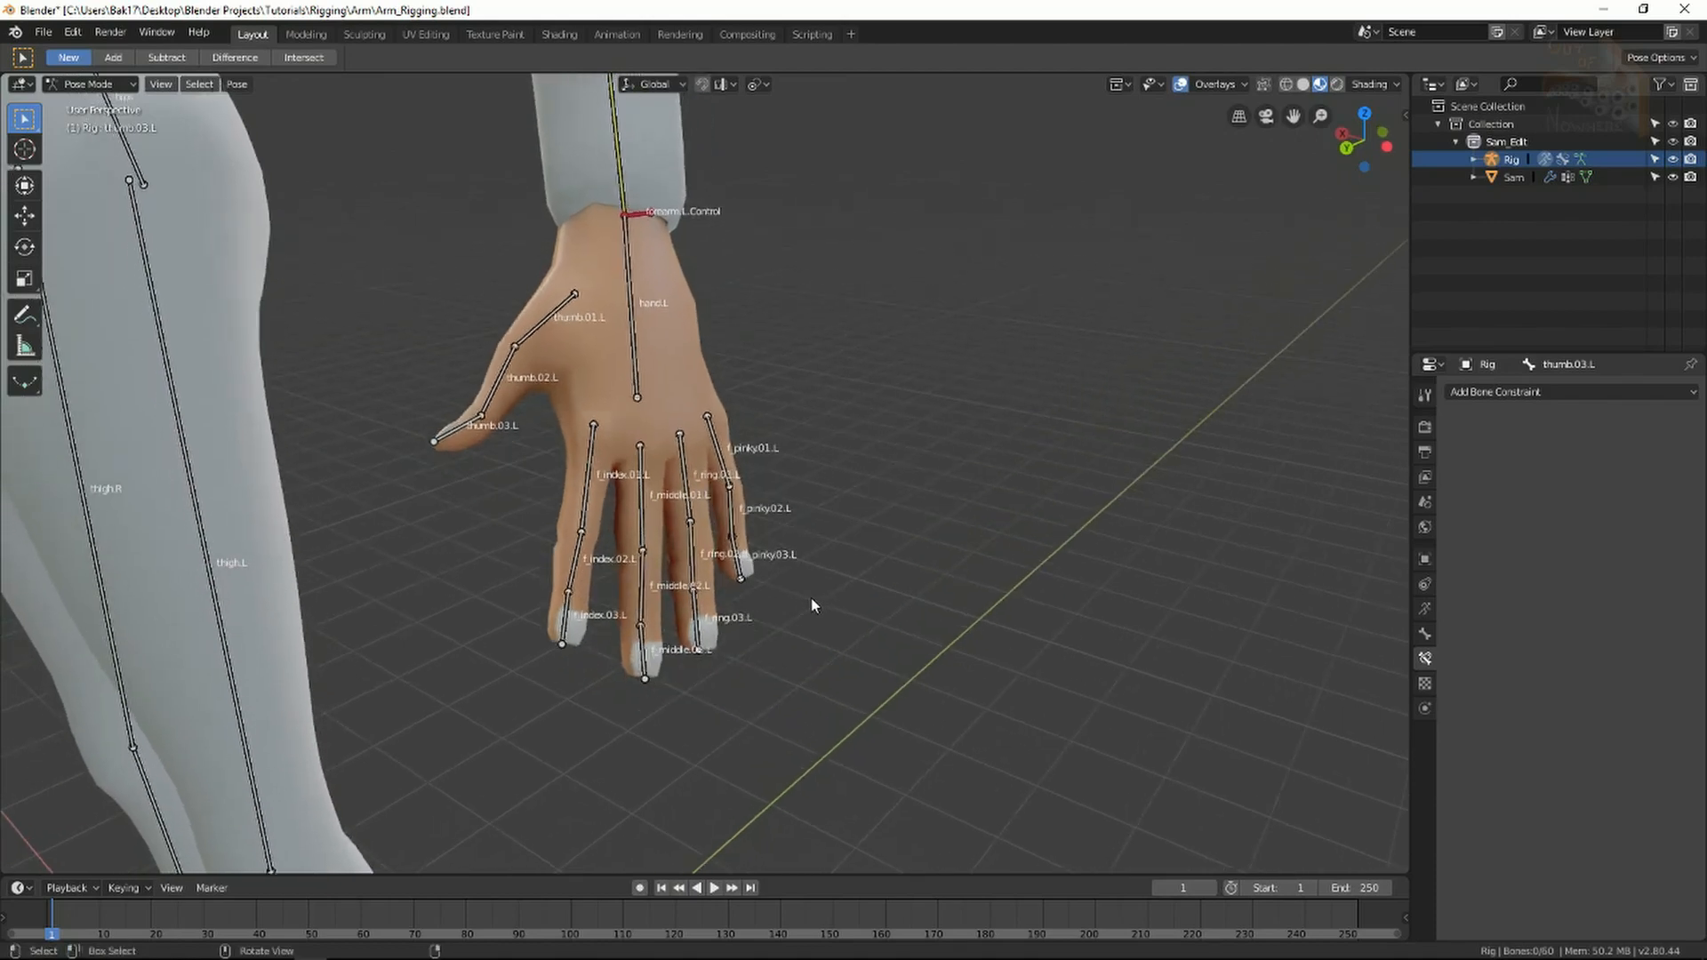
left_click(706, 419)
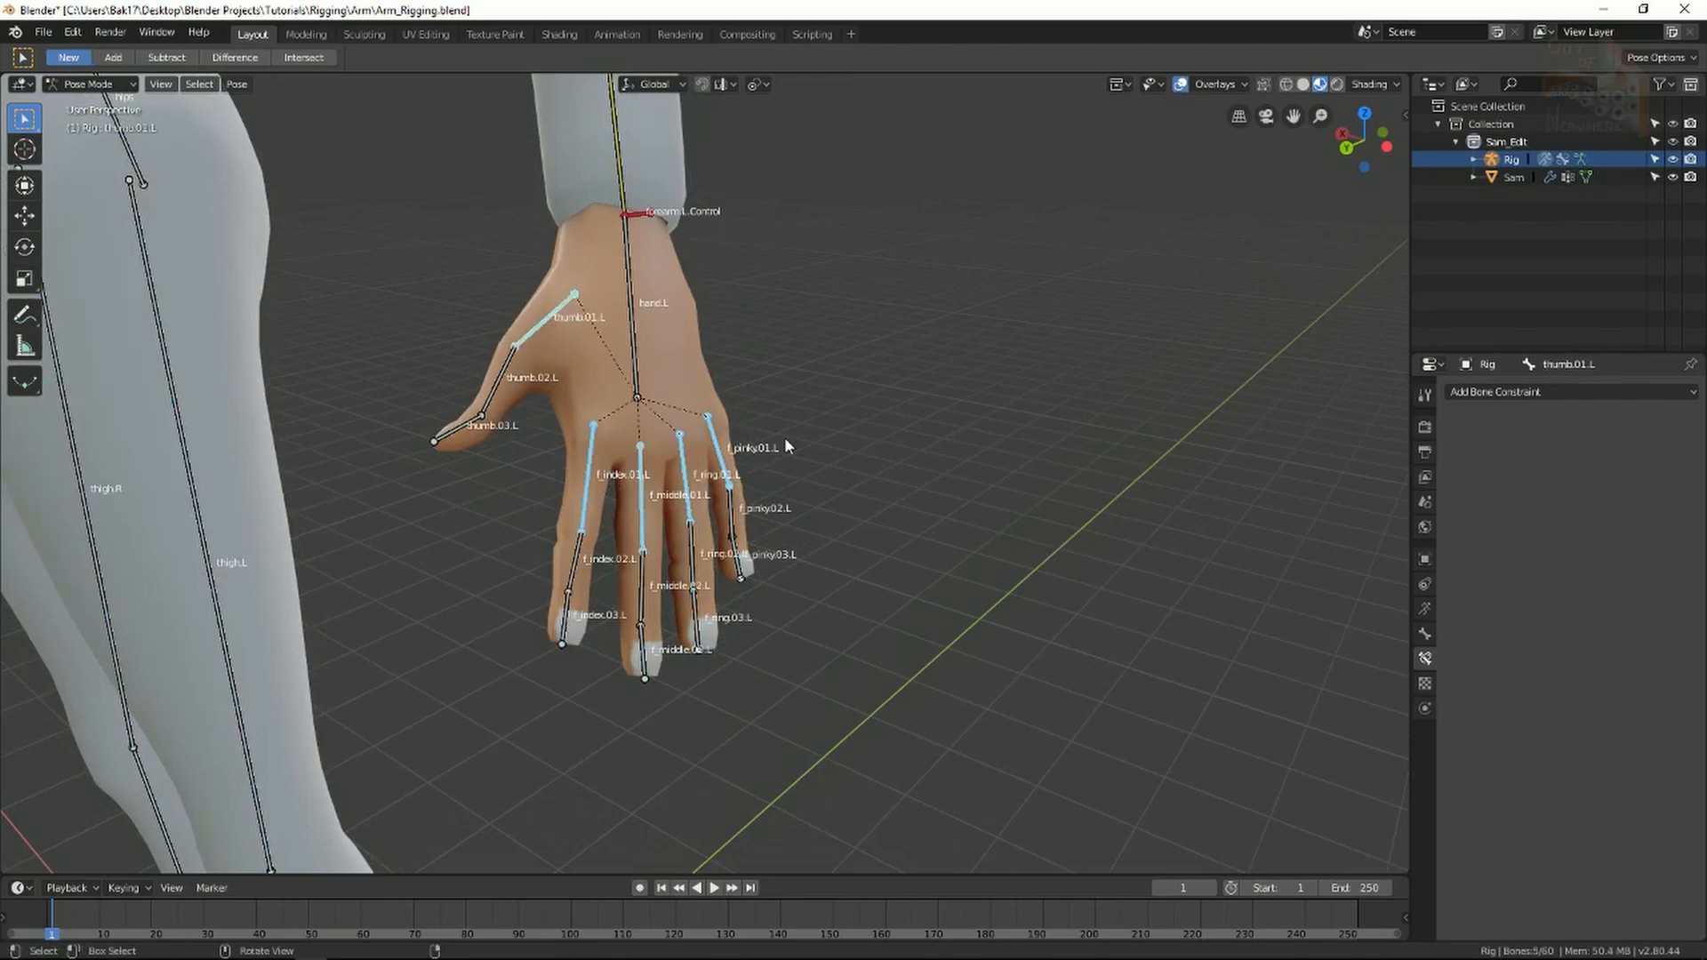
mouse_move(893, 477)
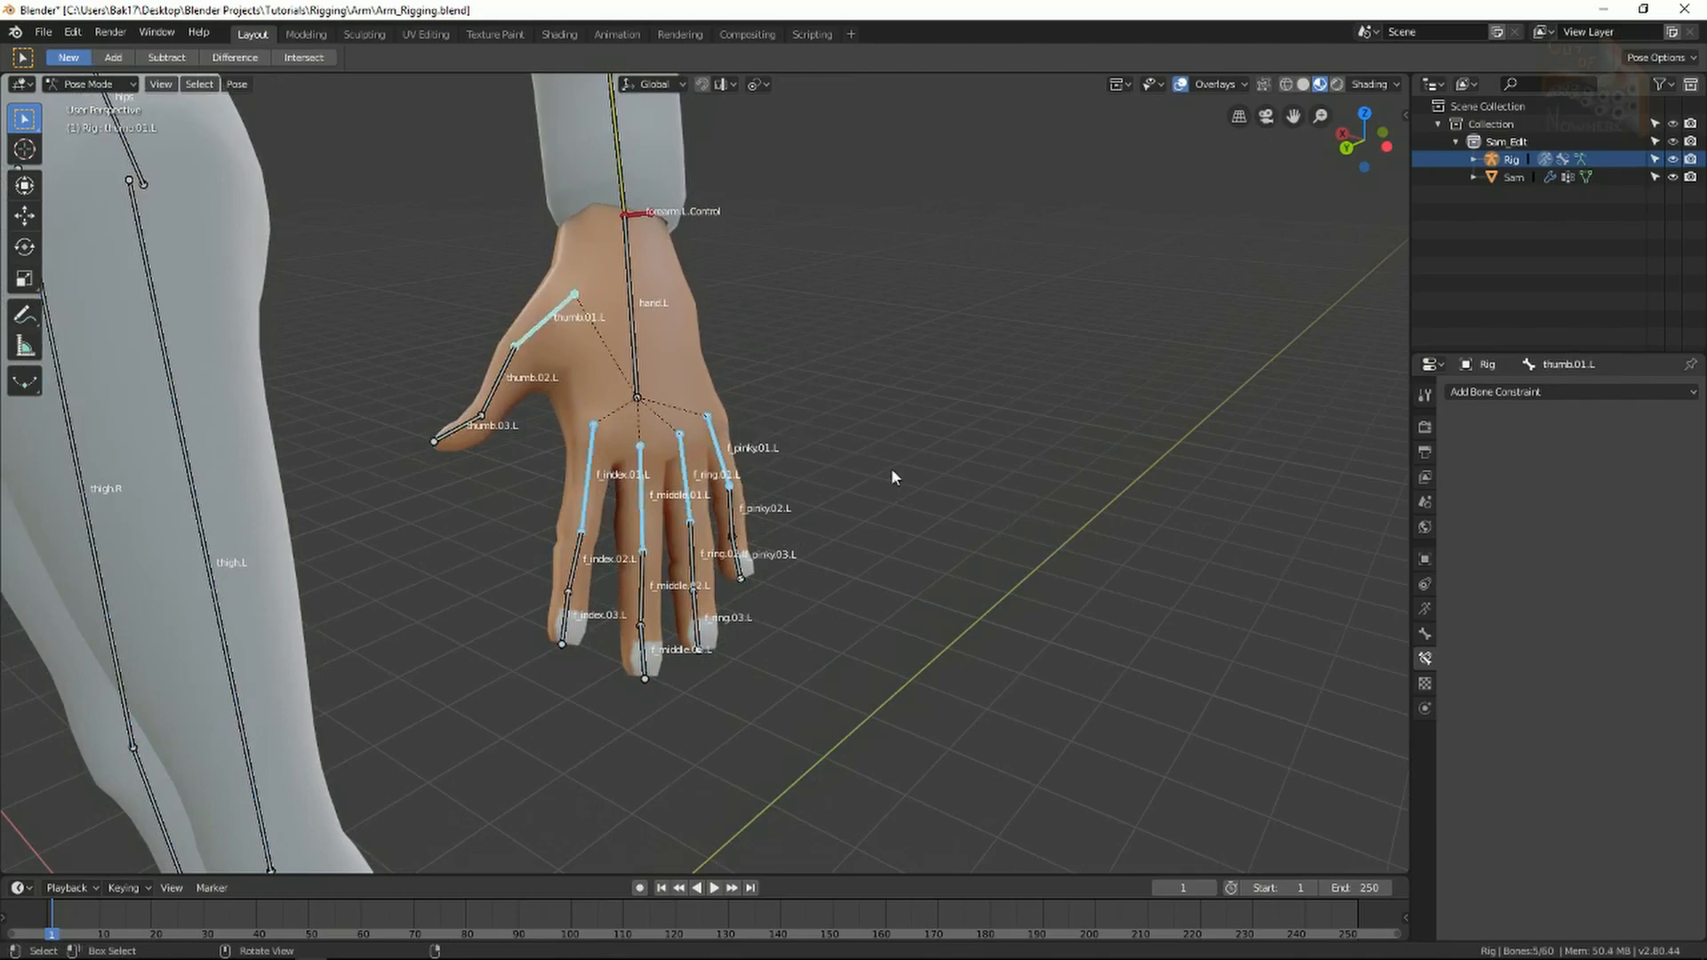
mouse_move(846, 450)
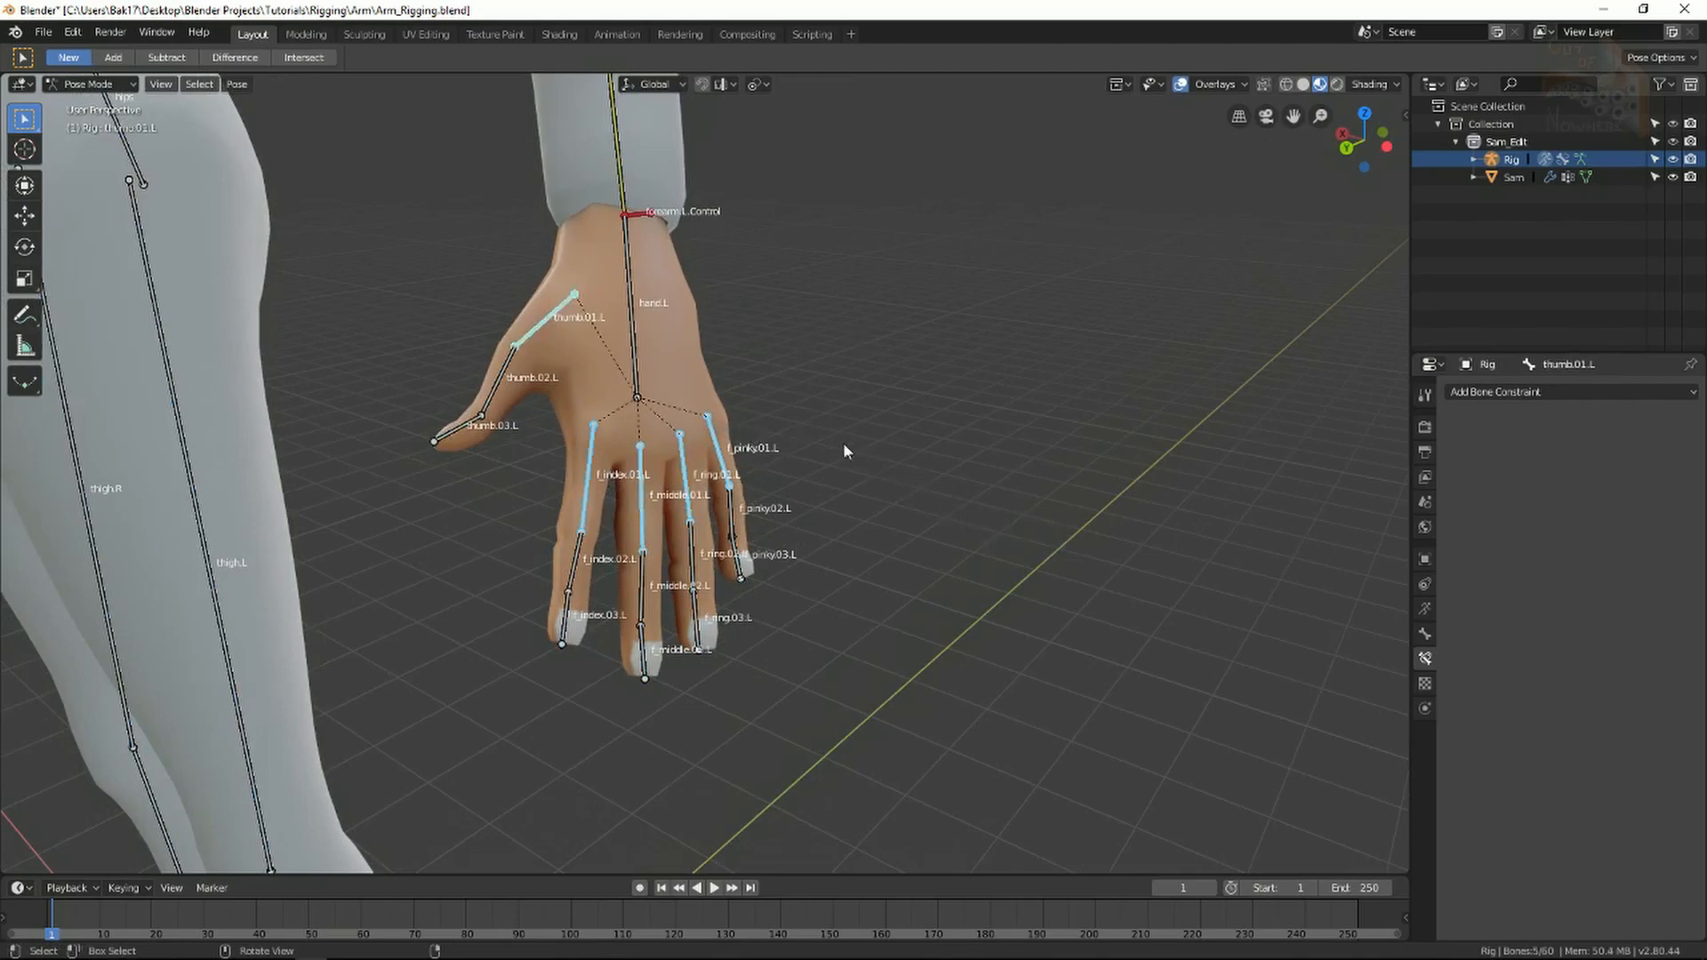
mouse_move(924, 537)
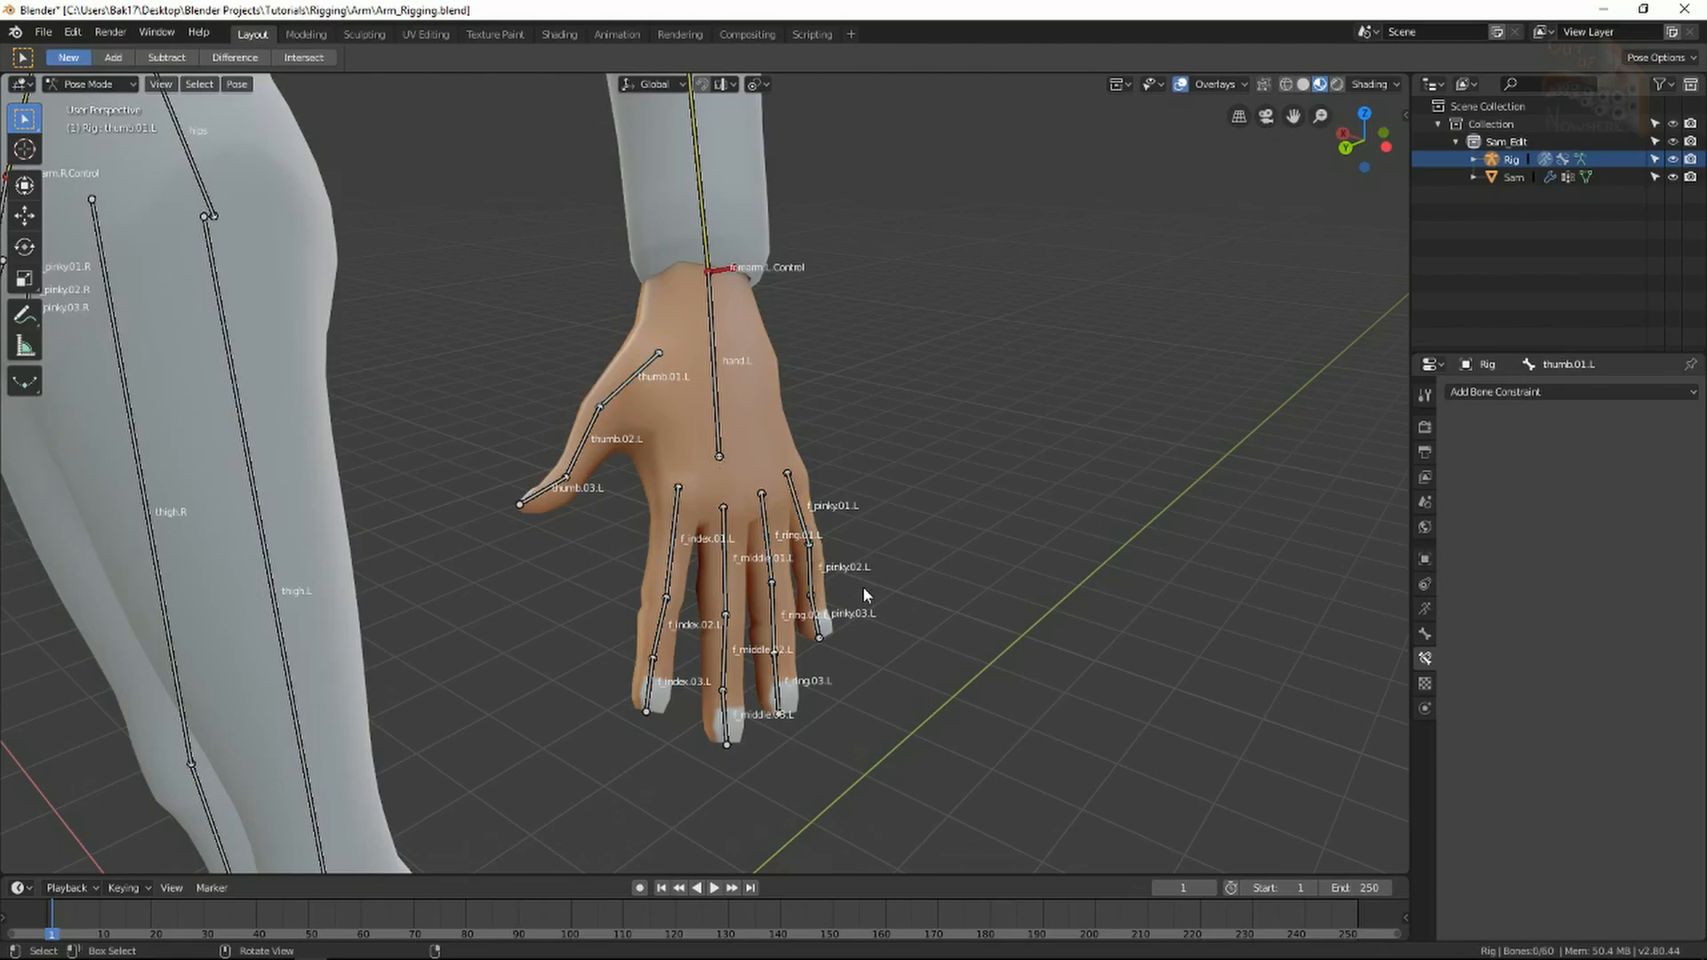
mouse_move(871, 567)
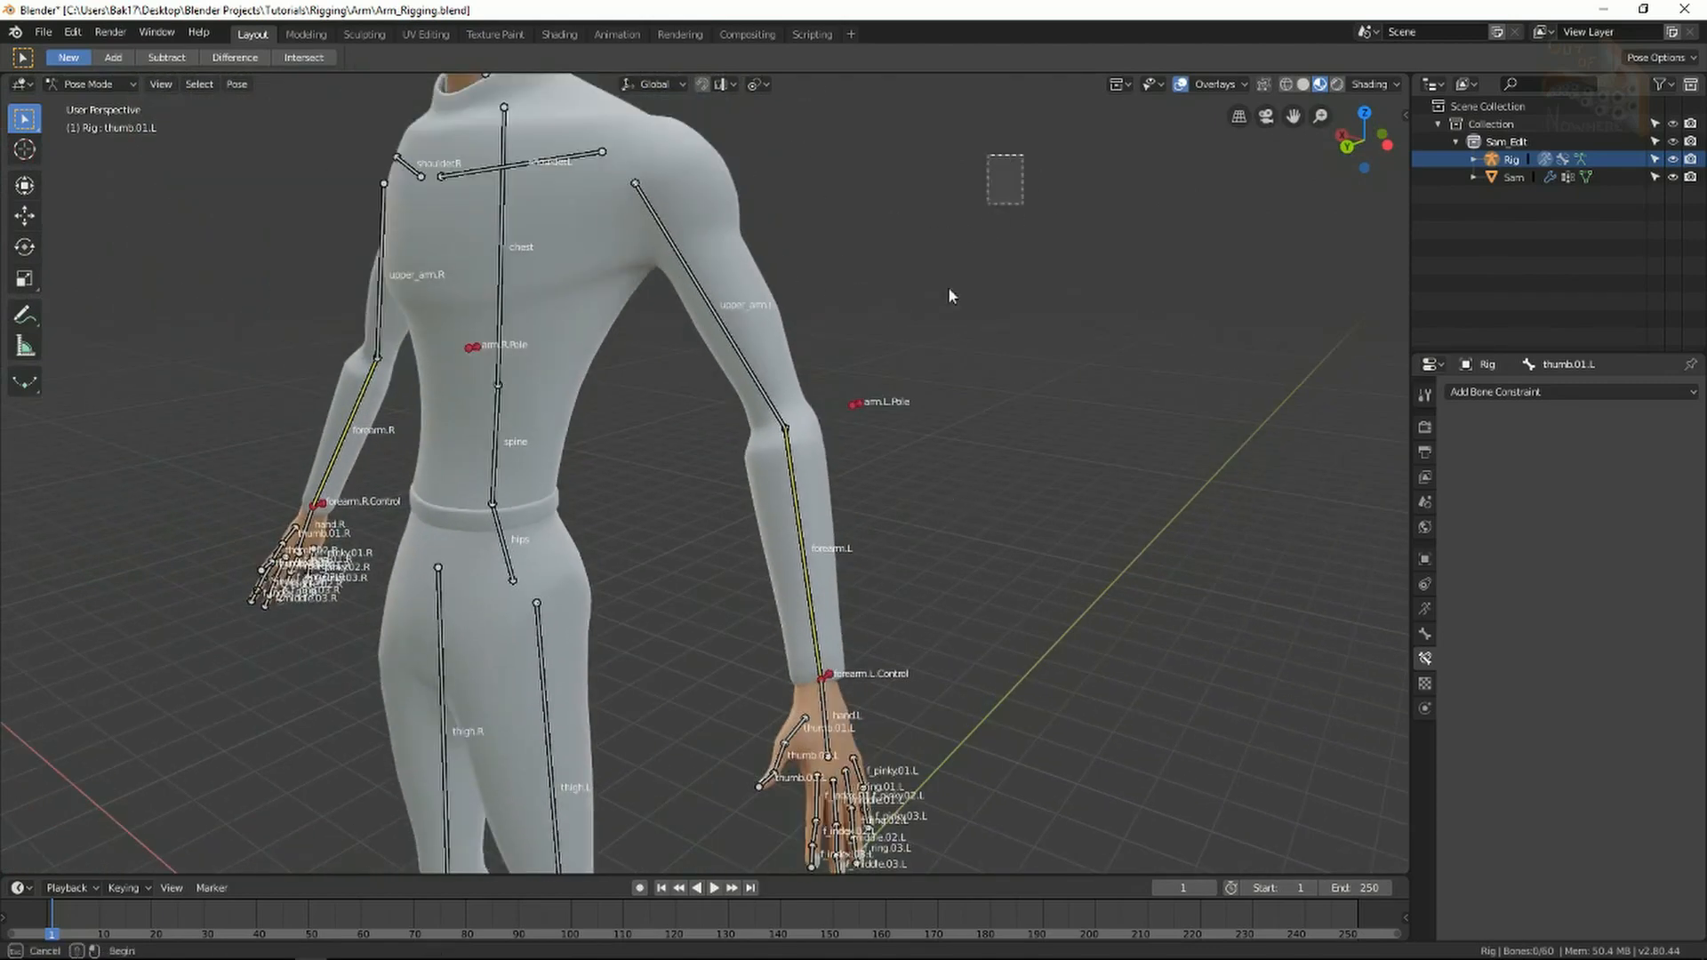
left_click(718, 304)
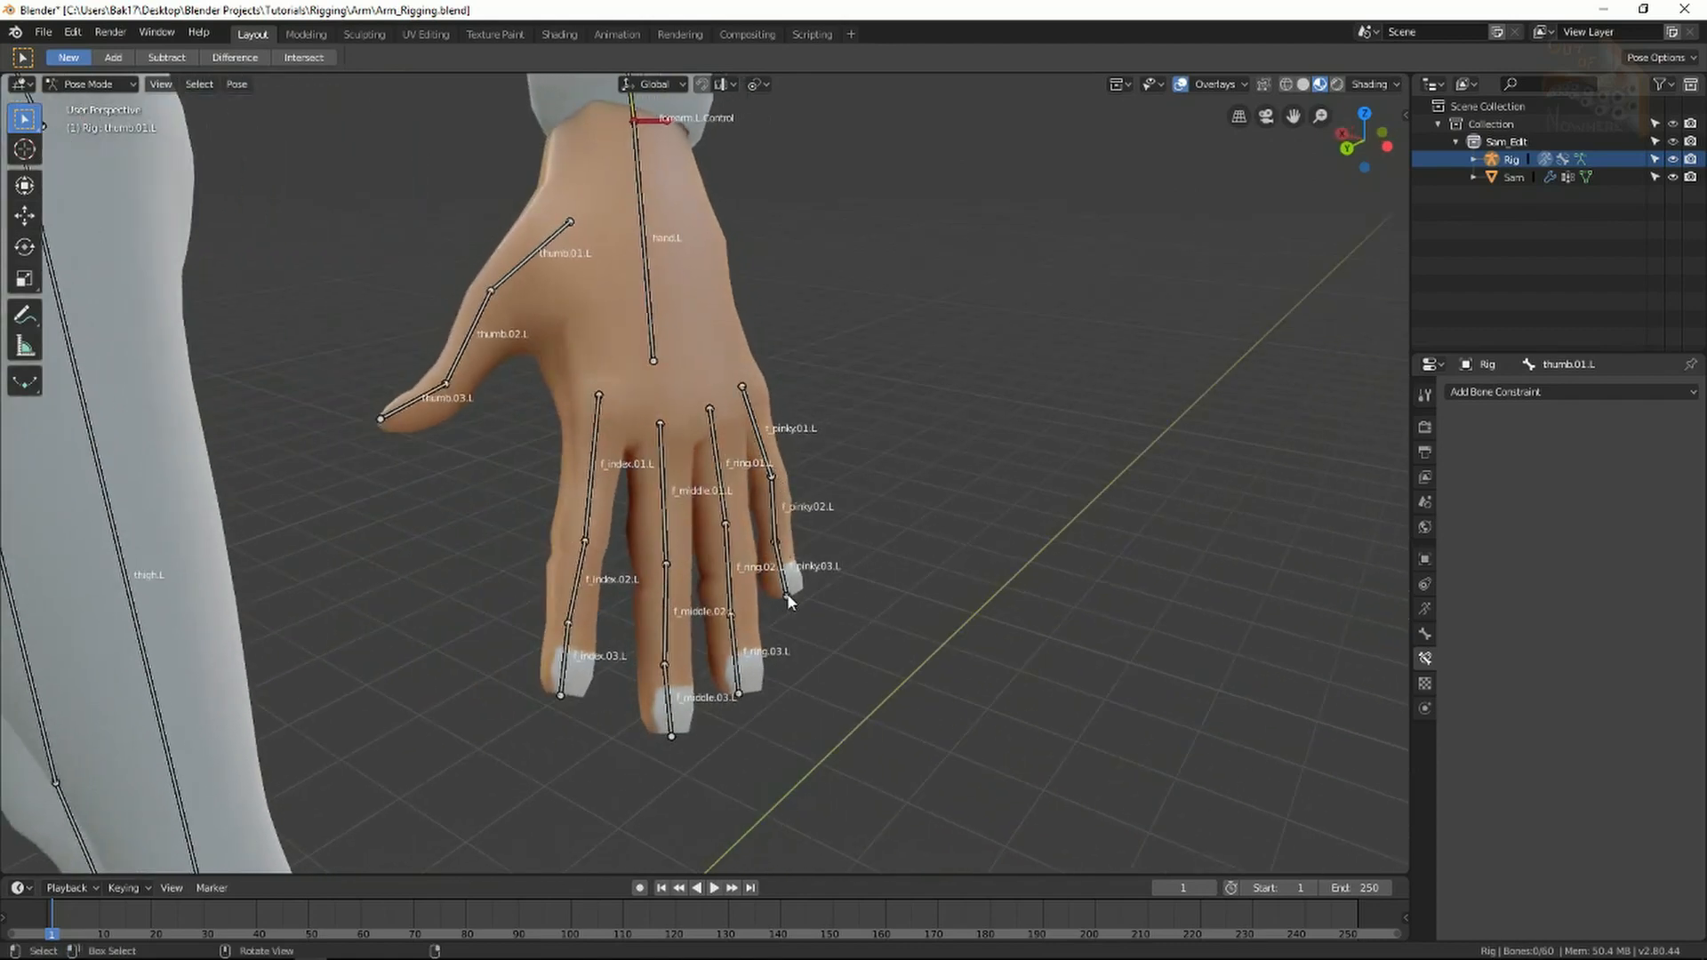
mouse_move(789, 583)
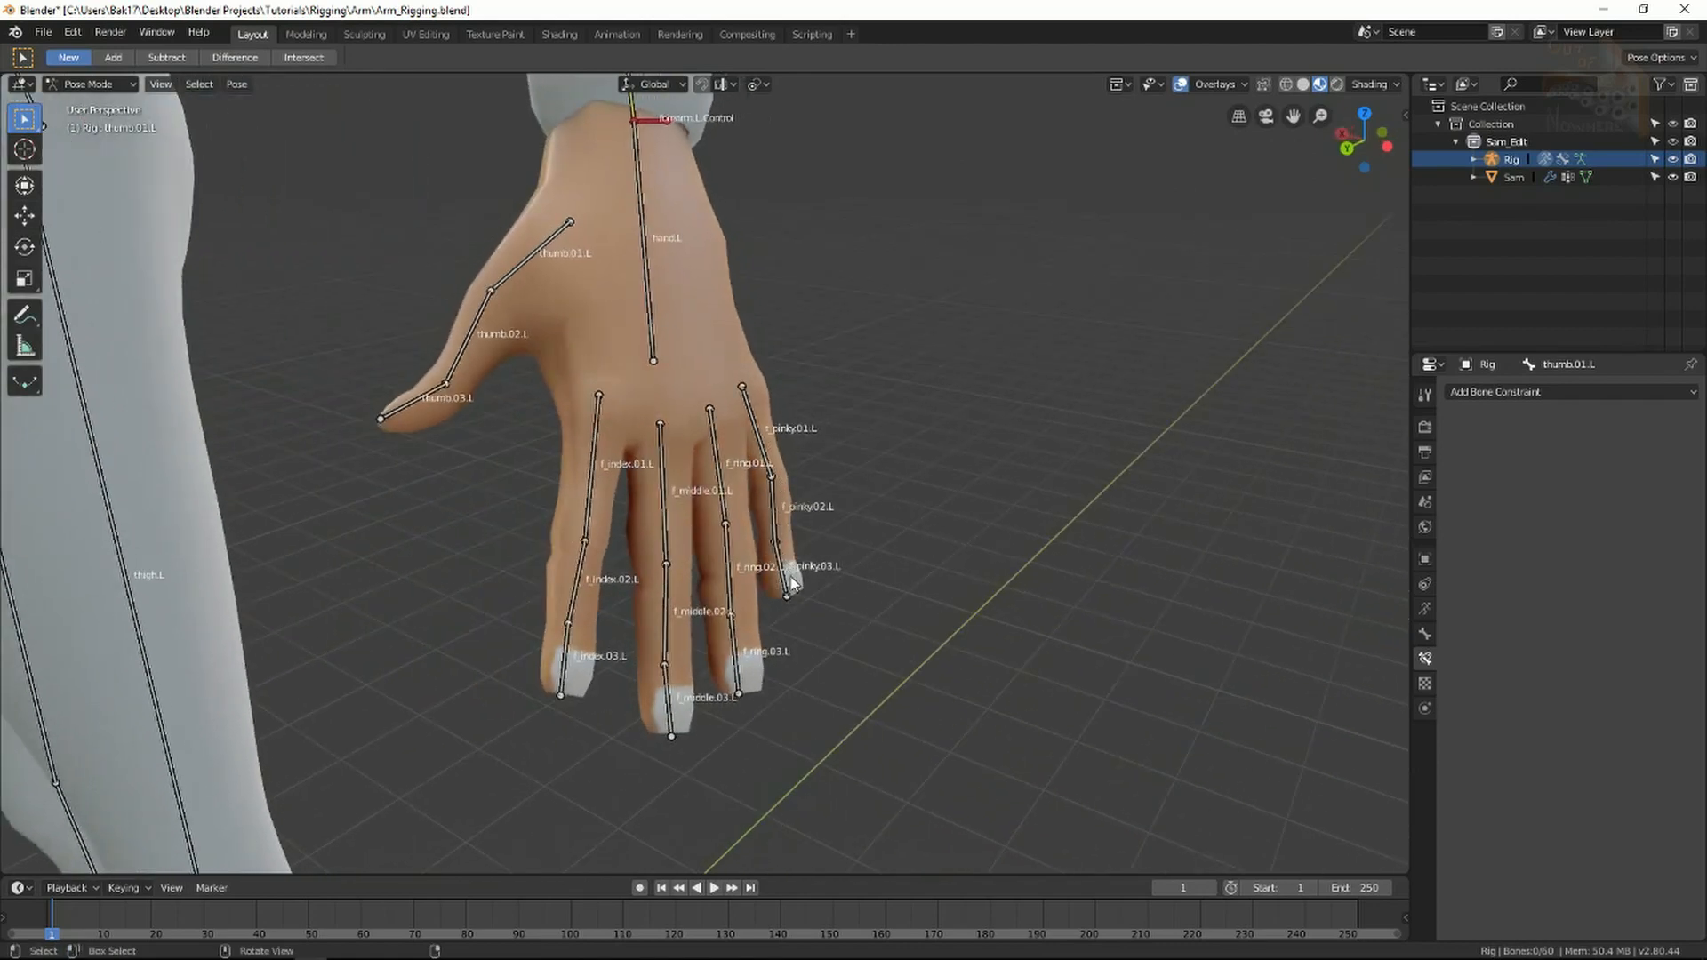
mouse_move(784, 584)
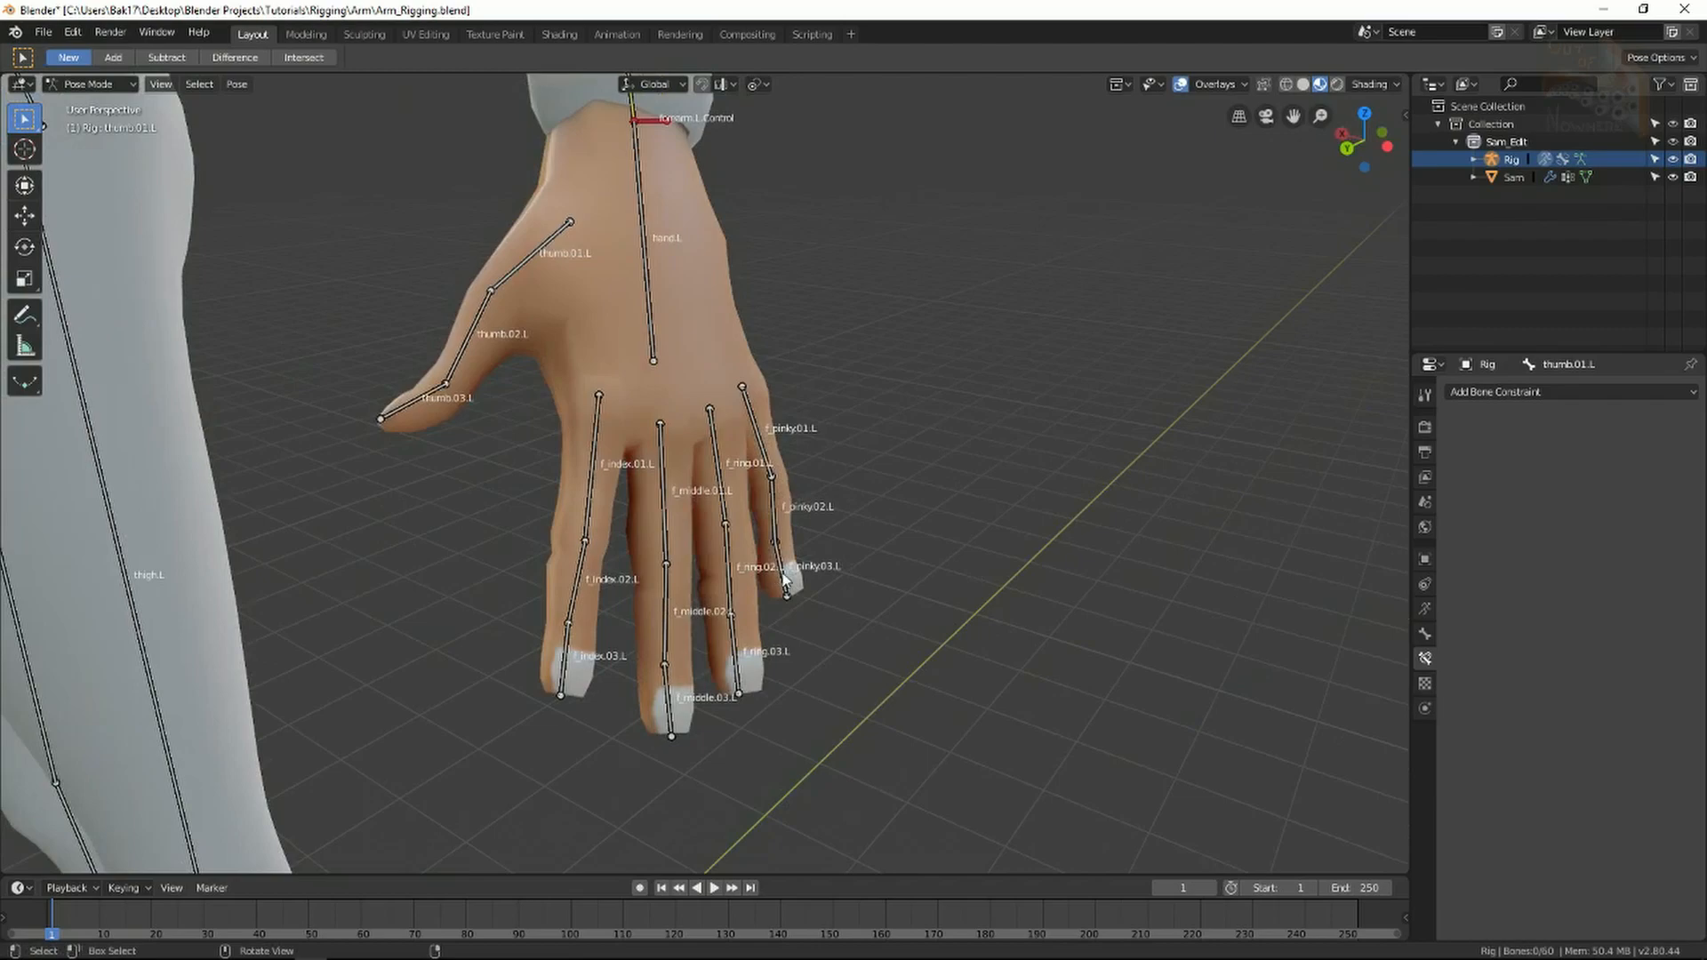
mouse_move(809, 702)
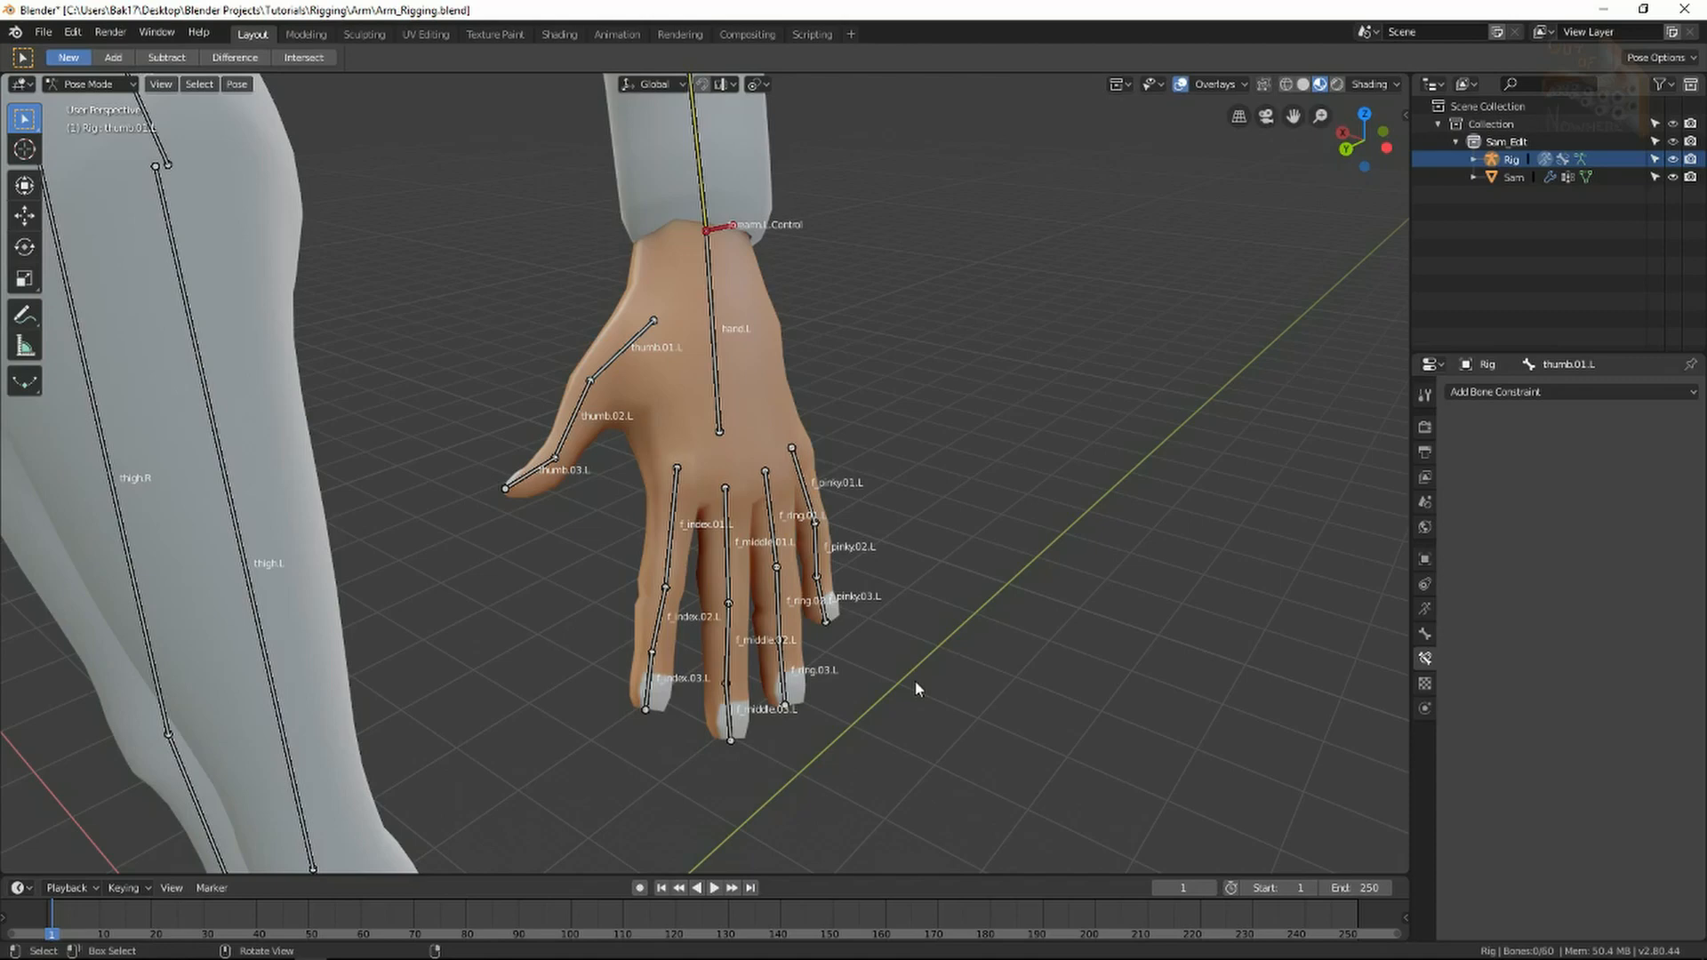
mouse_move(825, 642)
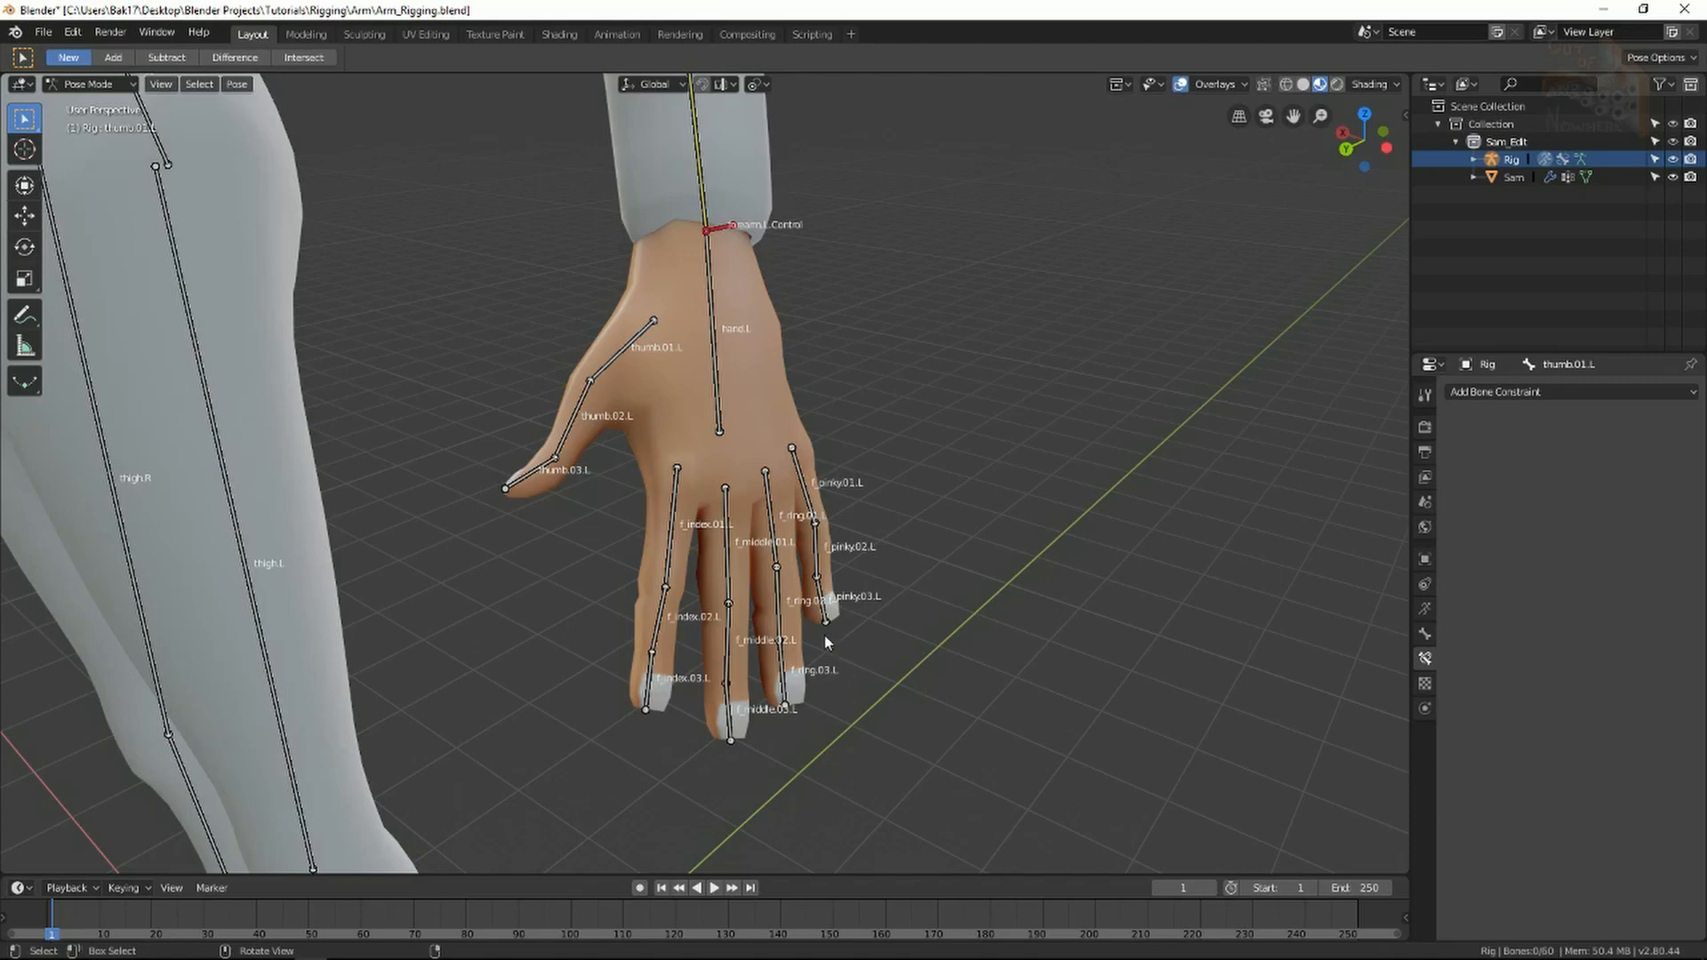
mouse_move(775, 599)
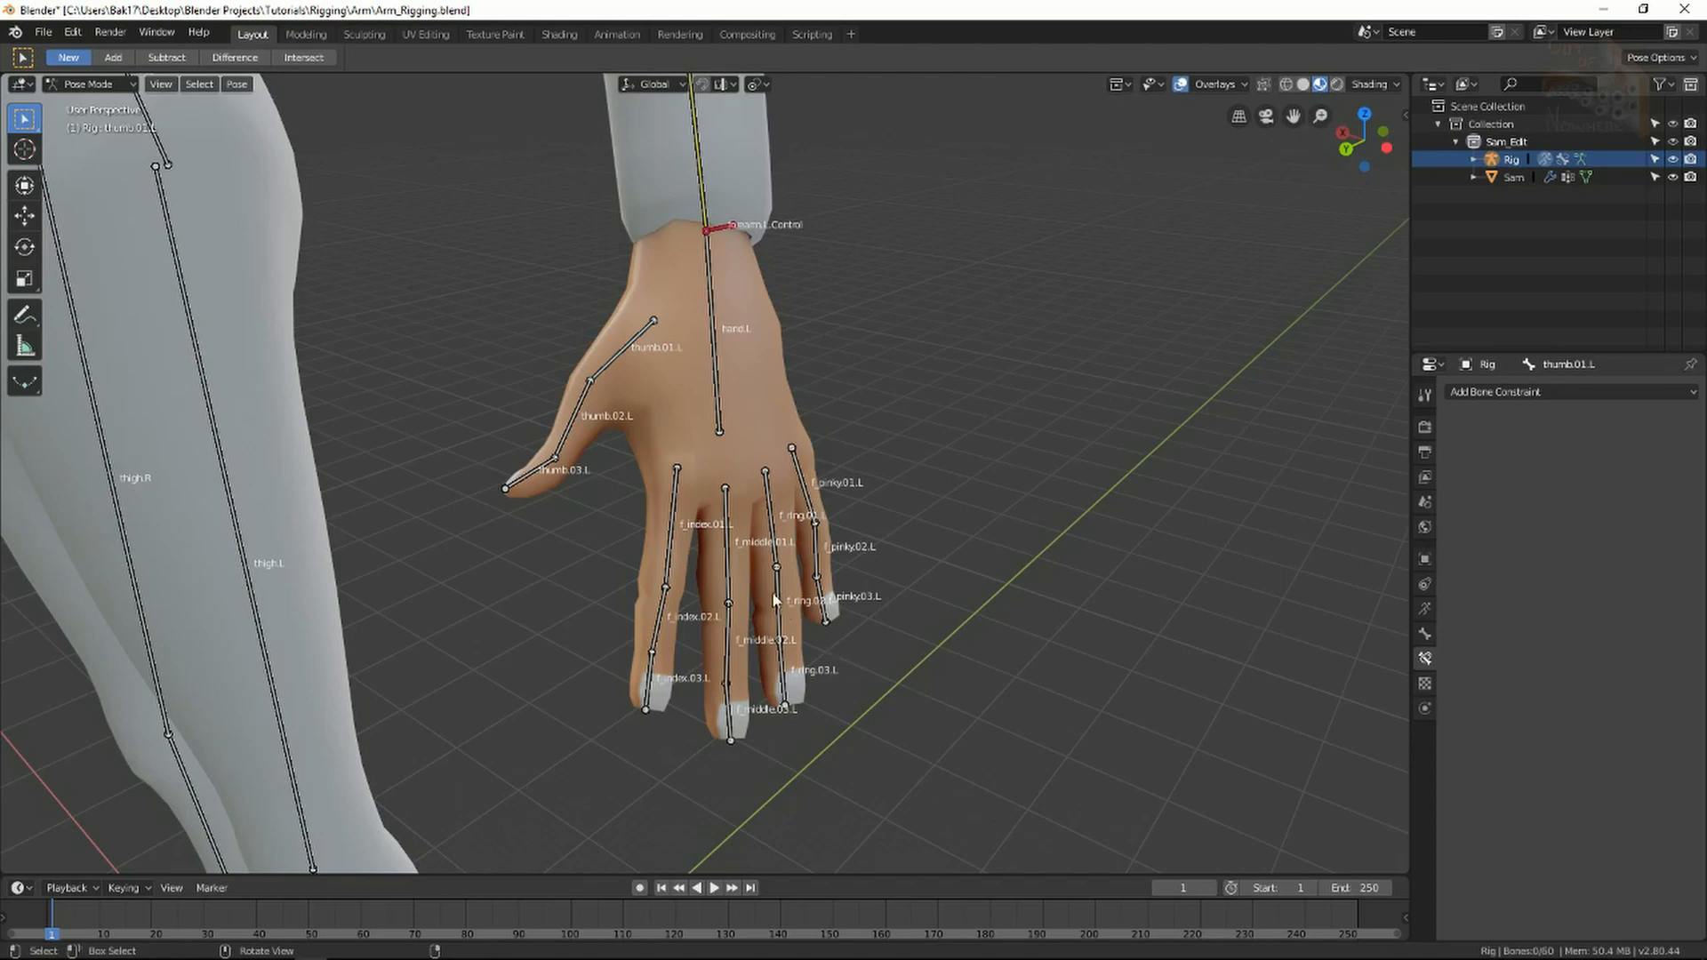
mouse_move(807, 681)
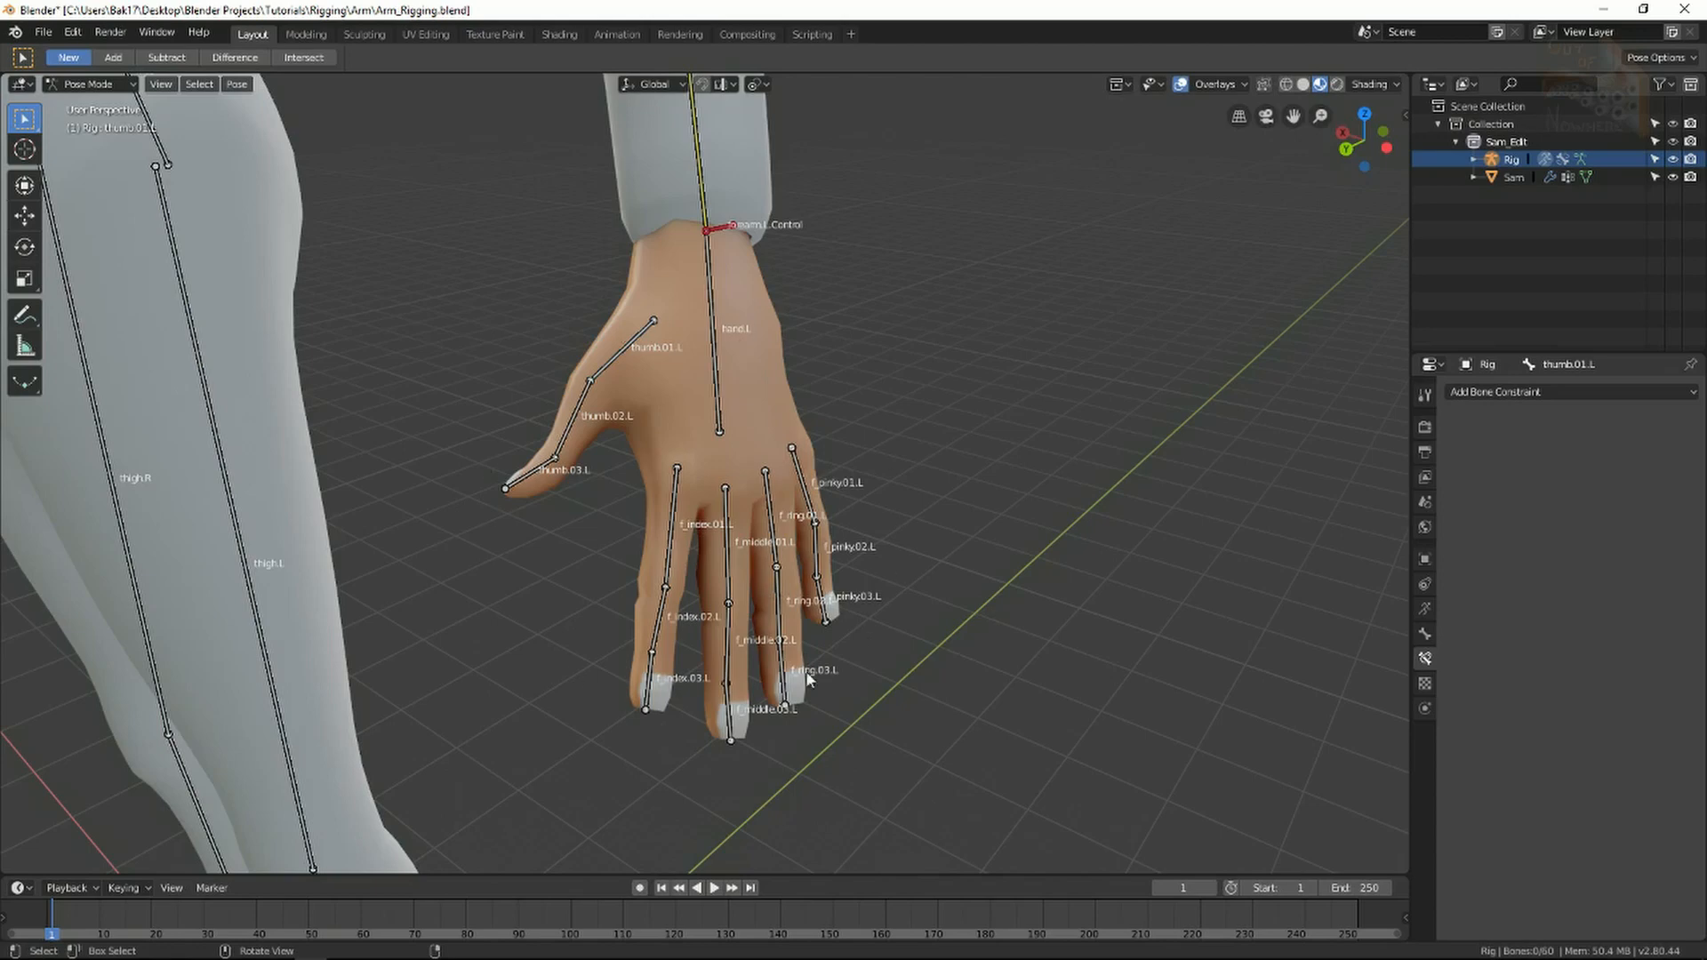
mouse_move(585, 734)
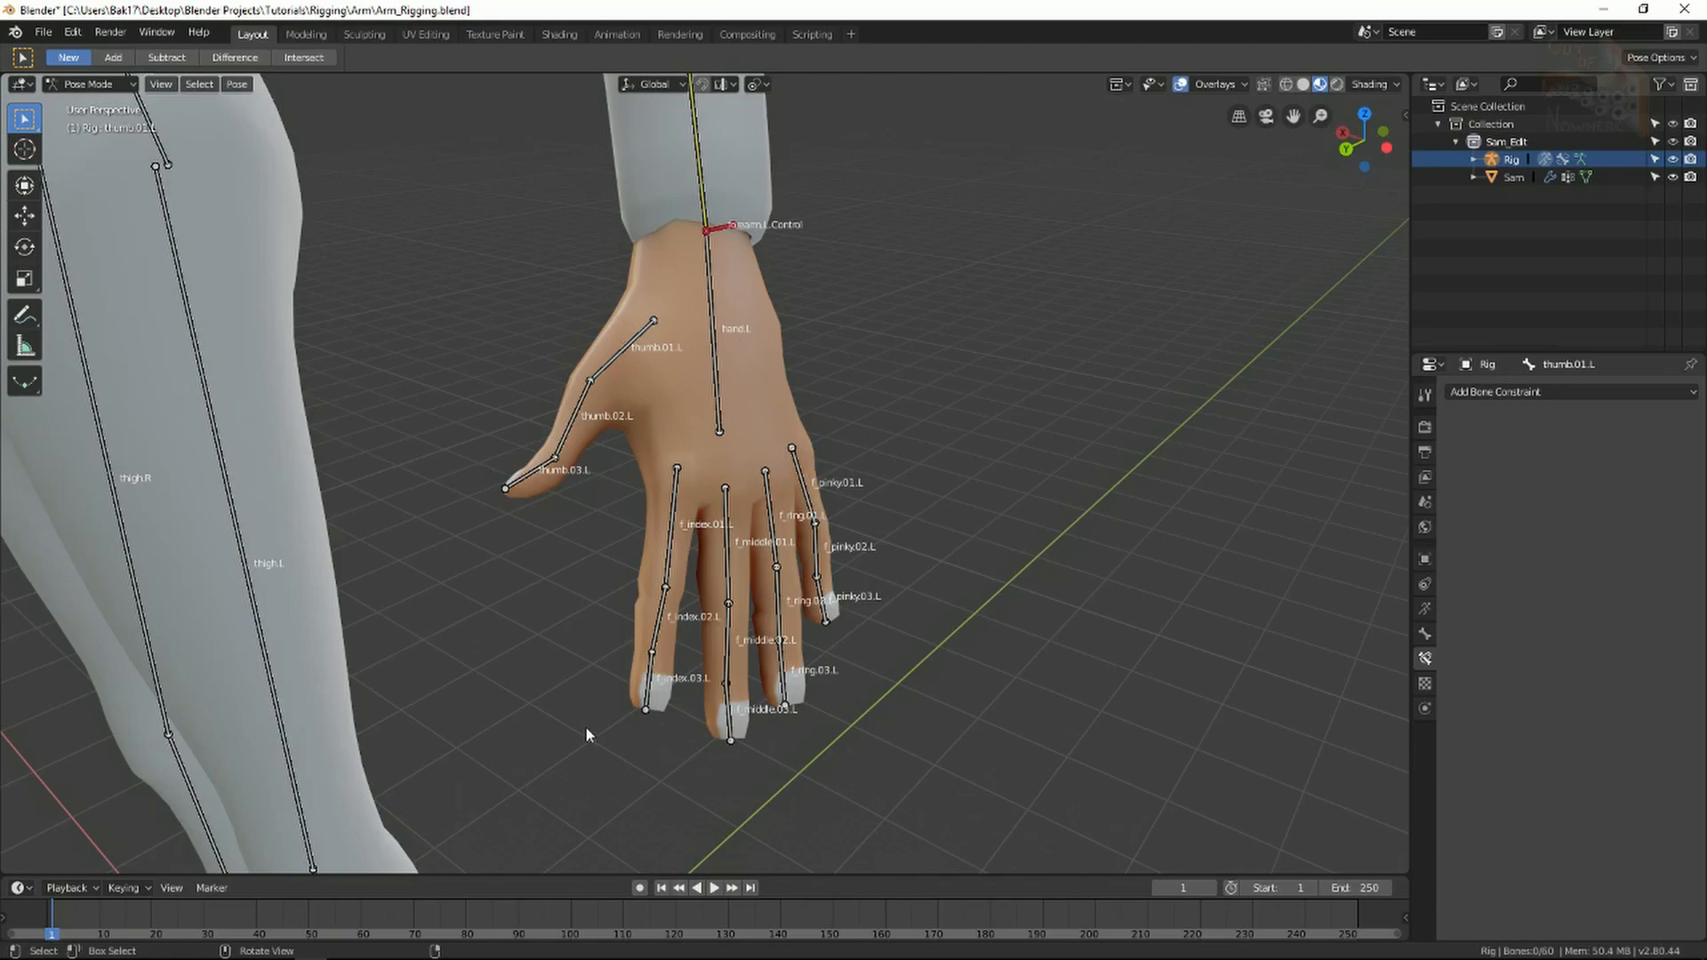
mouse_move(847, 299)
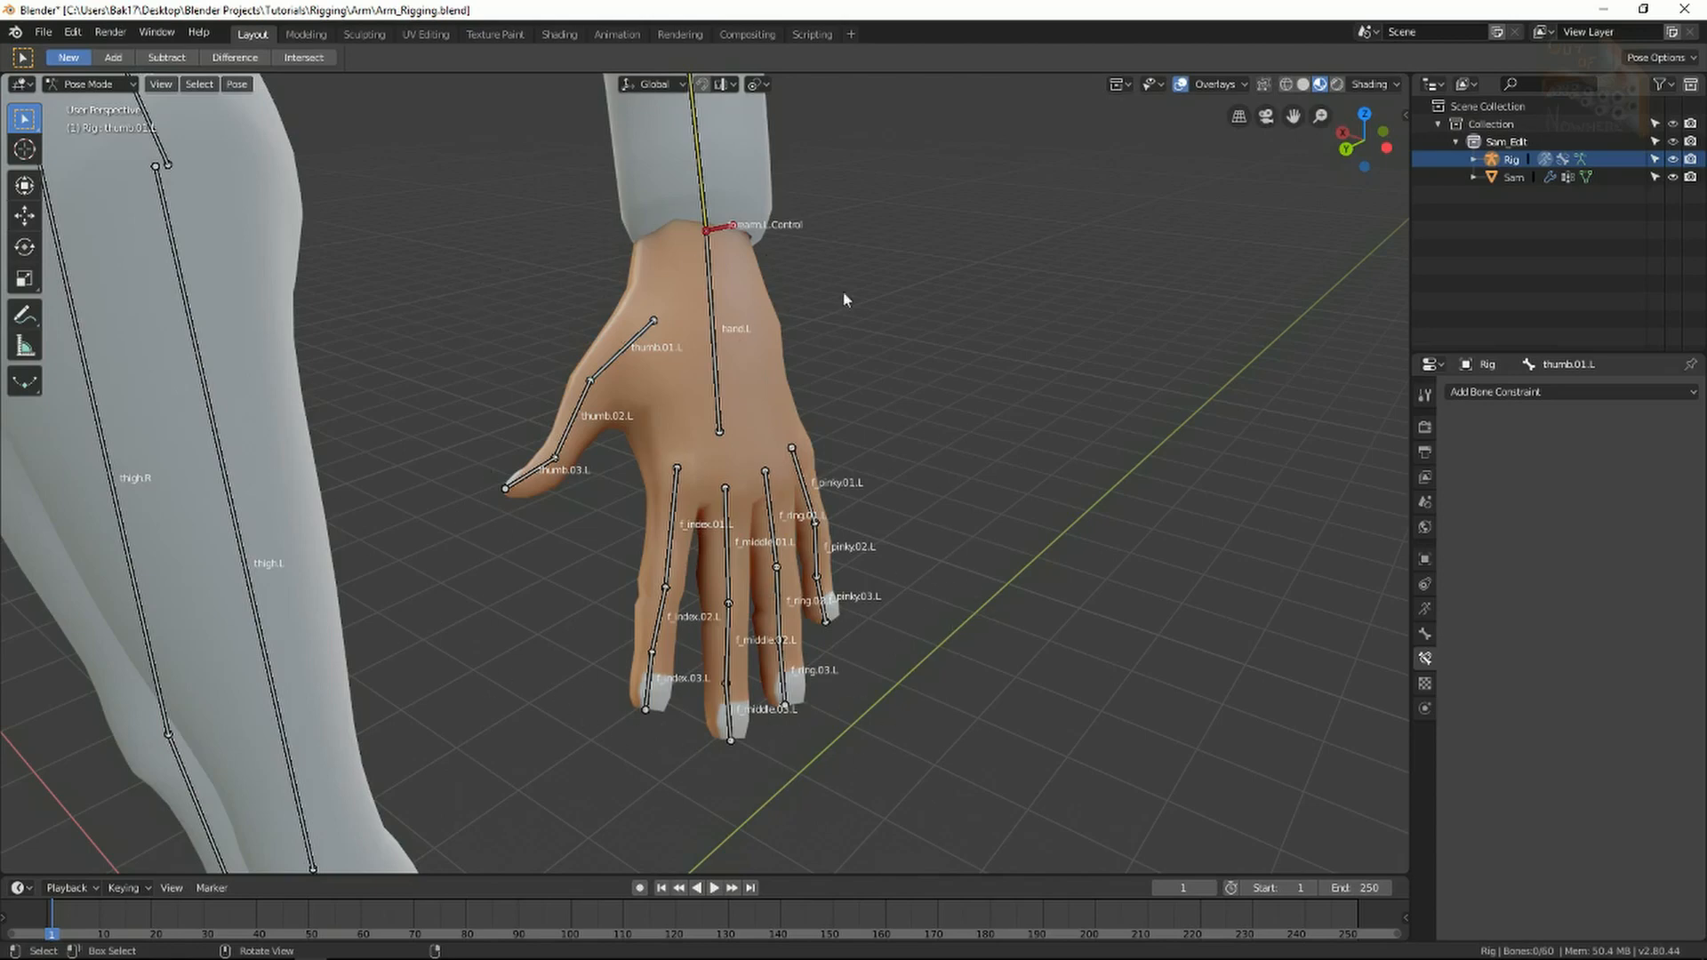